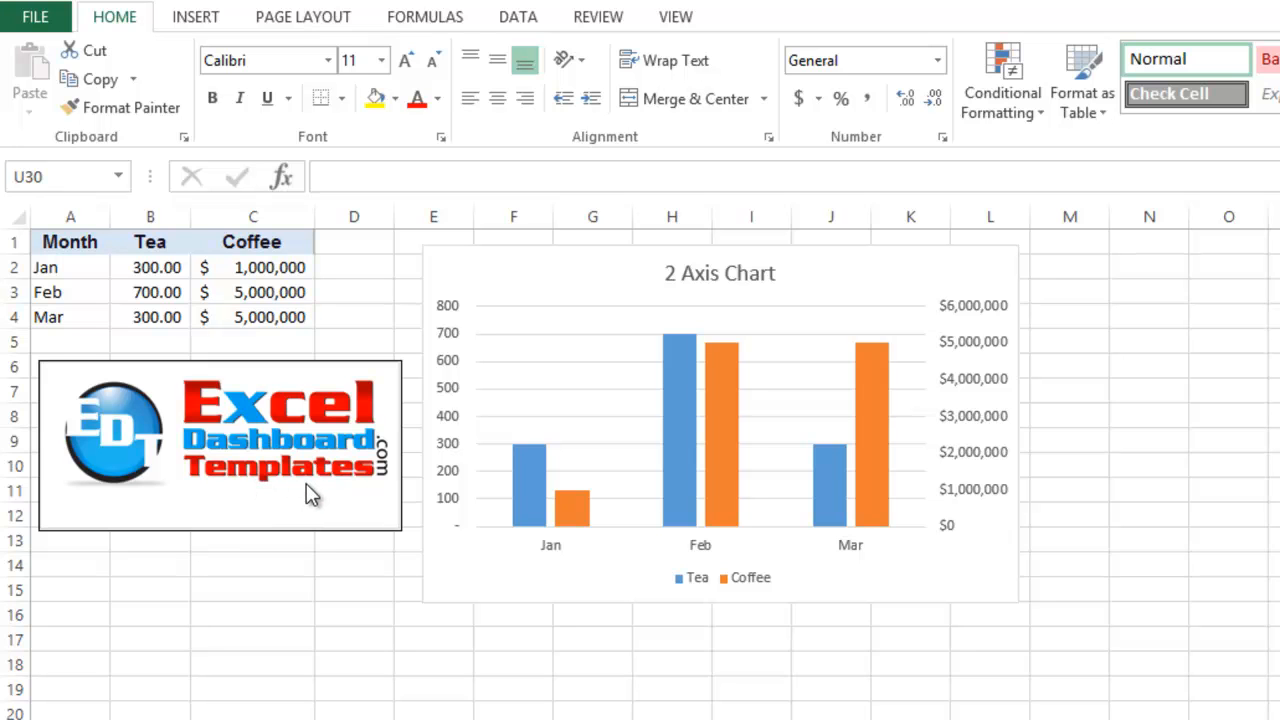
mouse_move(337, 489)
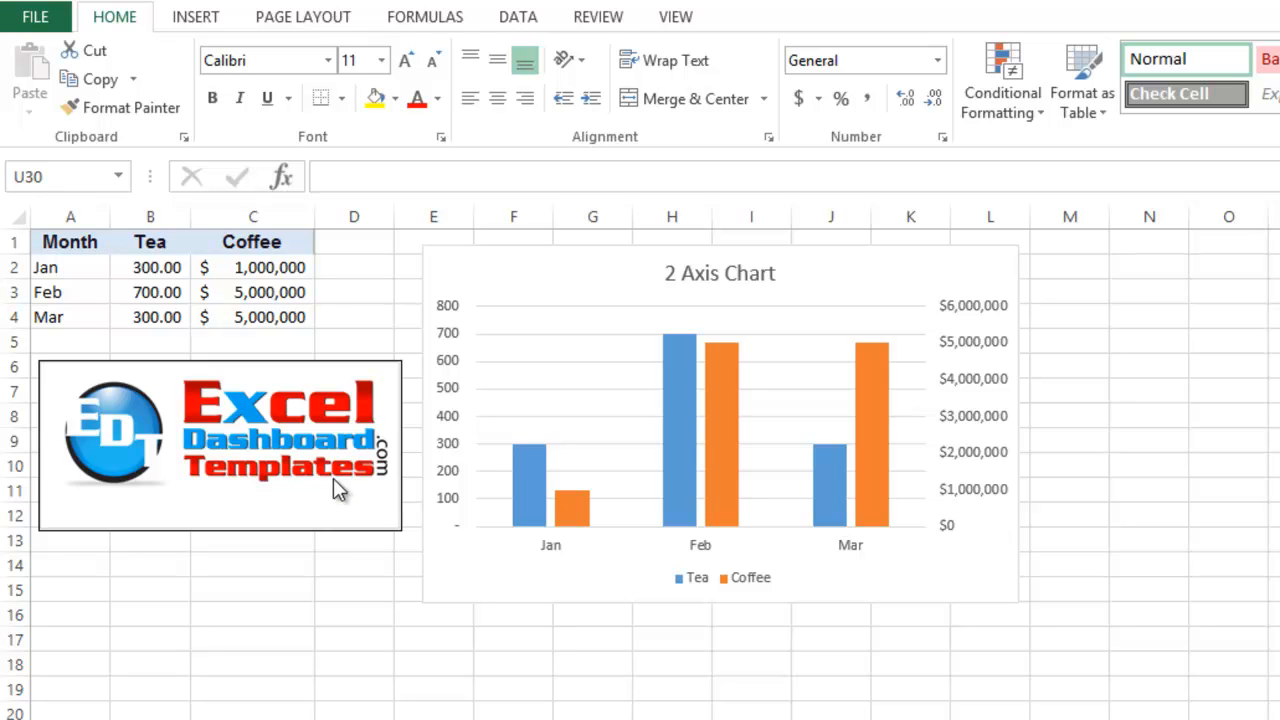
mouse_move(565, 383)
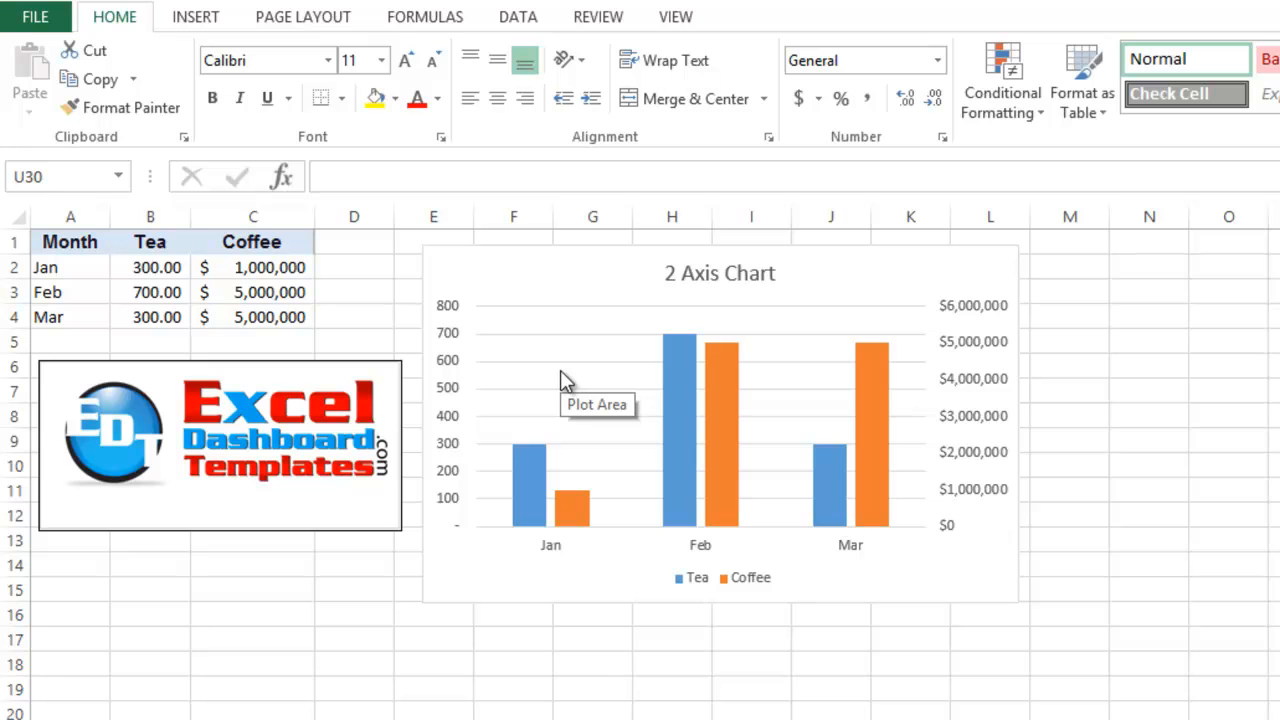
mouse_move(520, 385)
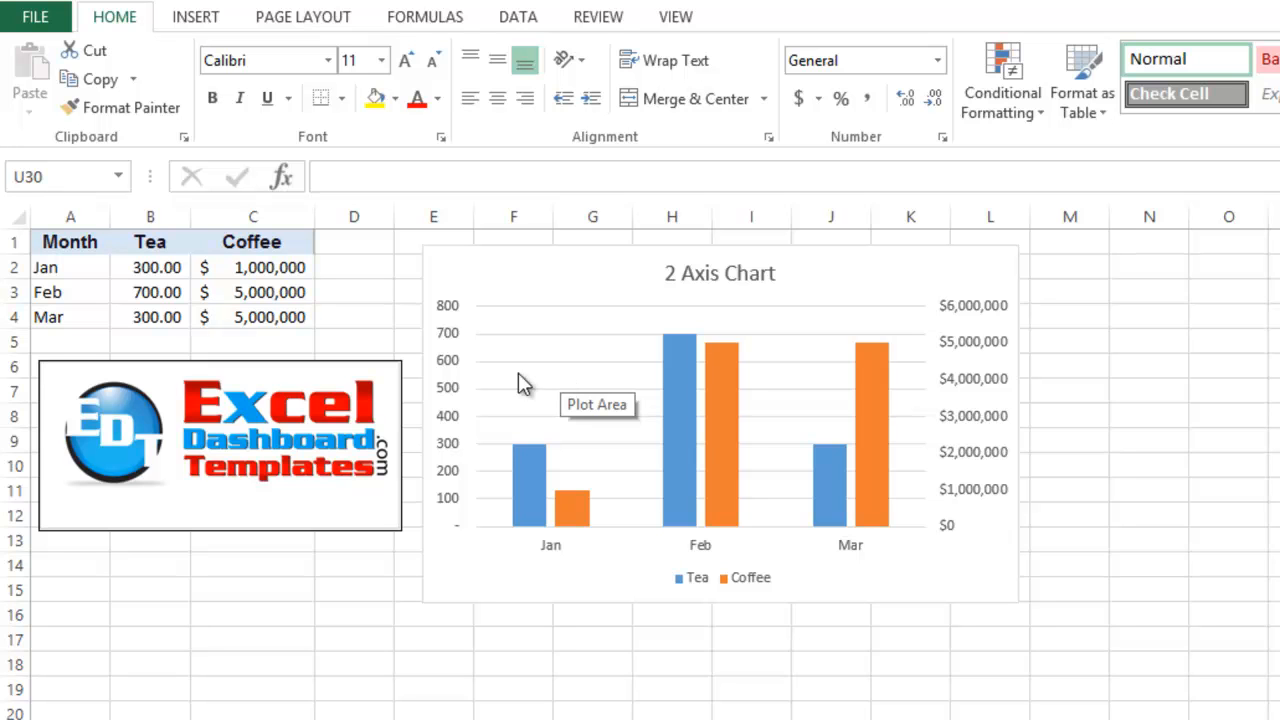
mouse_move(952, 388)
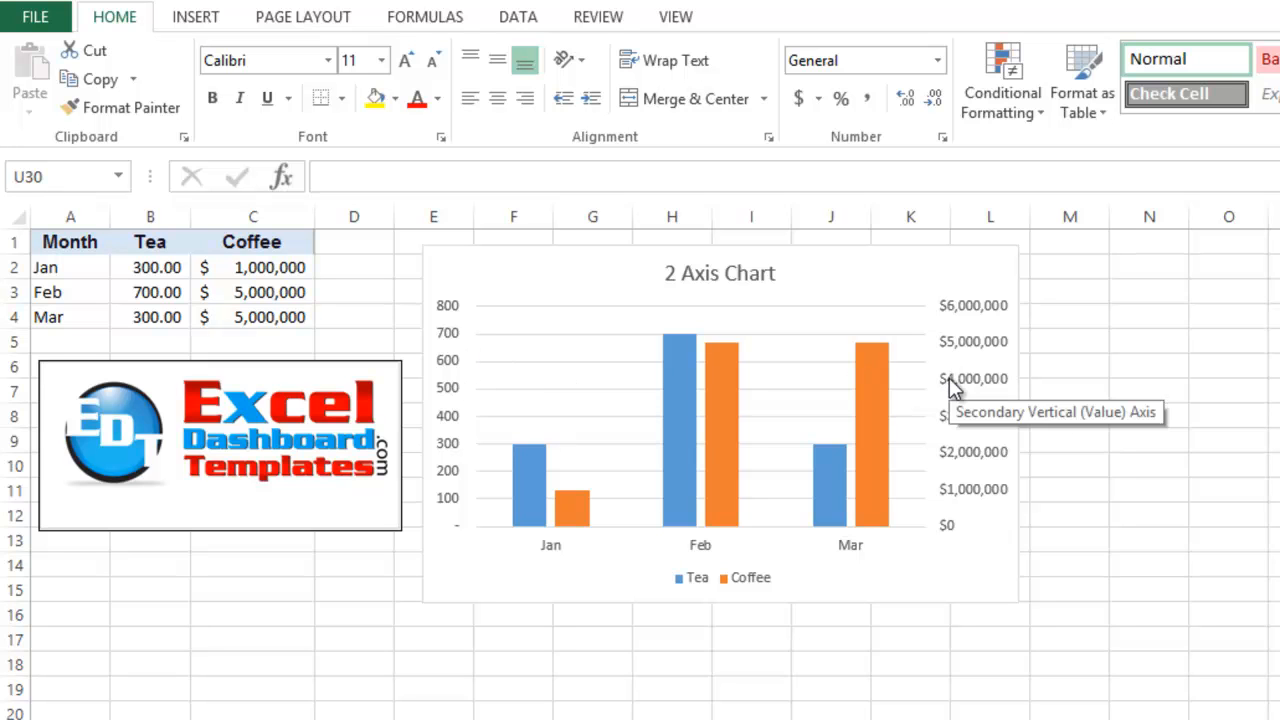
mouse_move(538, 533)
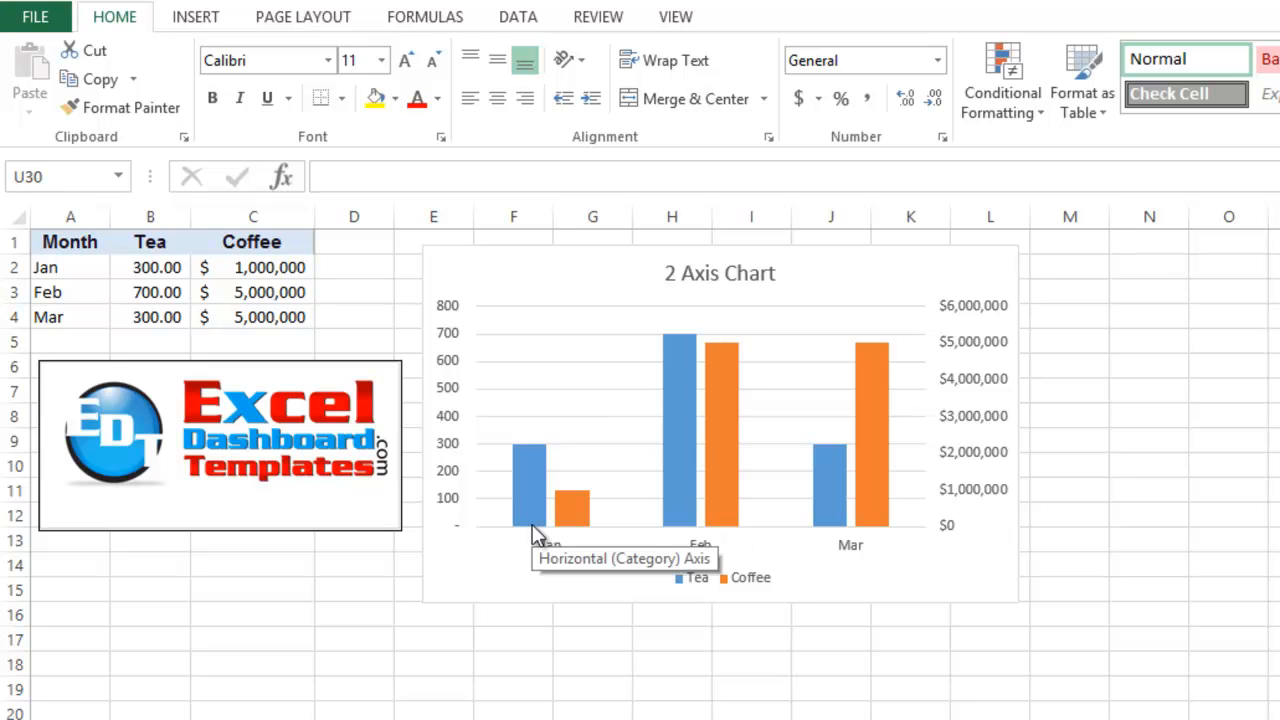
- Add 'Gap 1' and 'Gap 2' headers beside Coffee, then select the Month-to-Gap 2 table
left_click(150, 267)
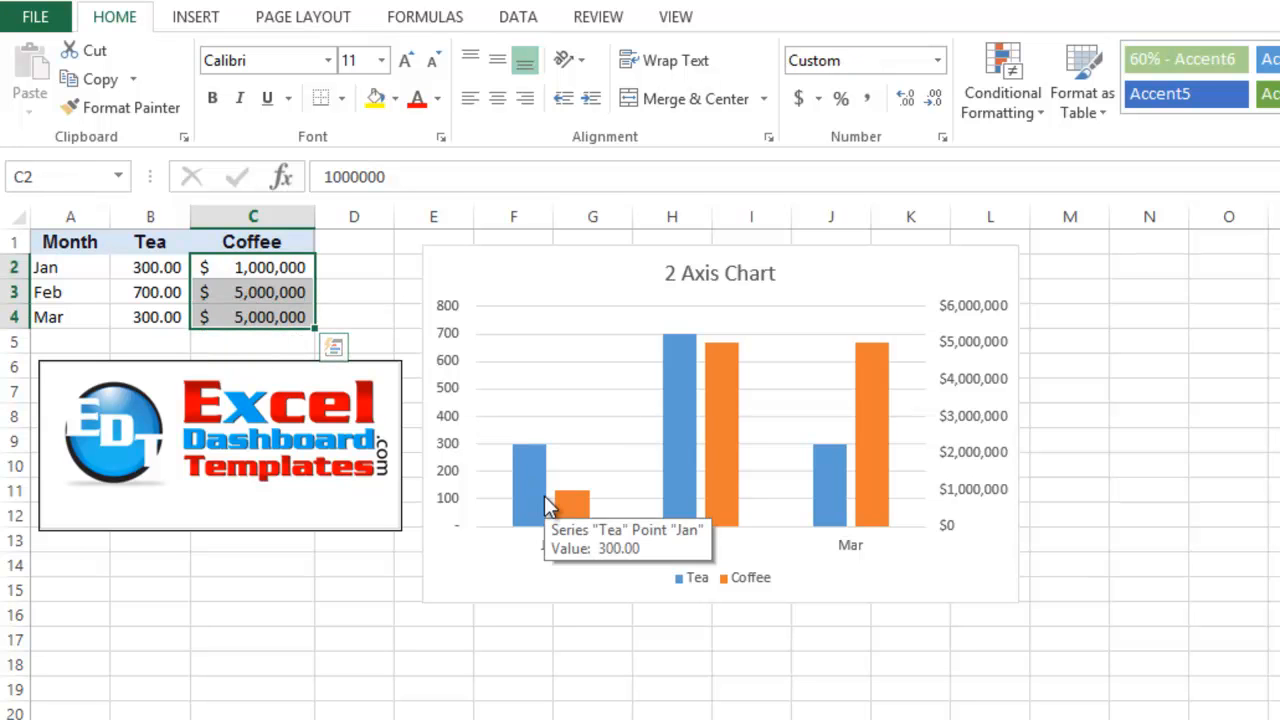
mouse_move(950, 398)
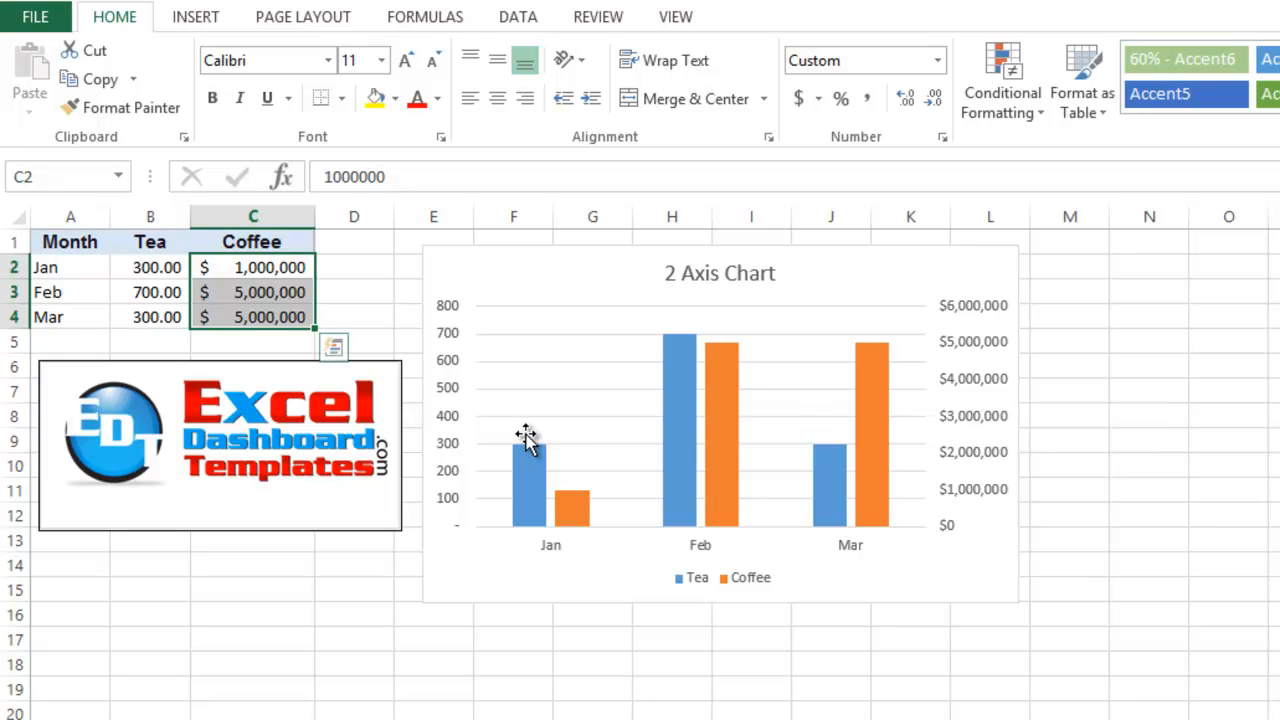
mouse_move(965, 405)
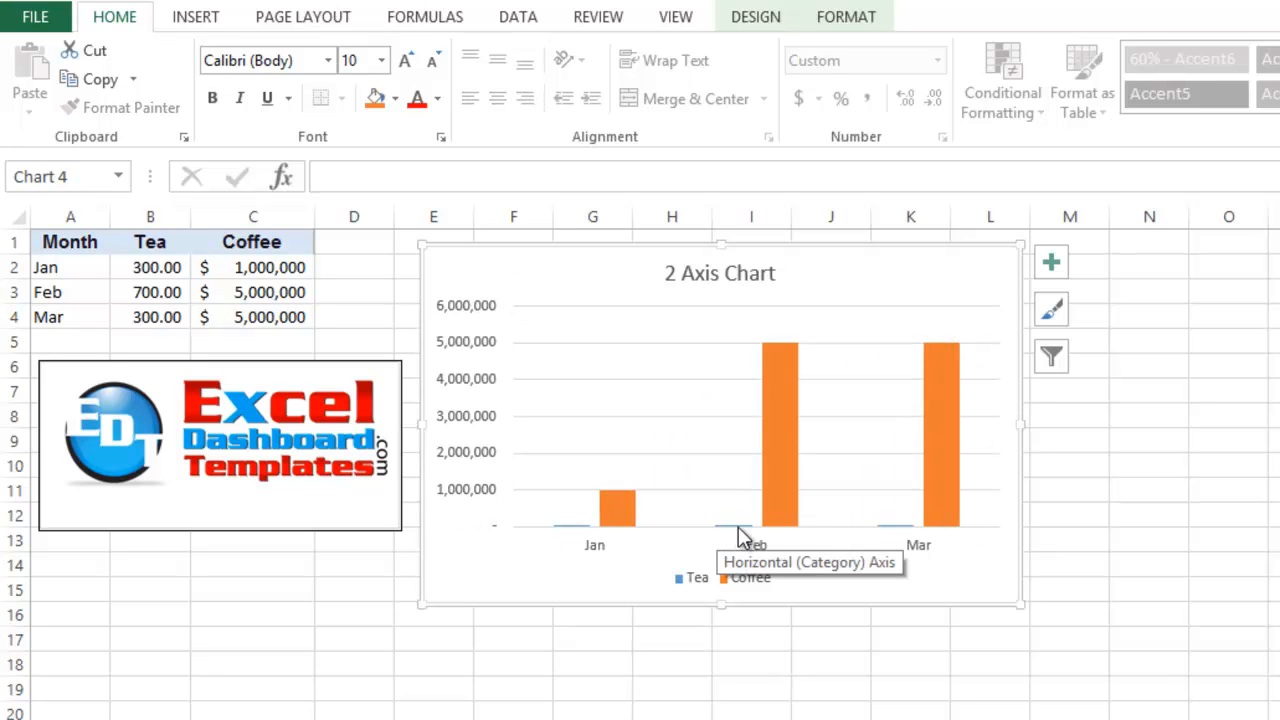
mouse_move(722, 532)
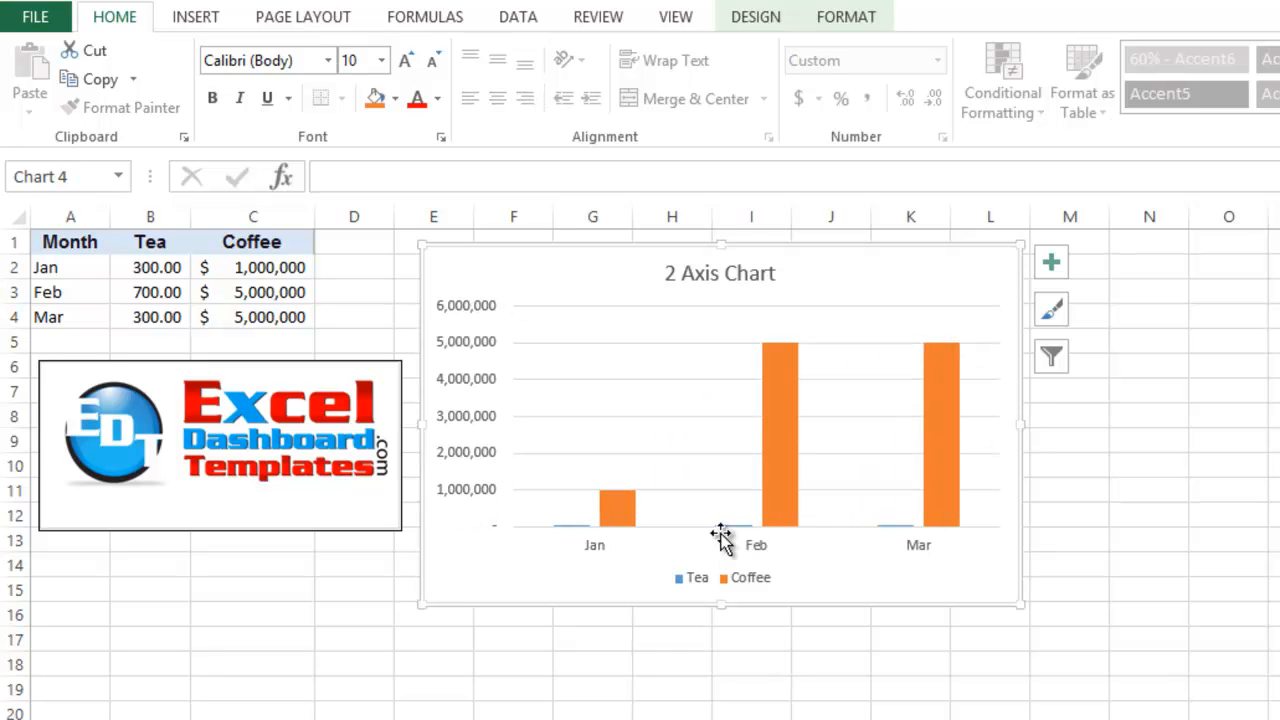
mouse_move(722, 535)
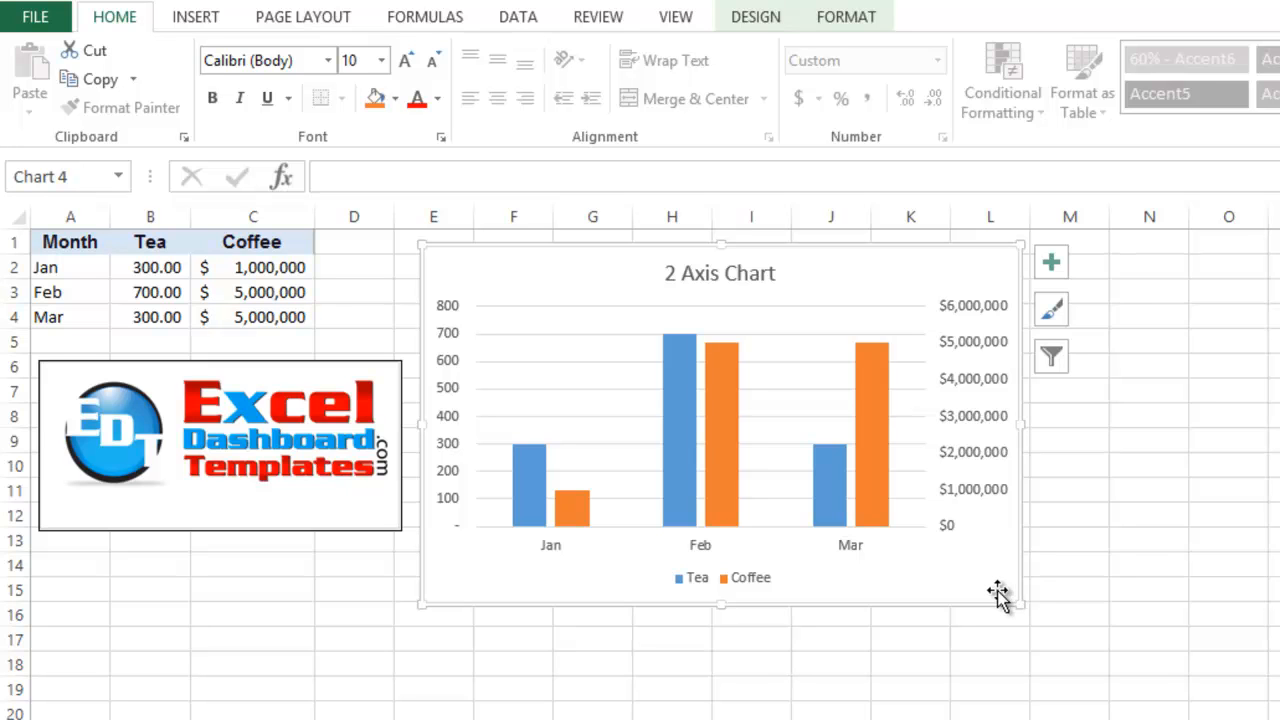
mouse_move(558, 560)
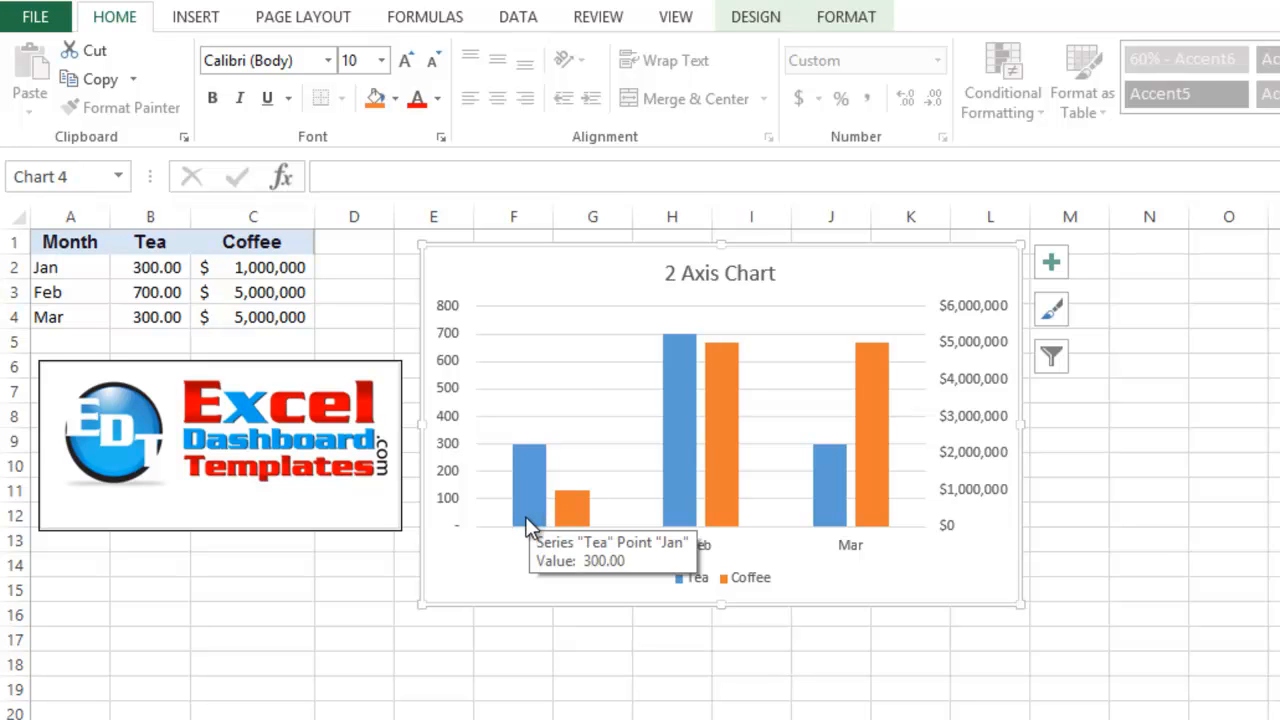
mouse_move(573, 505)
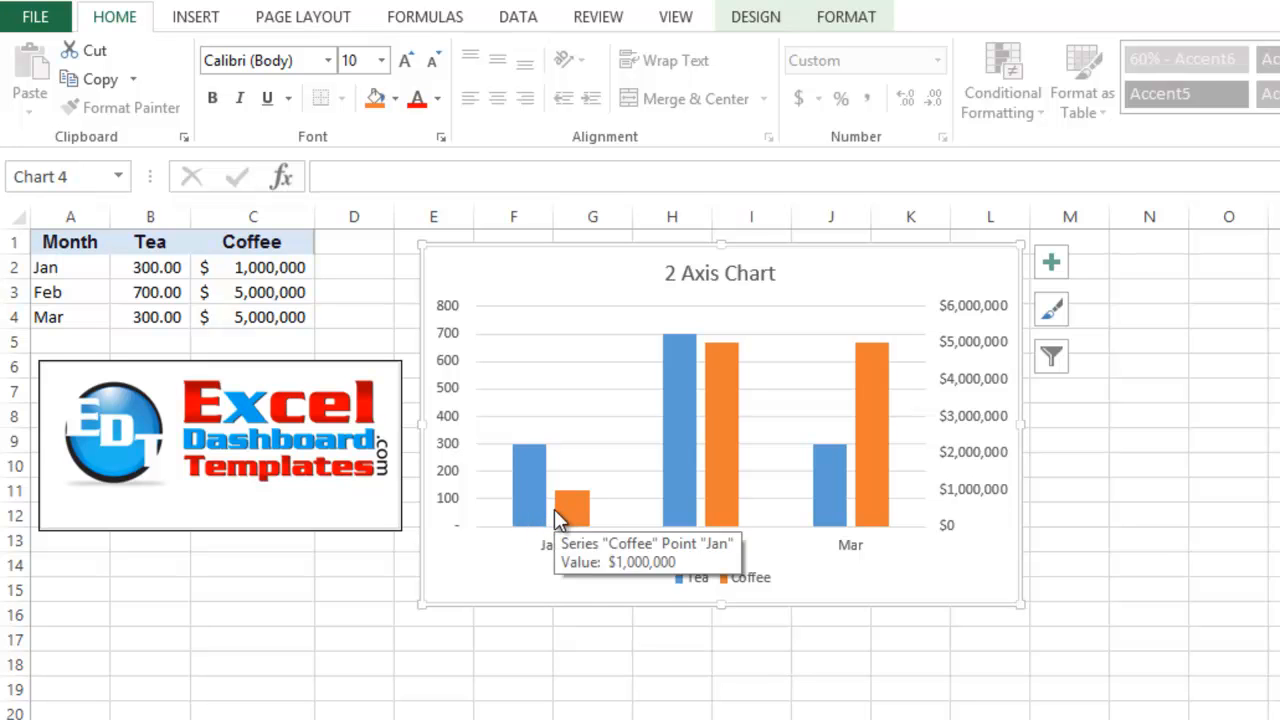
mouse_move(580, 528)
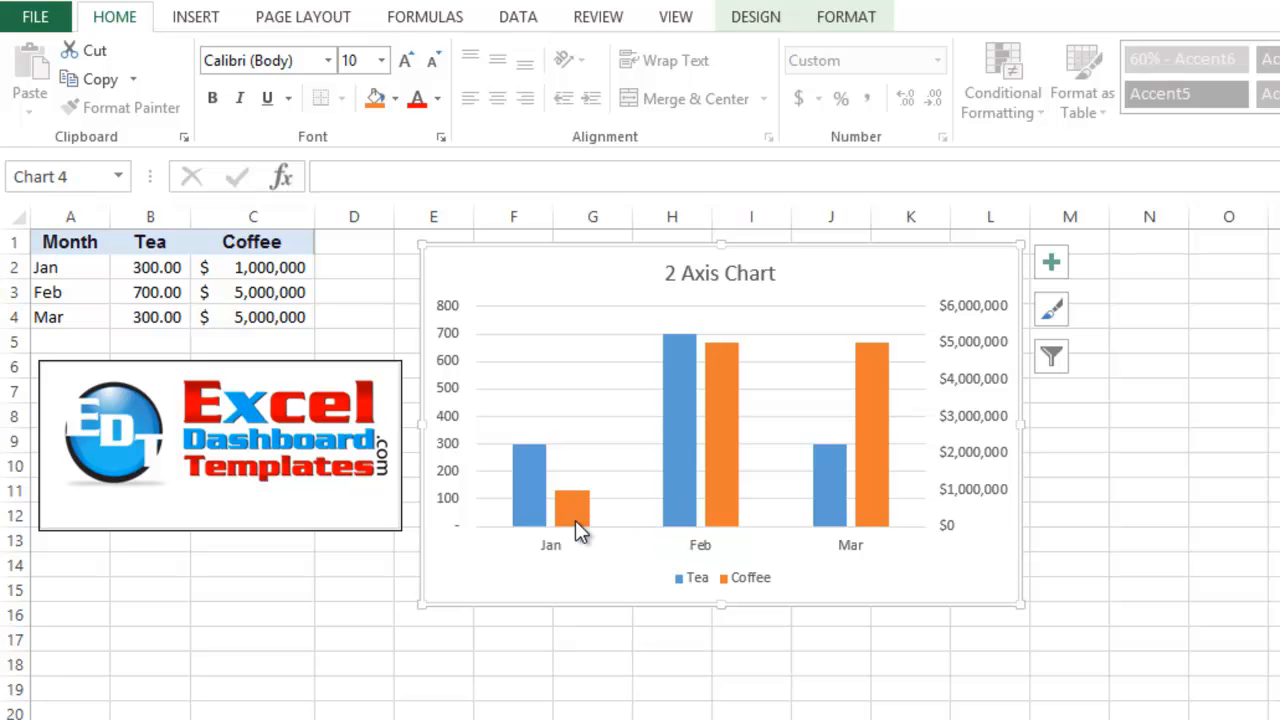
mouse_move(730, 475)
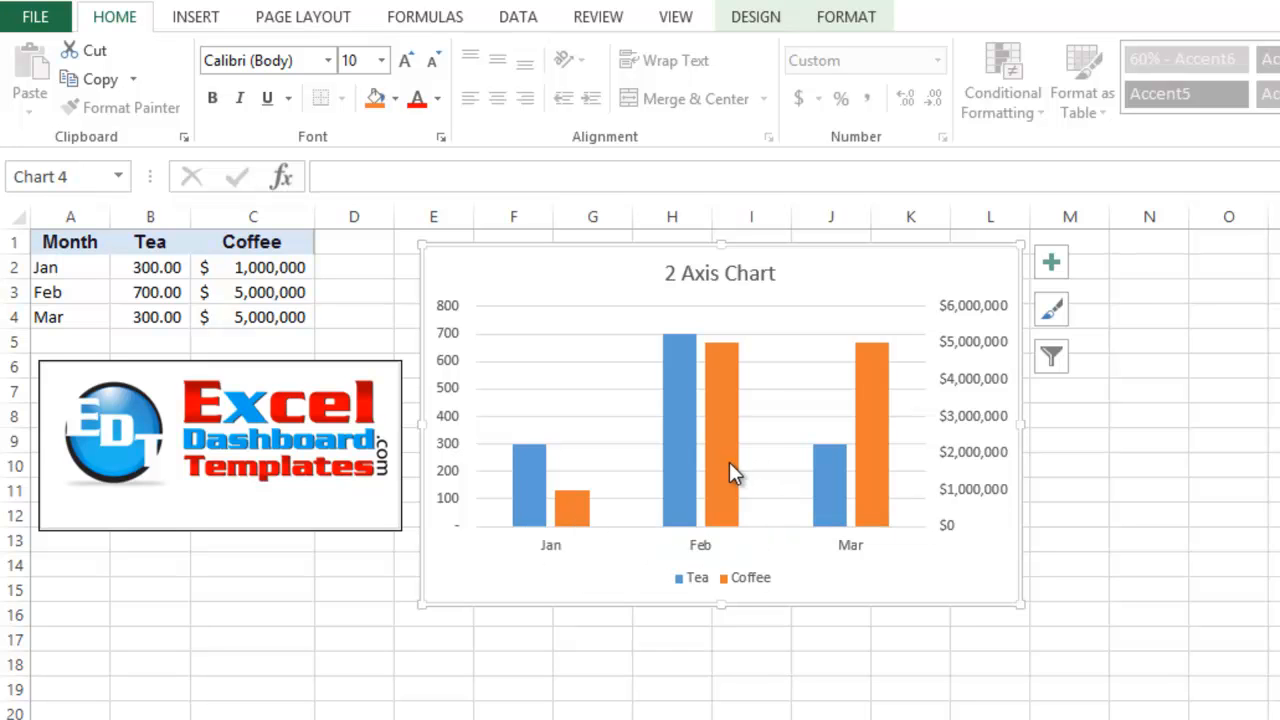
mouse_move(705, 488)
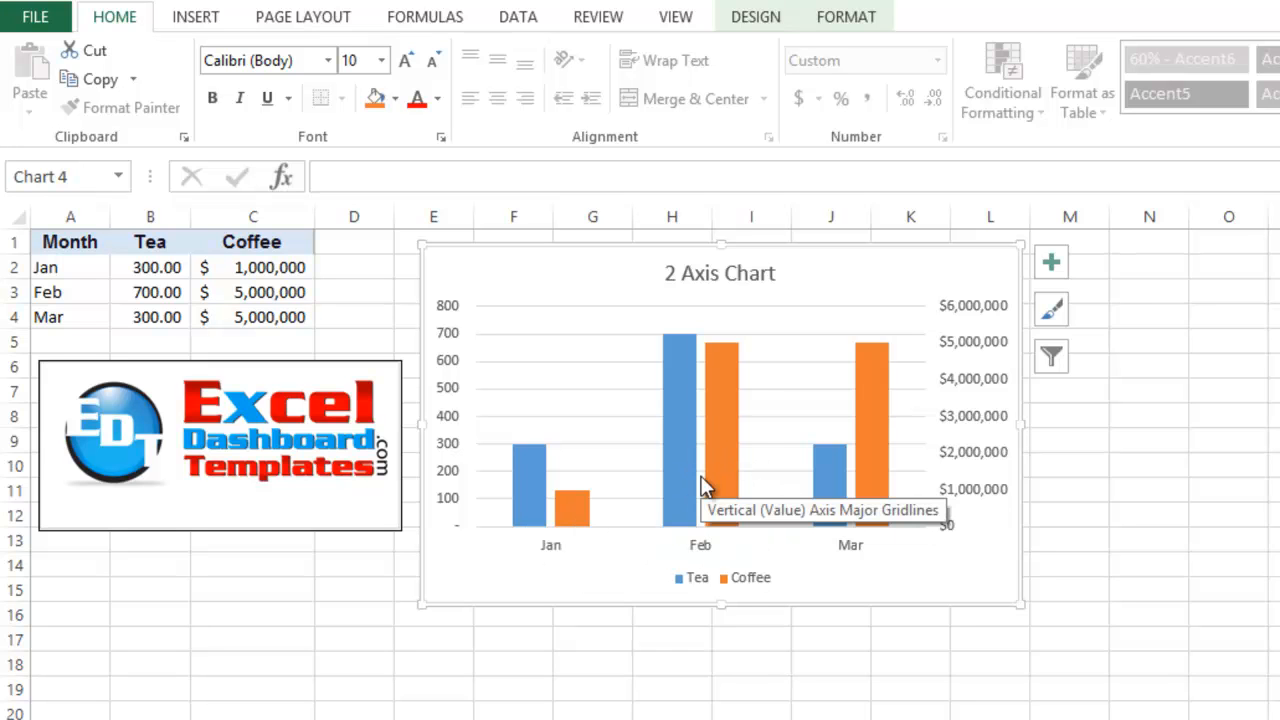
mouse_move(670, 460)
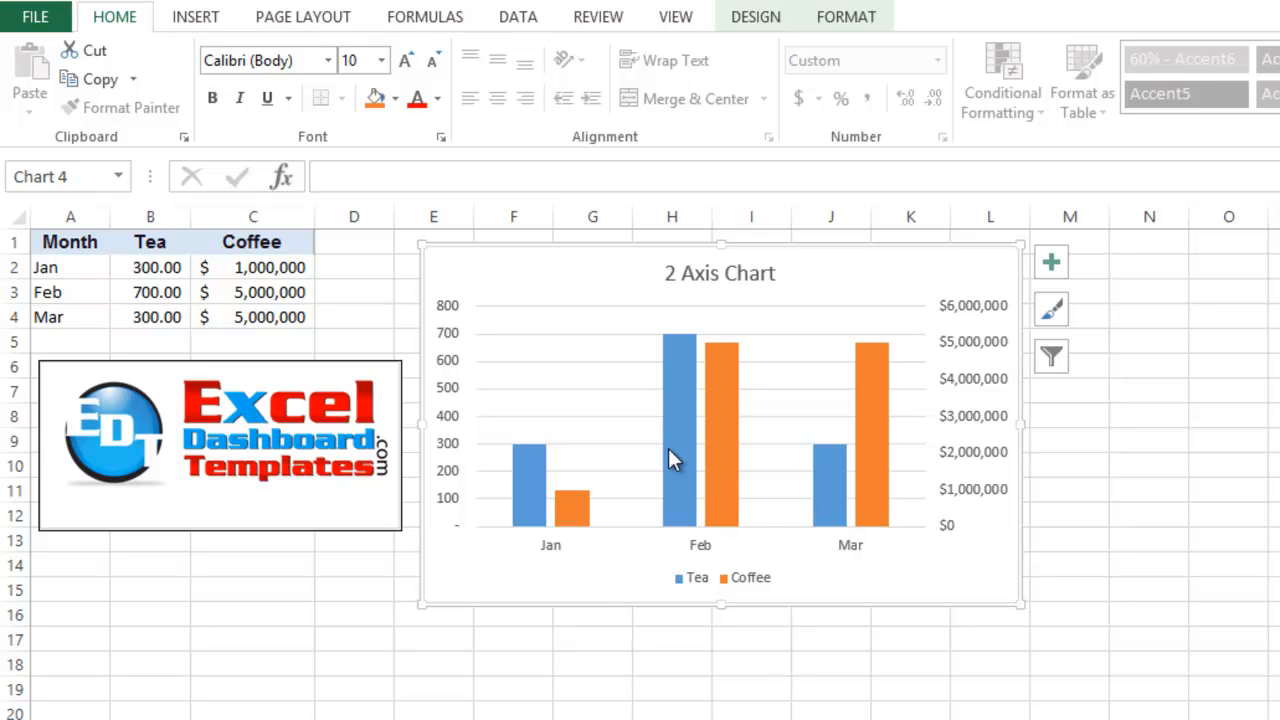
mouse_move(680, 442)
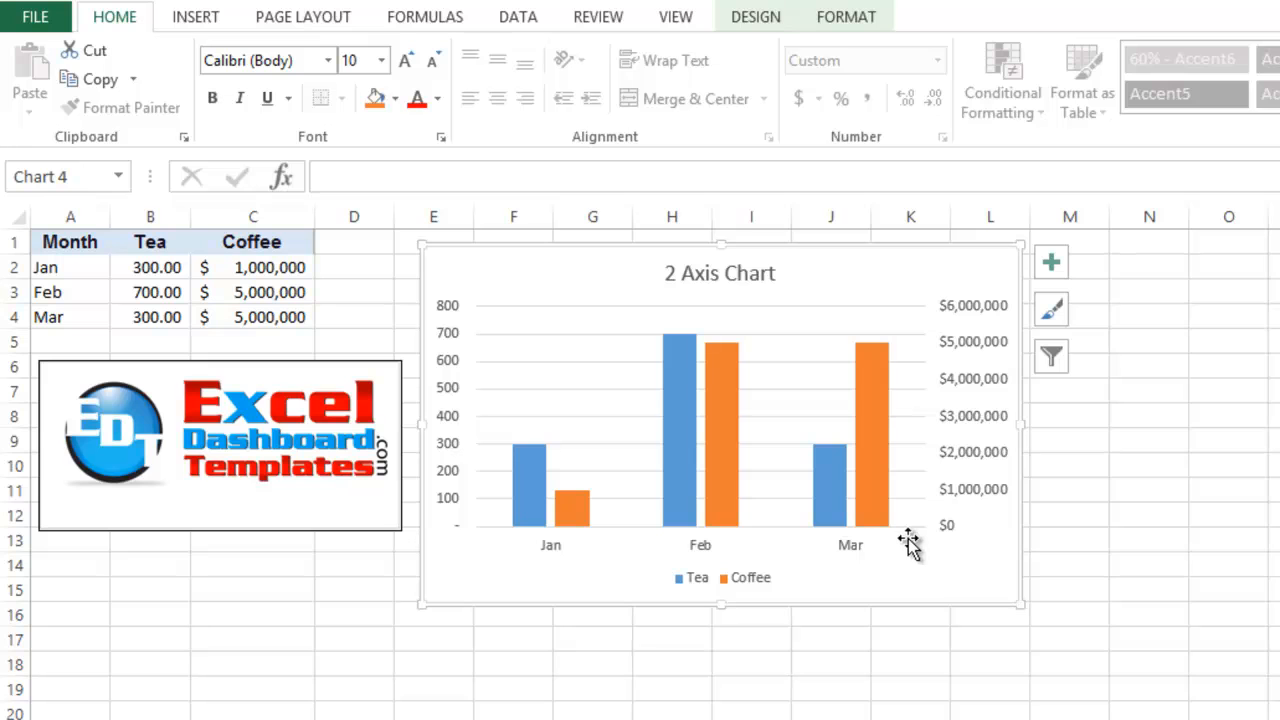
mouse_move(950, 557)
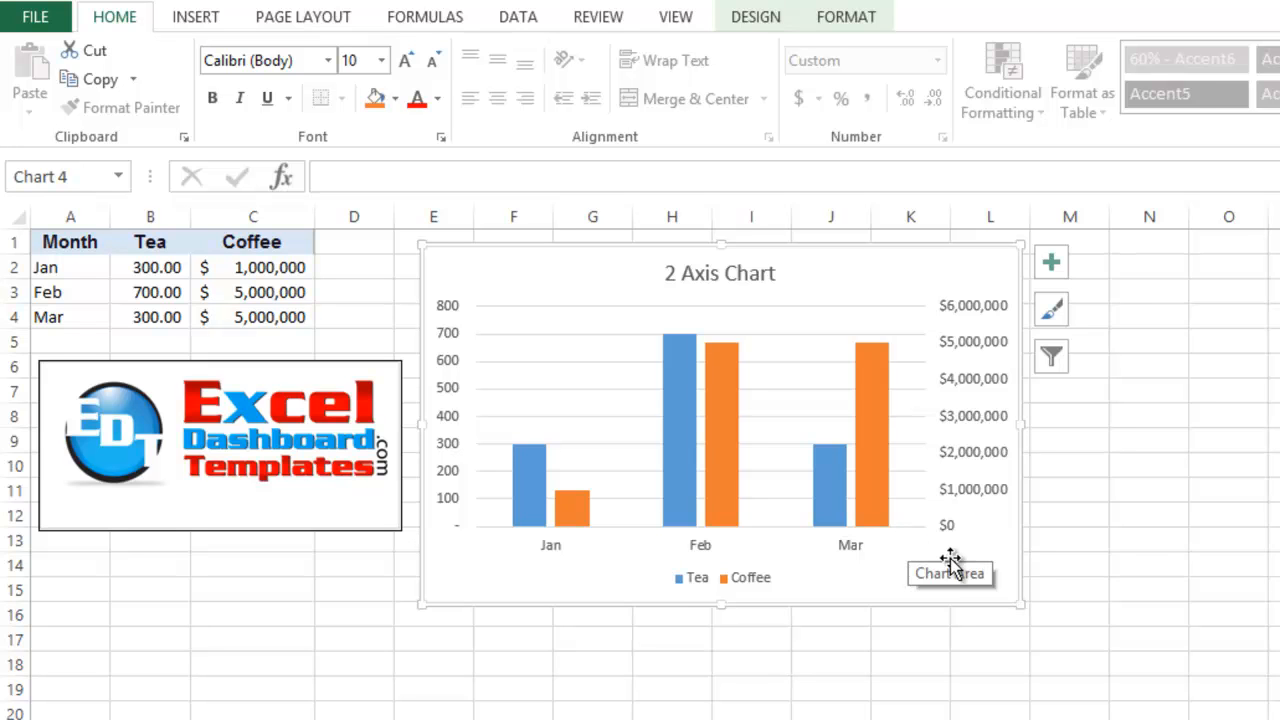
mouse_move(952, 643)
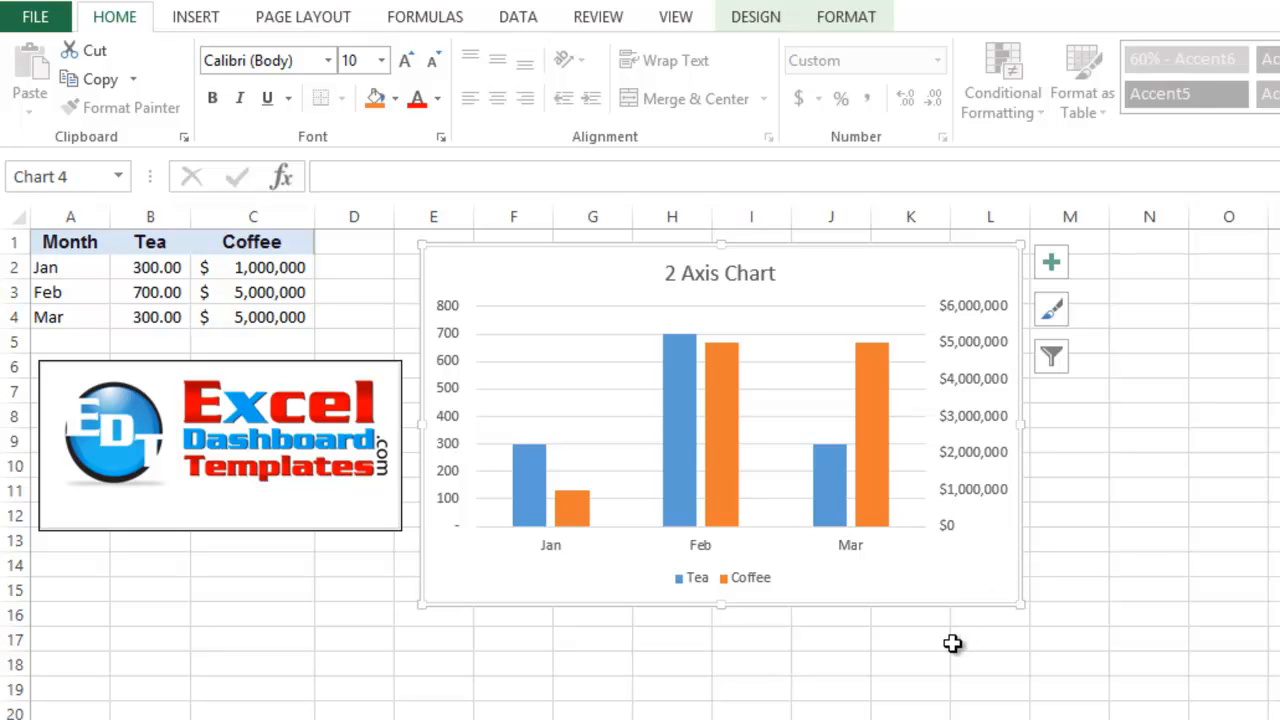
left_click(989, 663)
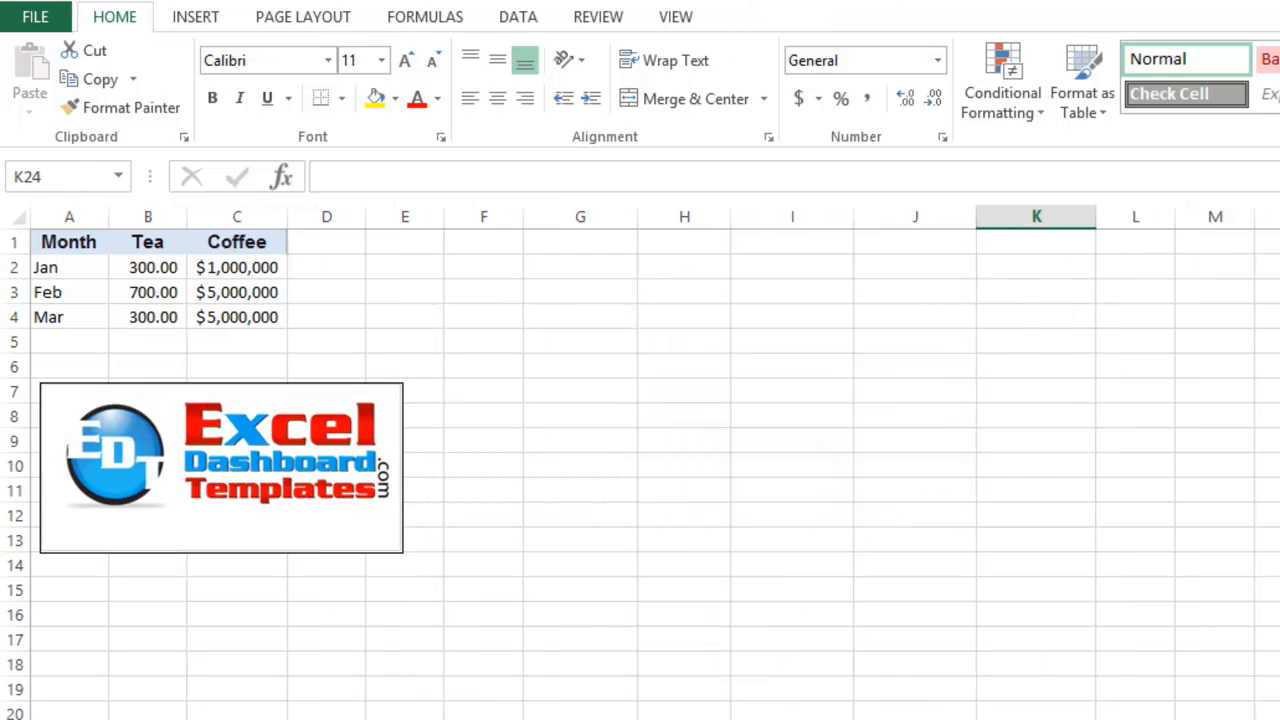
left_click(483, 267)
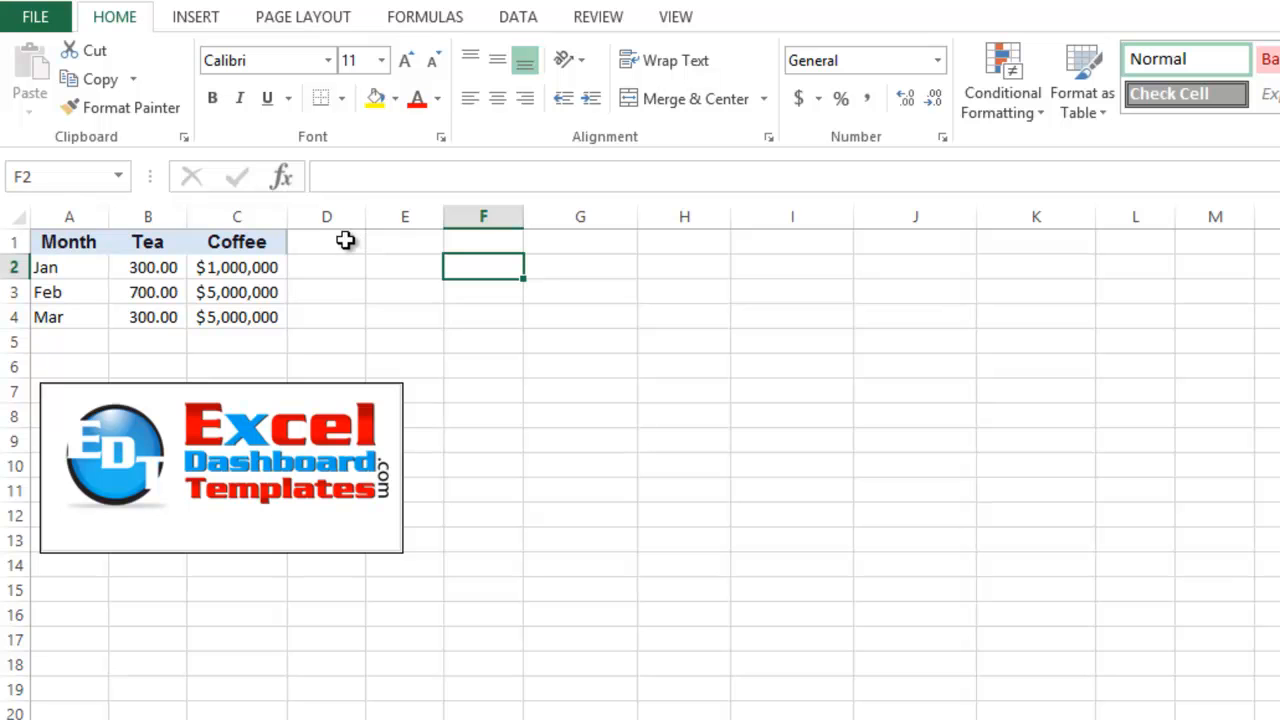
type("Gap")
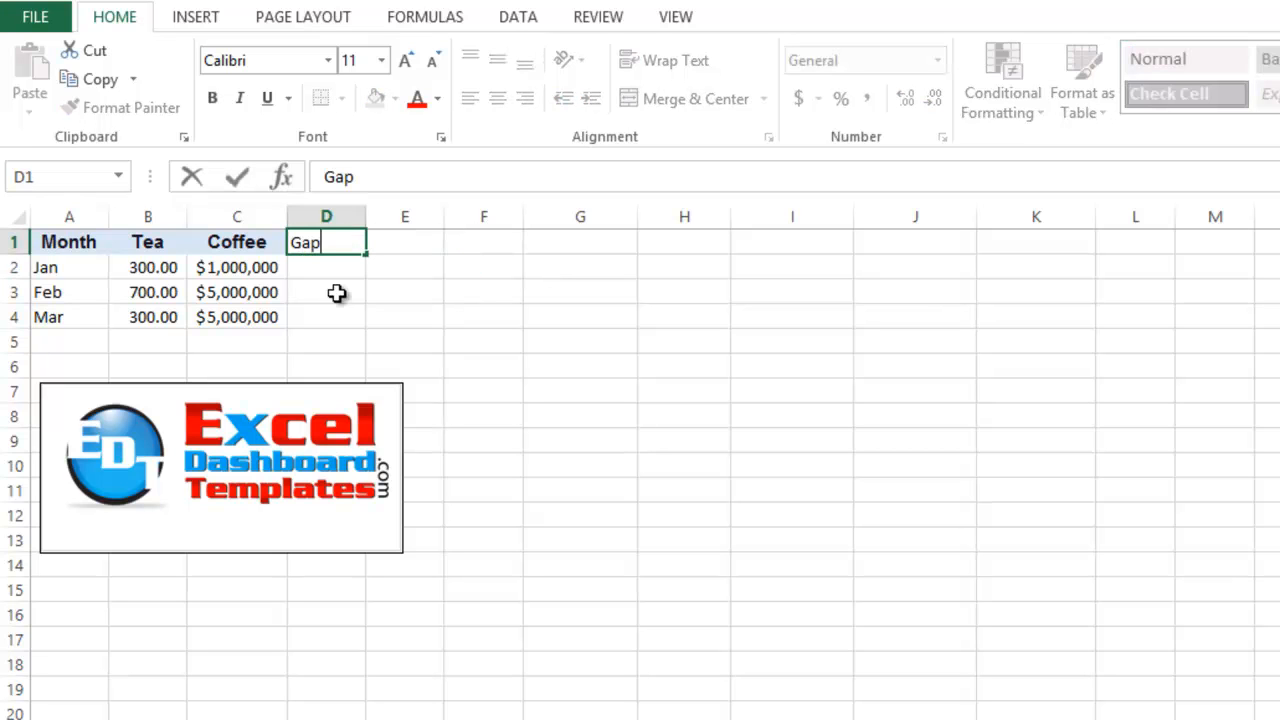
left_click(212, 98)
type("C")
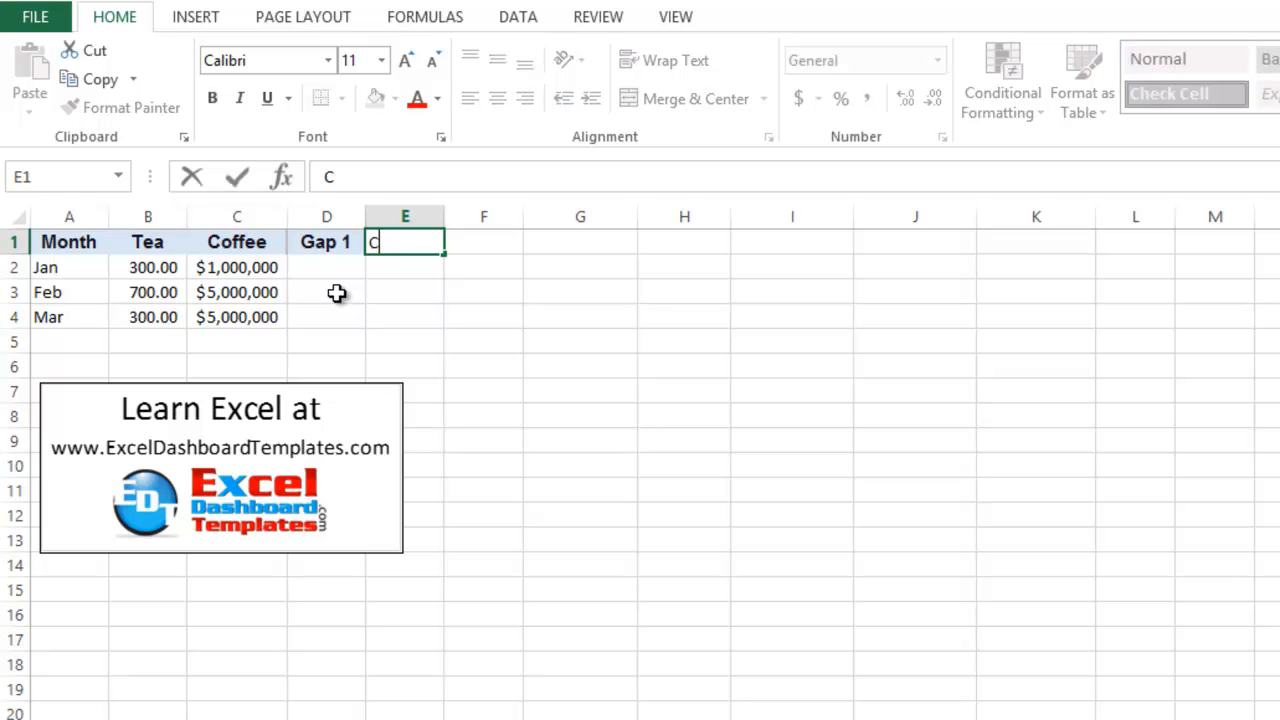
type("Gap 2")
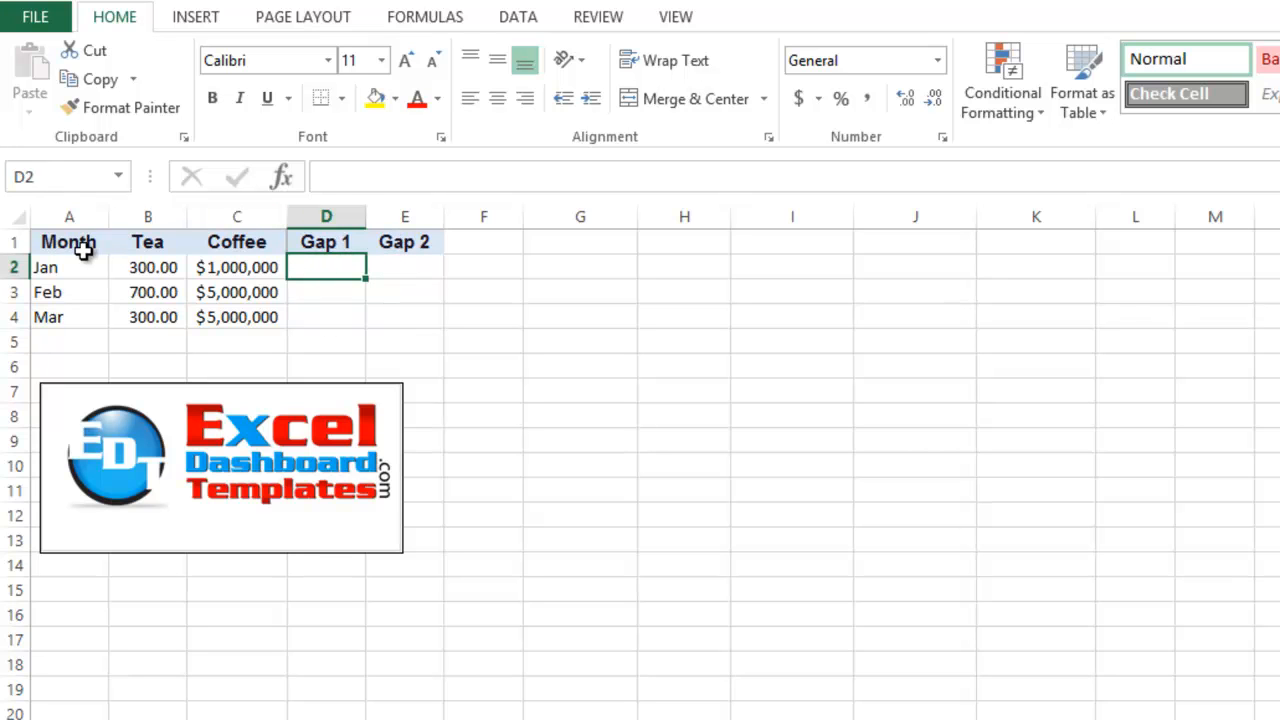
mouse_move(73, 238)
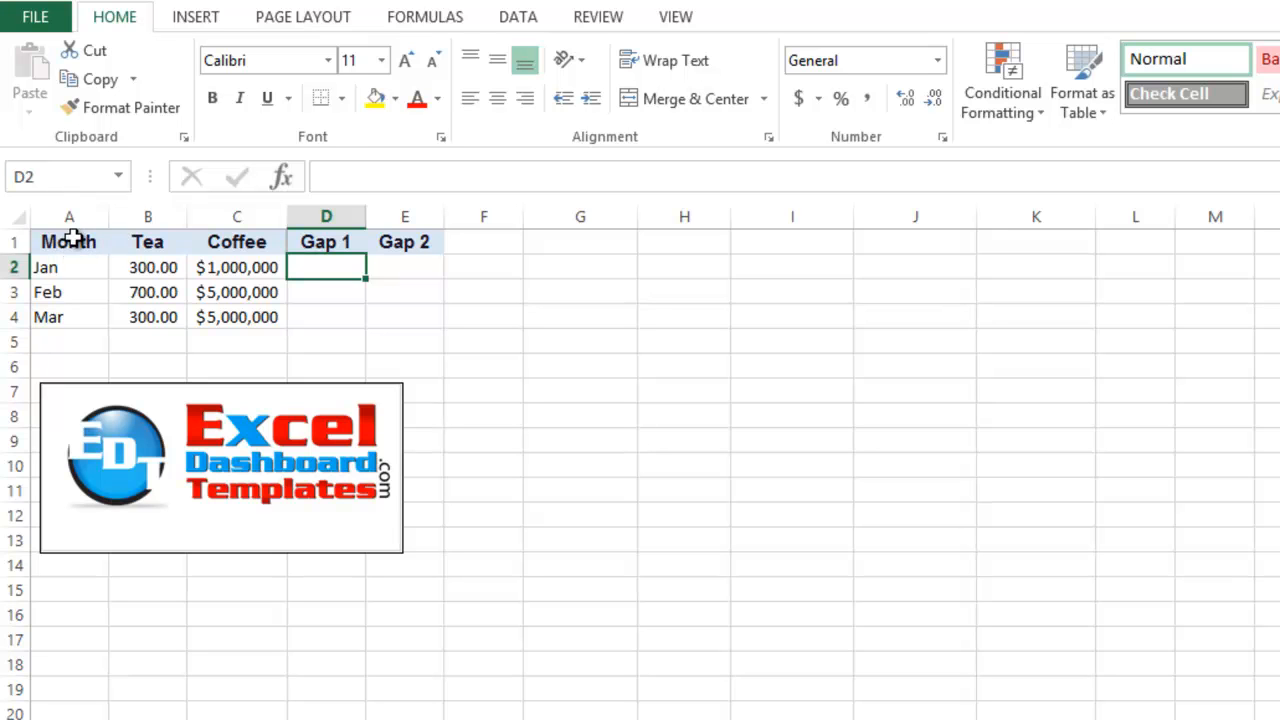
left_click_drag(68, 241, 326, 317)
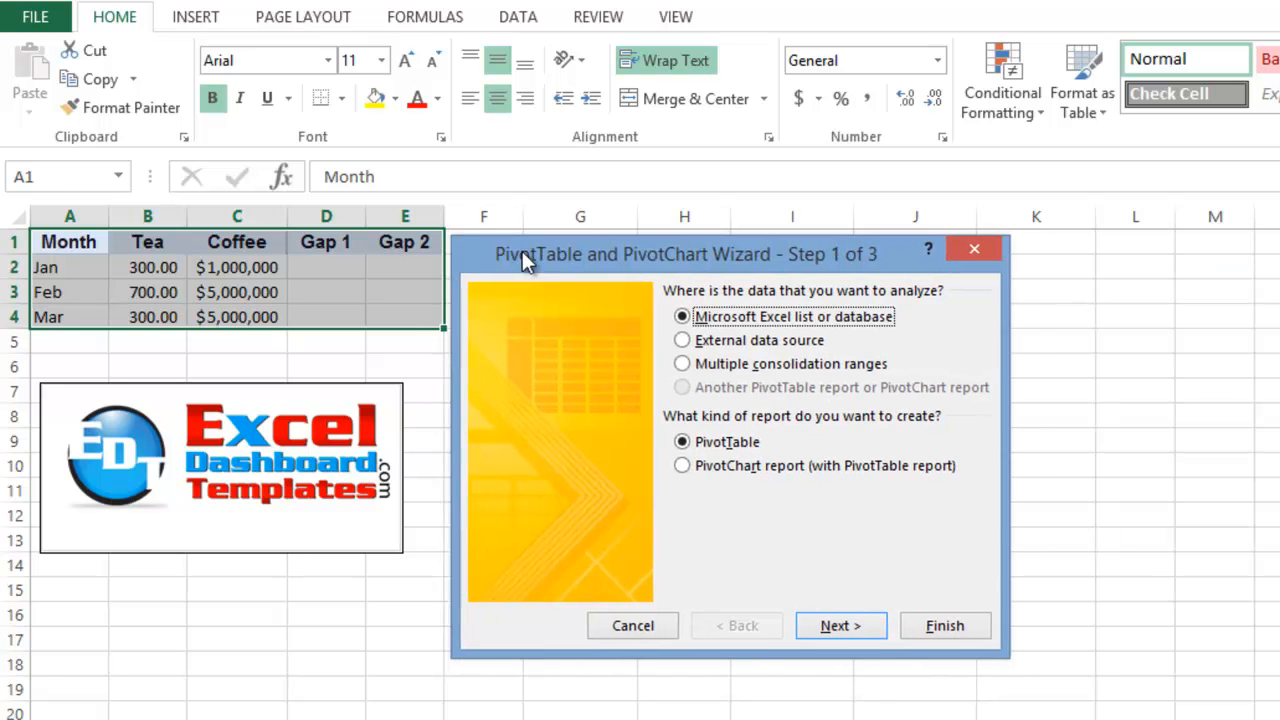
- Use the Month-to-Gap 2 range to create a PivotTable at G1 on the current sheet
left_click(632, 625)
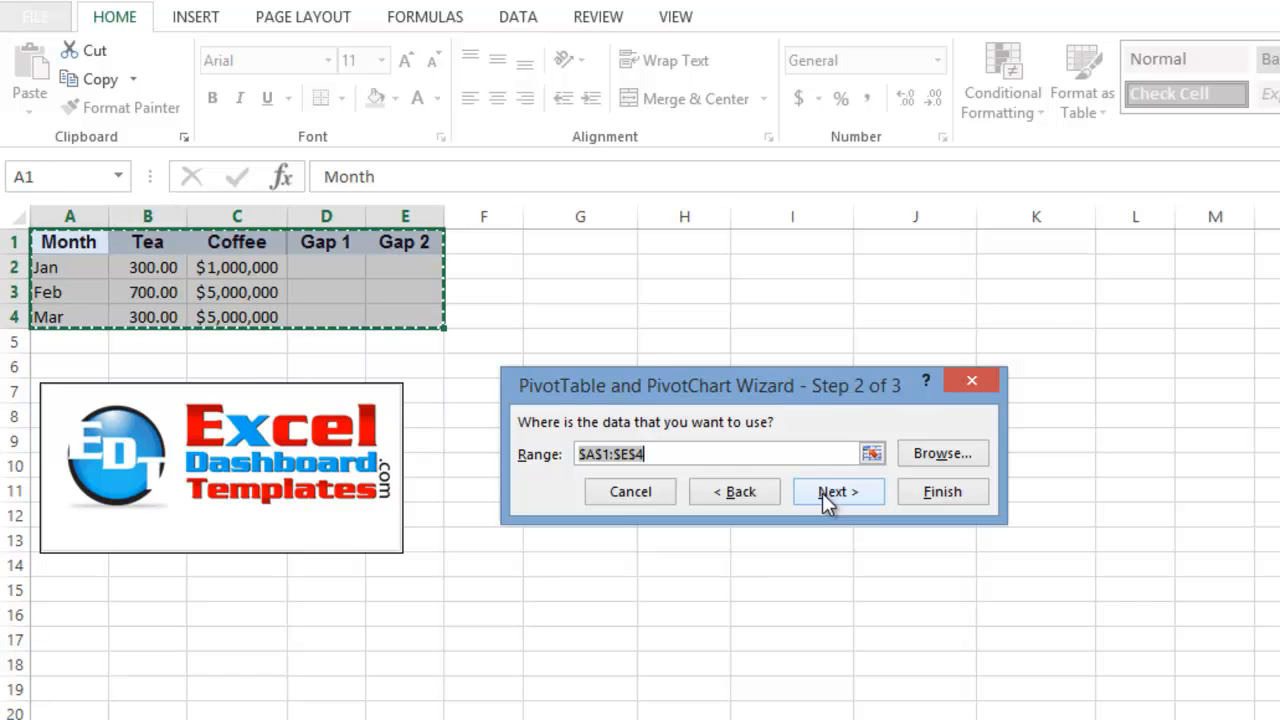
left_click(837, 491)
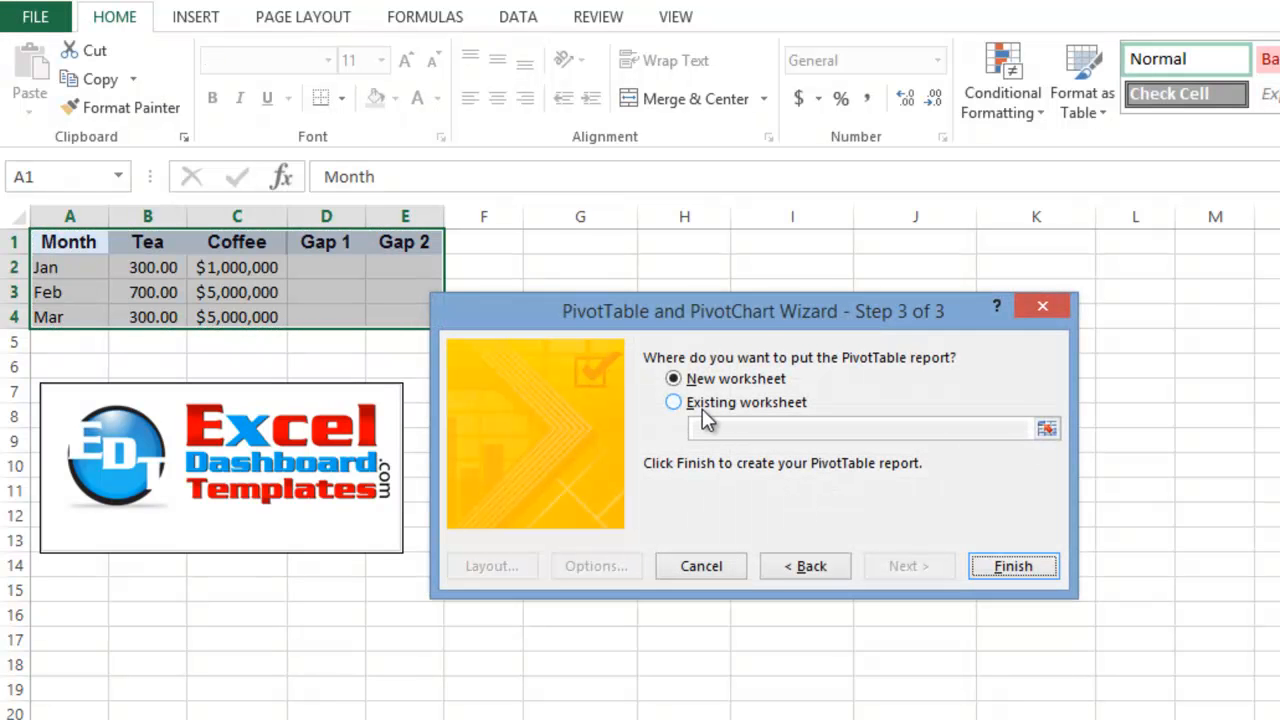
left_click(673, 401)
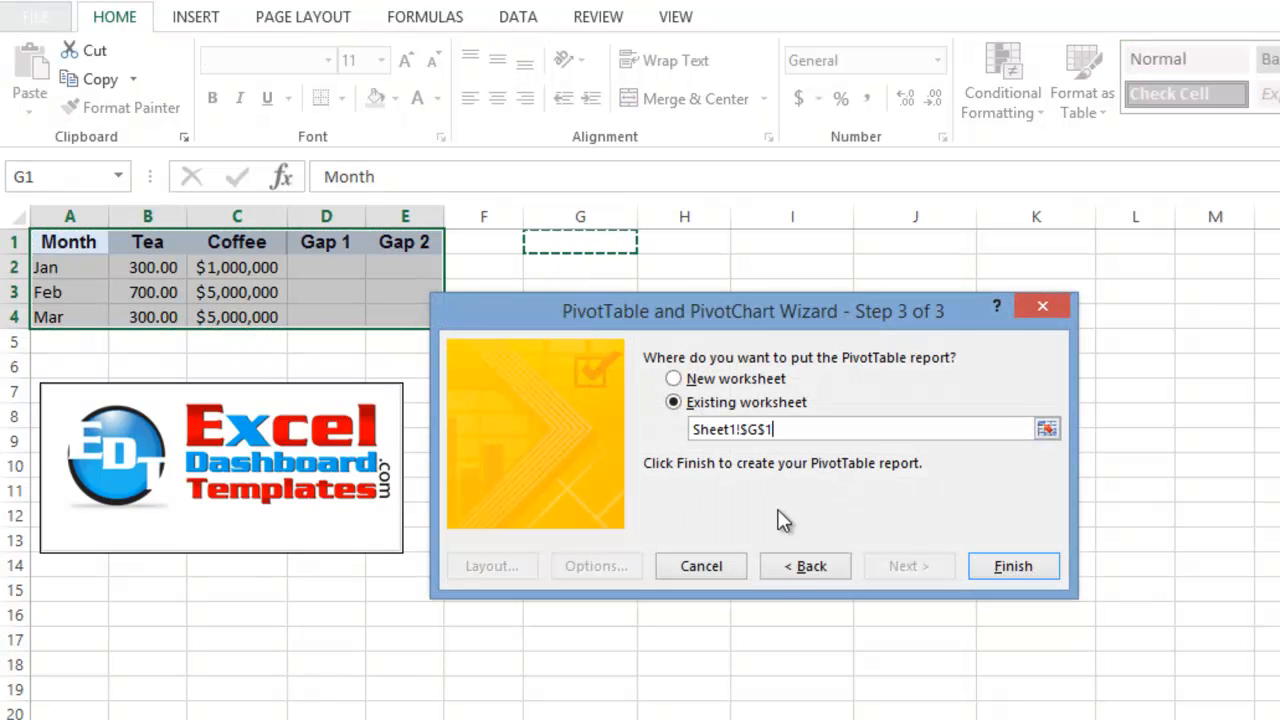
left_click(1012, 566)
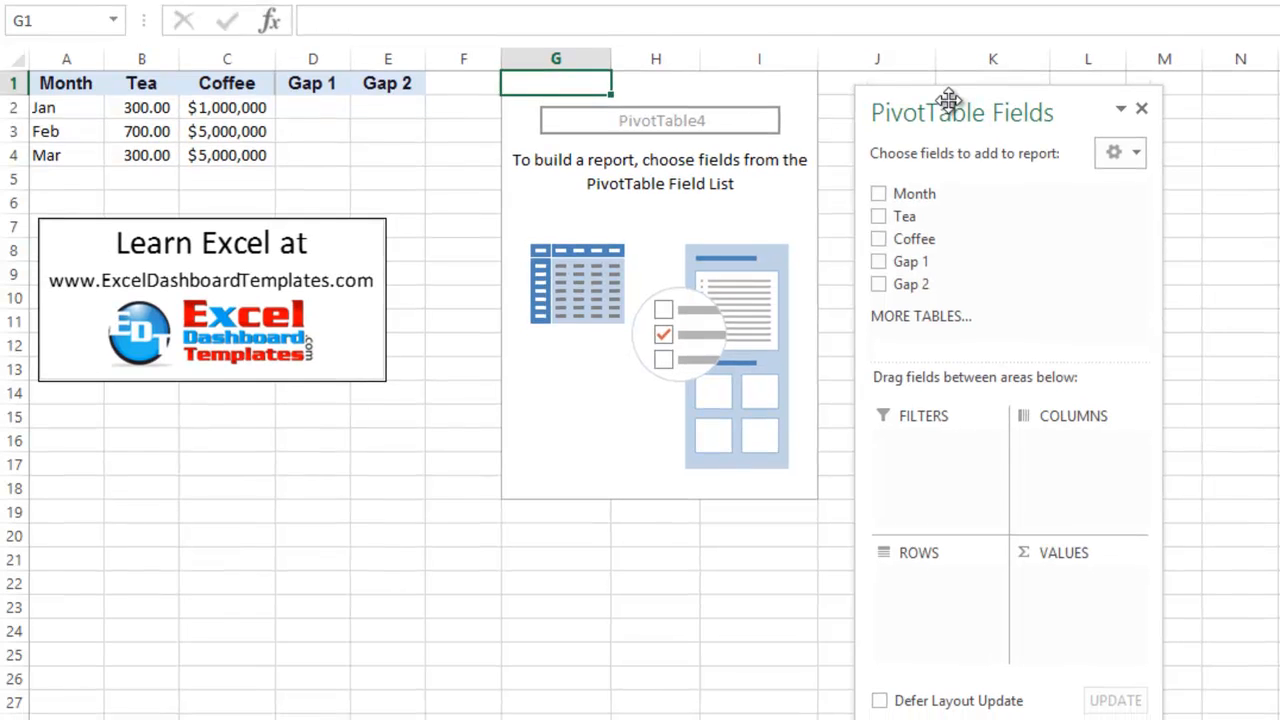
- Put Month in the pivot rows and add Tea and Gap 1 to the values
left_click_drag(913, 193, 918, 578)
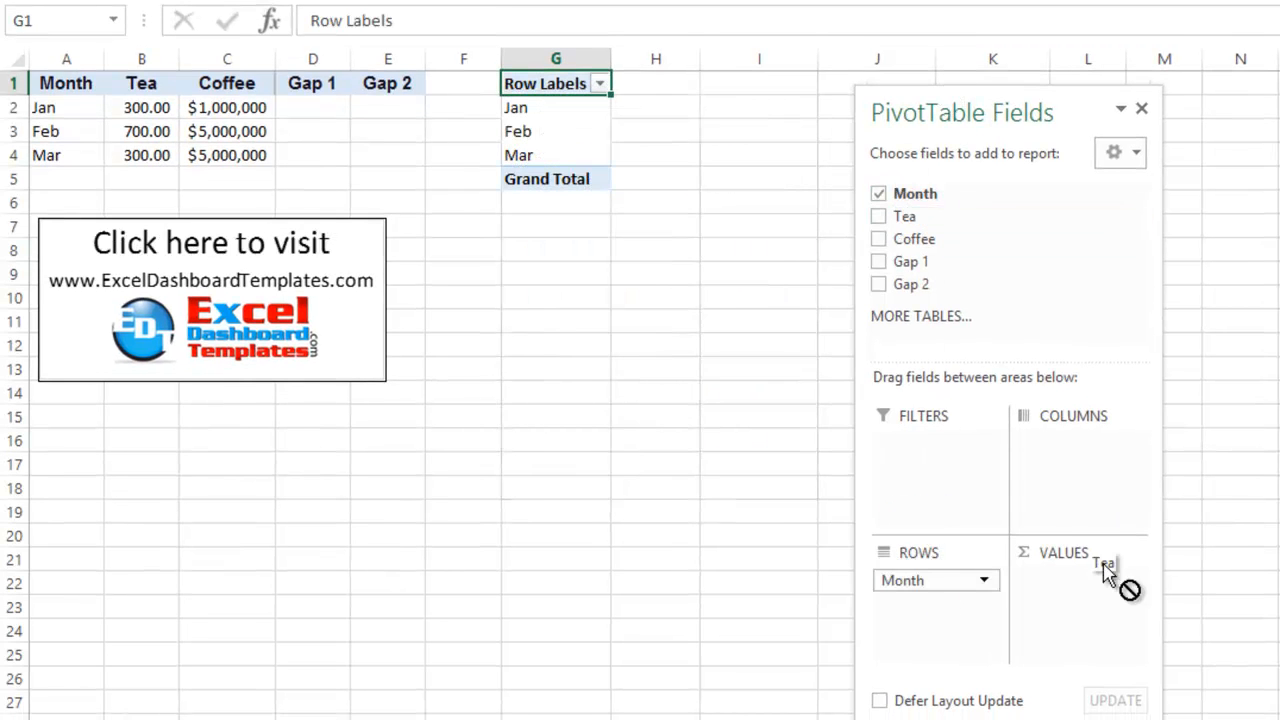
left_click(878, 216)
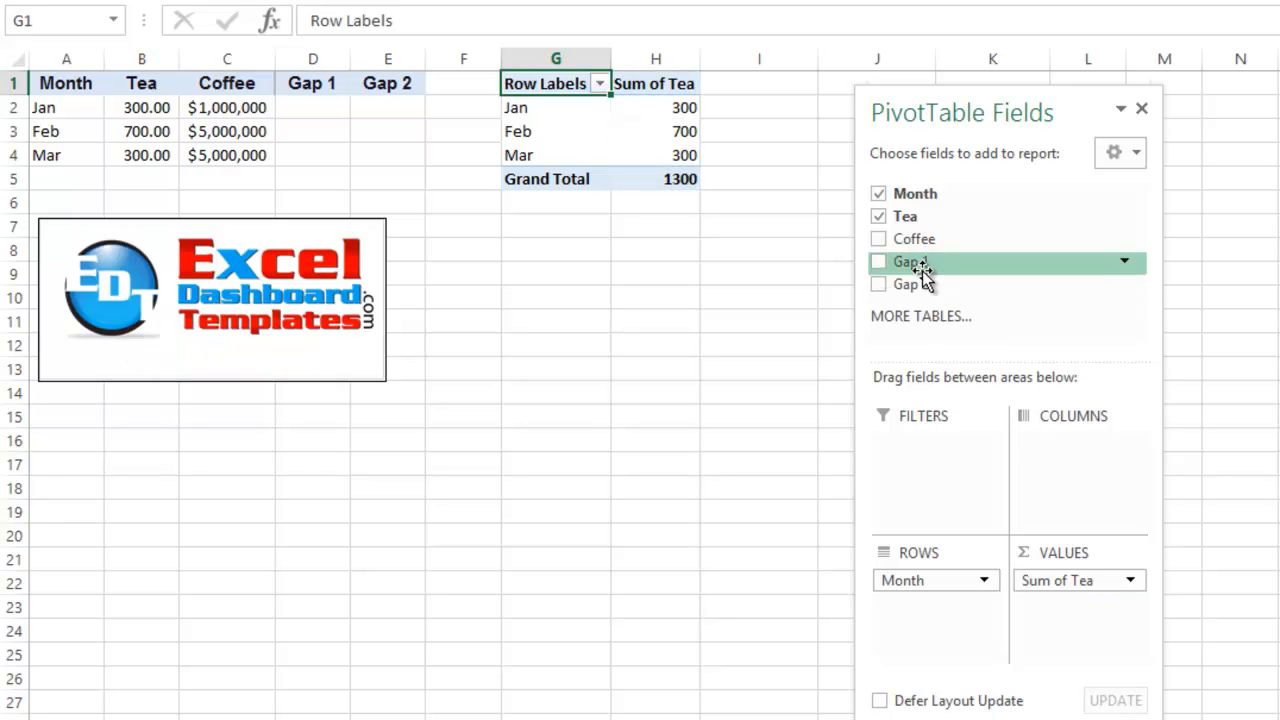
left_click(878, 261)
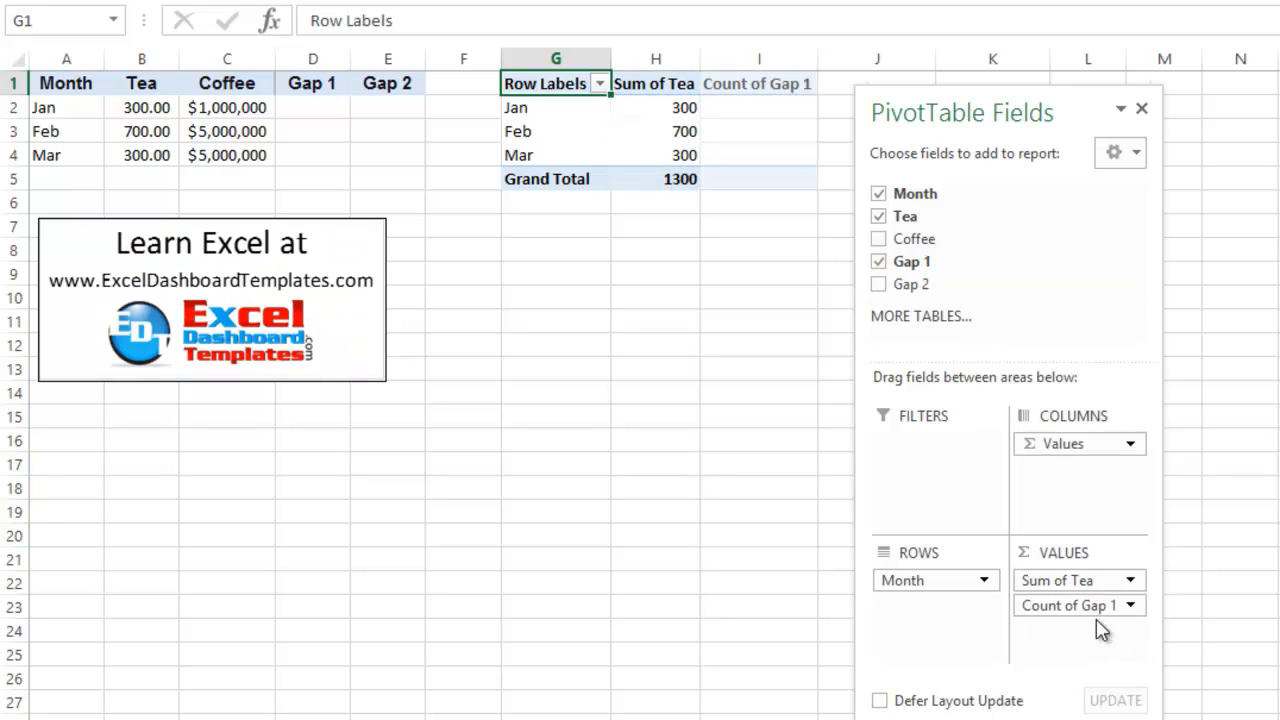
mouse_move(935, 284)
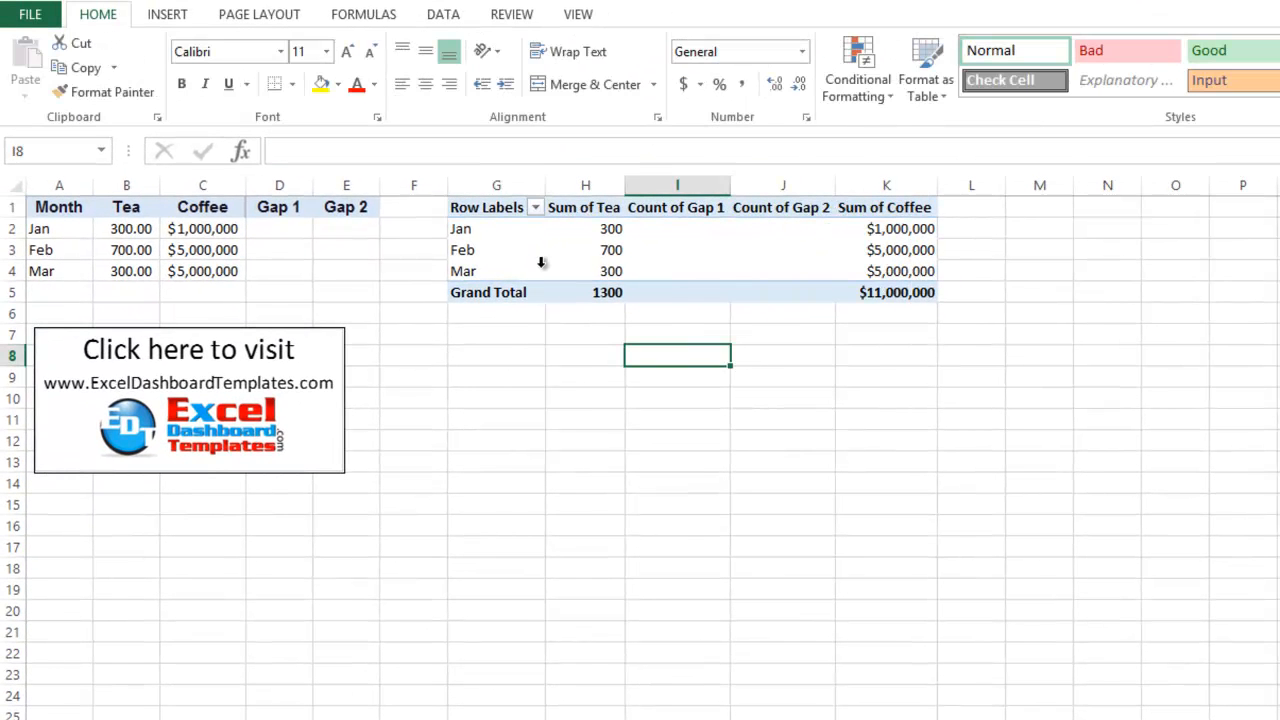
- Insert a clustered column PivotChart from the pivot table
left_click(496, 250)
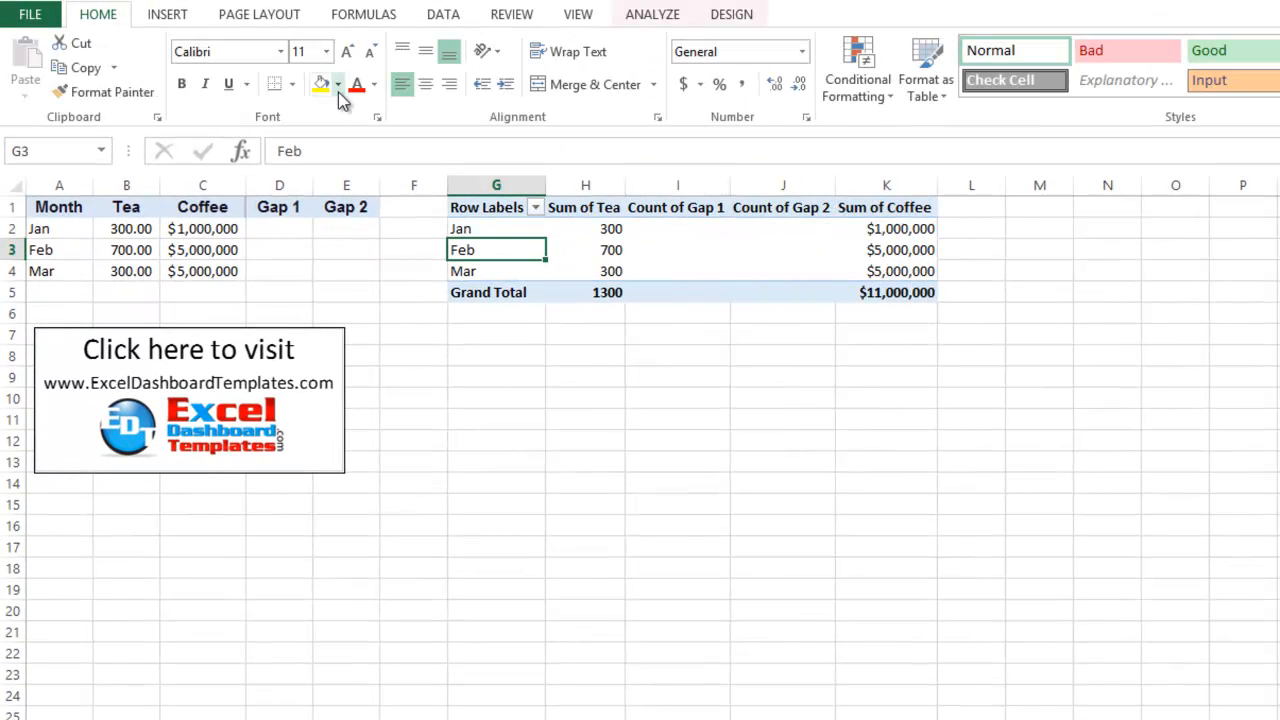
left_click(167, 14)
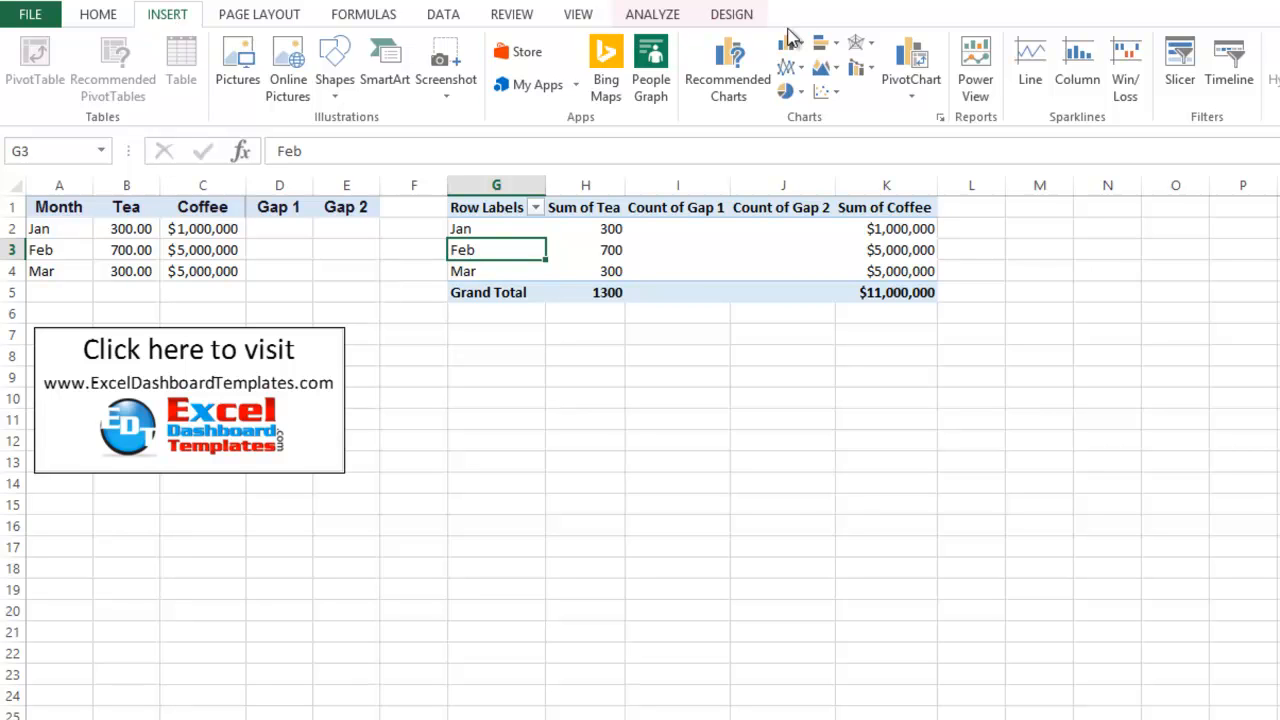
mouse_move(789, 45)
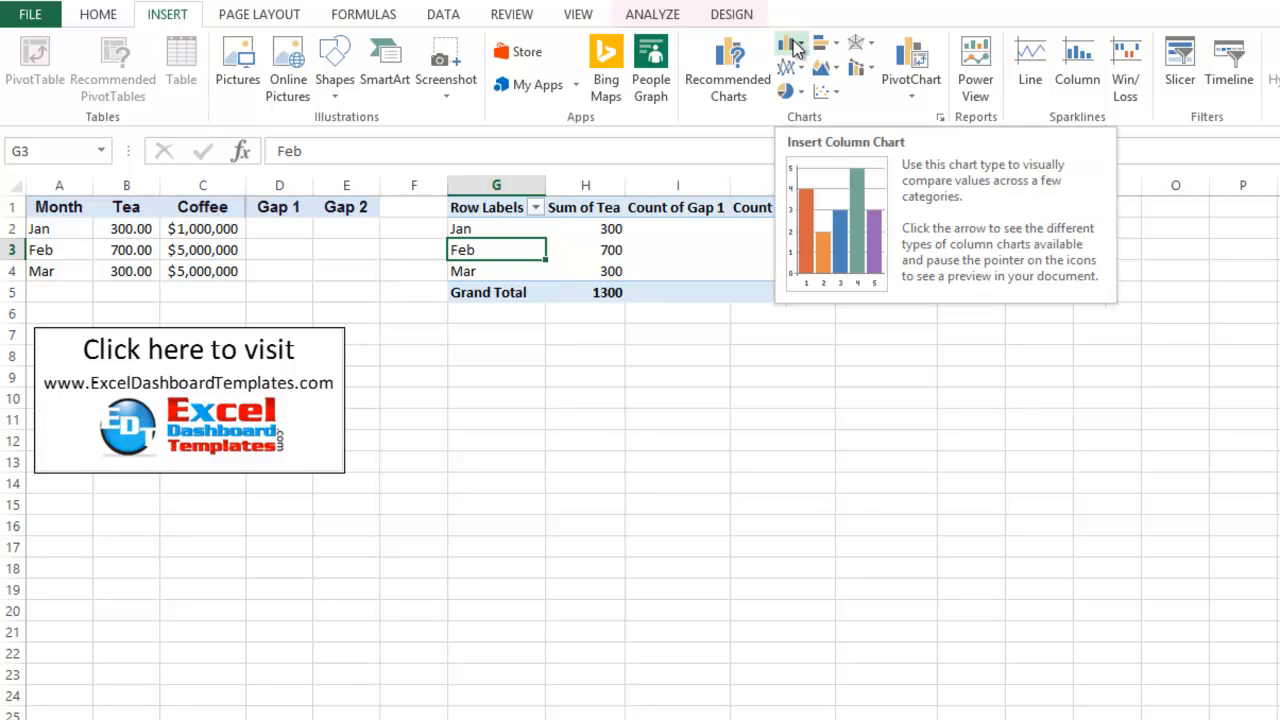
left_click(790, 45)
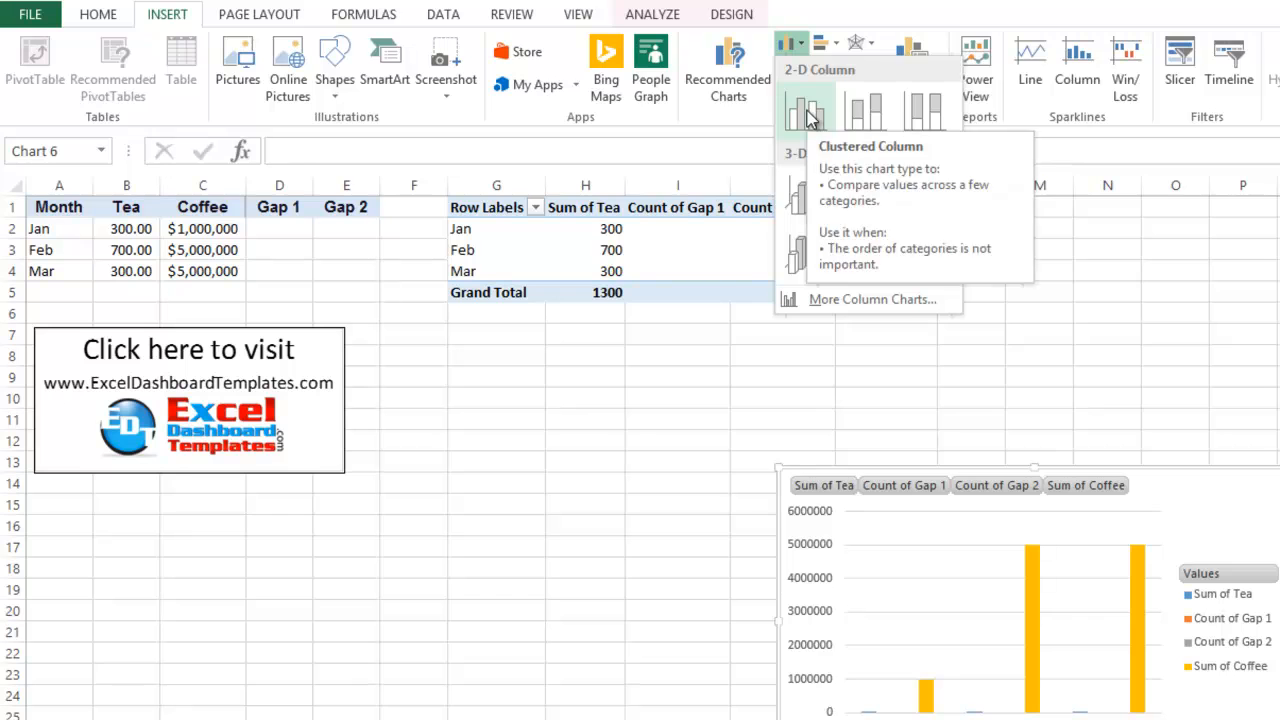
left_click(806, 113)
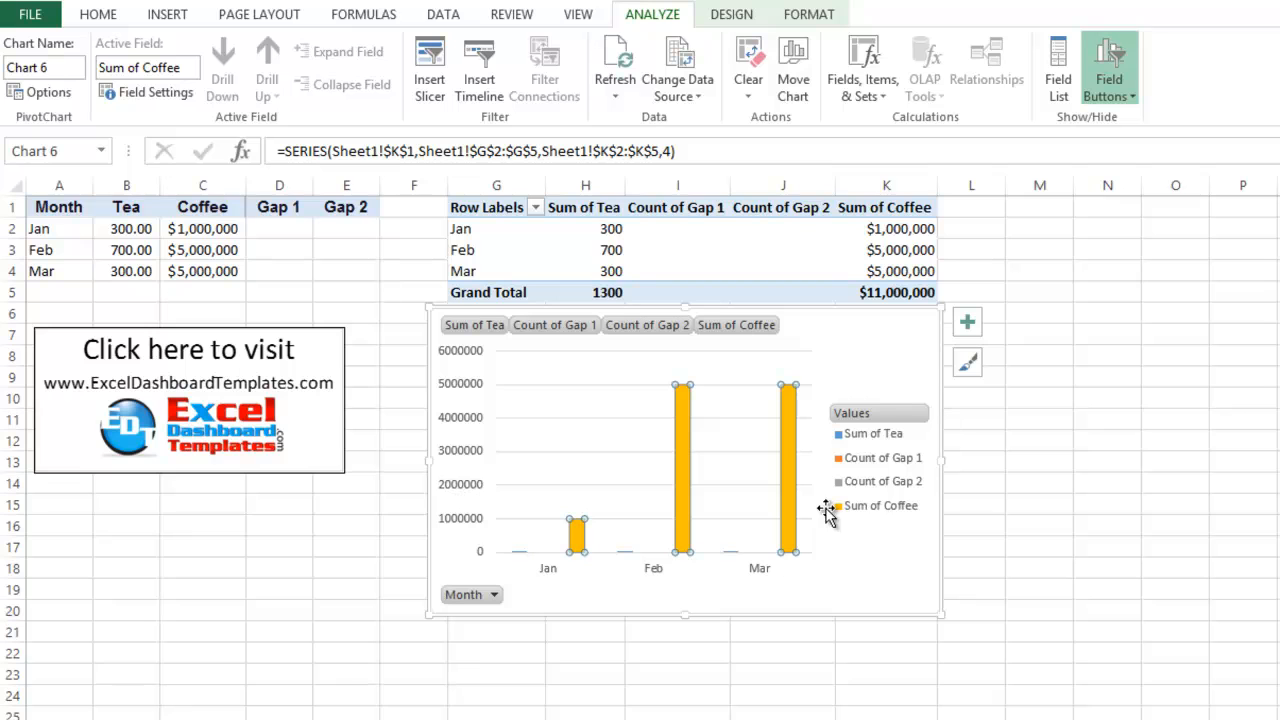
mouse_move(693, 503)
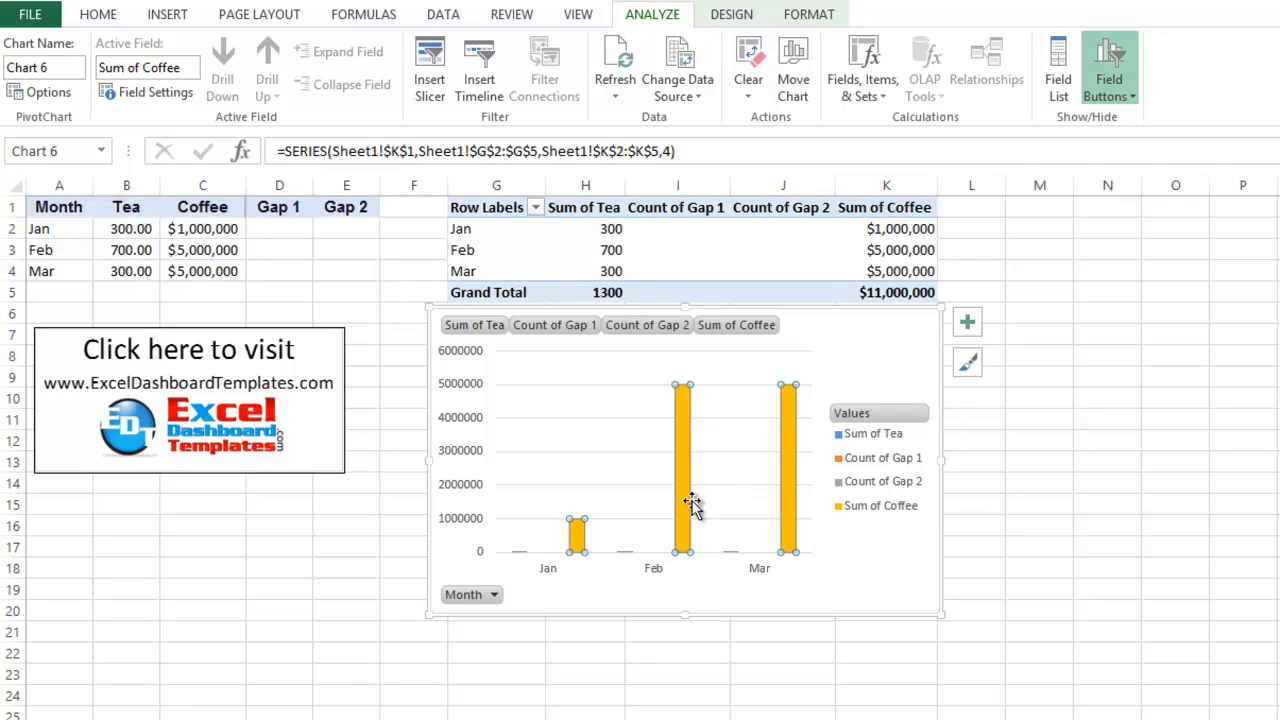
mouse_move(685, 500)
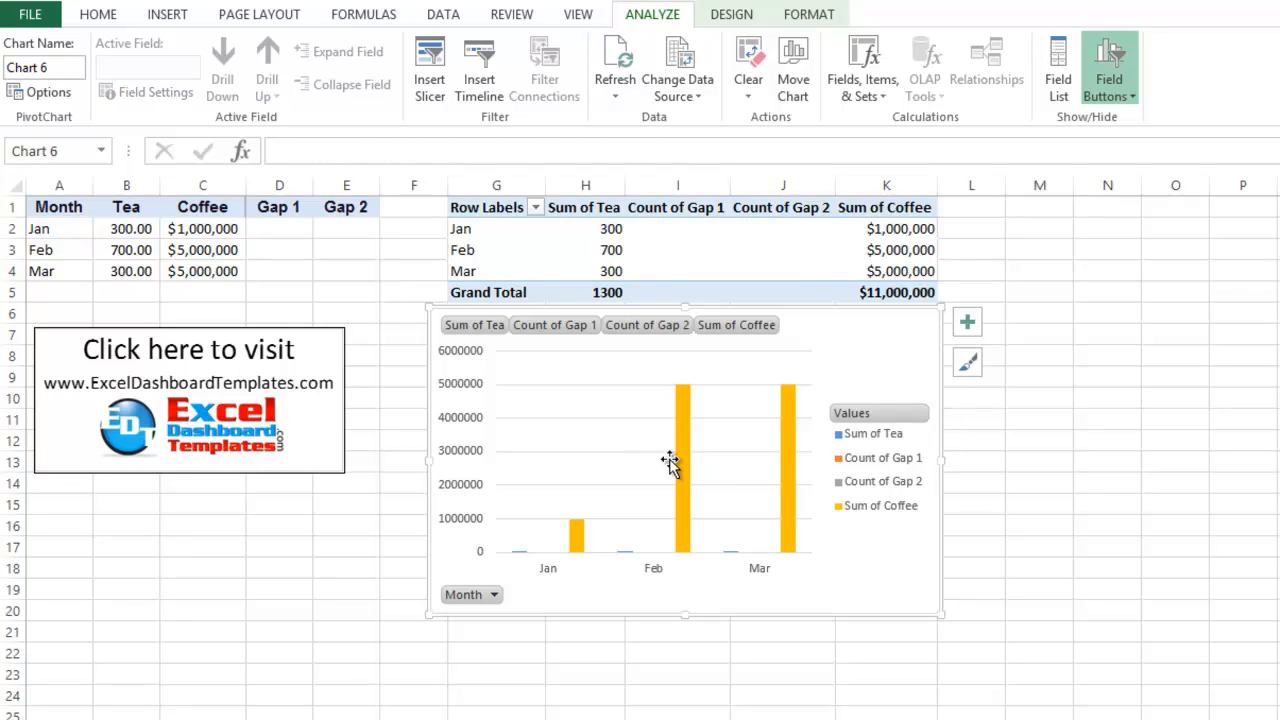
mouse_move(858, 360)
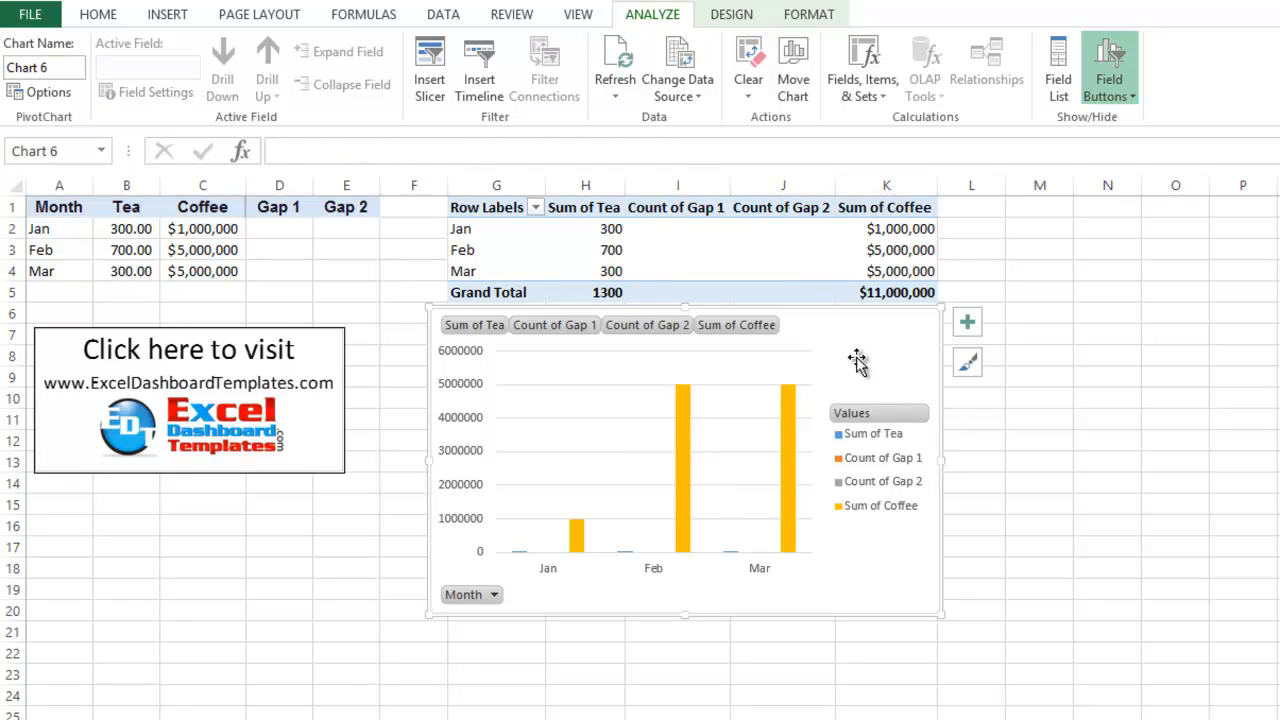
left_click(731, 14)
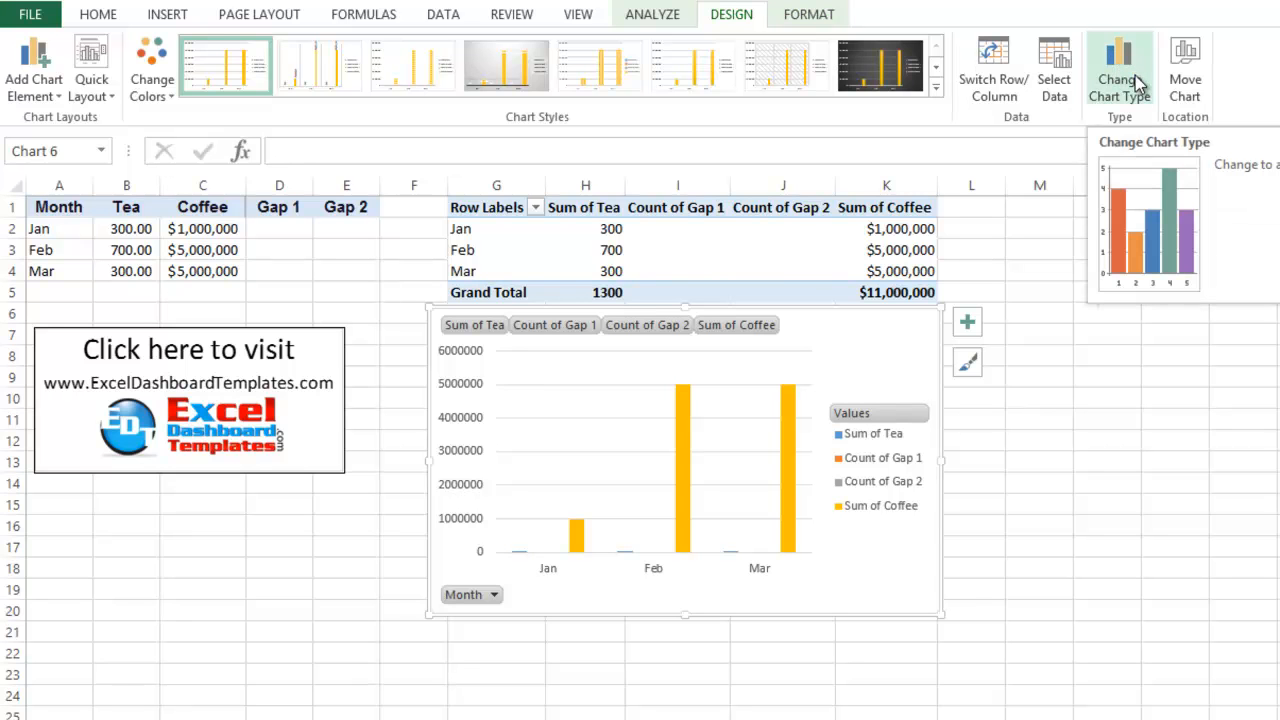
- Change the PivotChart to a combo chart with Count of Gap 2 on the secondary axis
left_click(1119, 80)
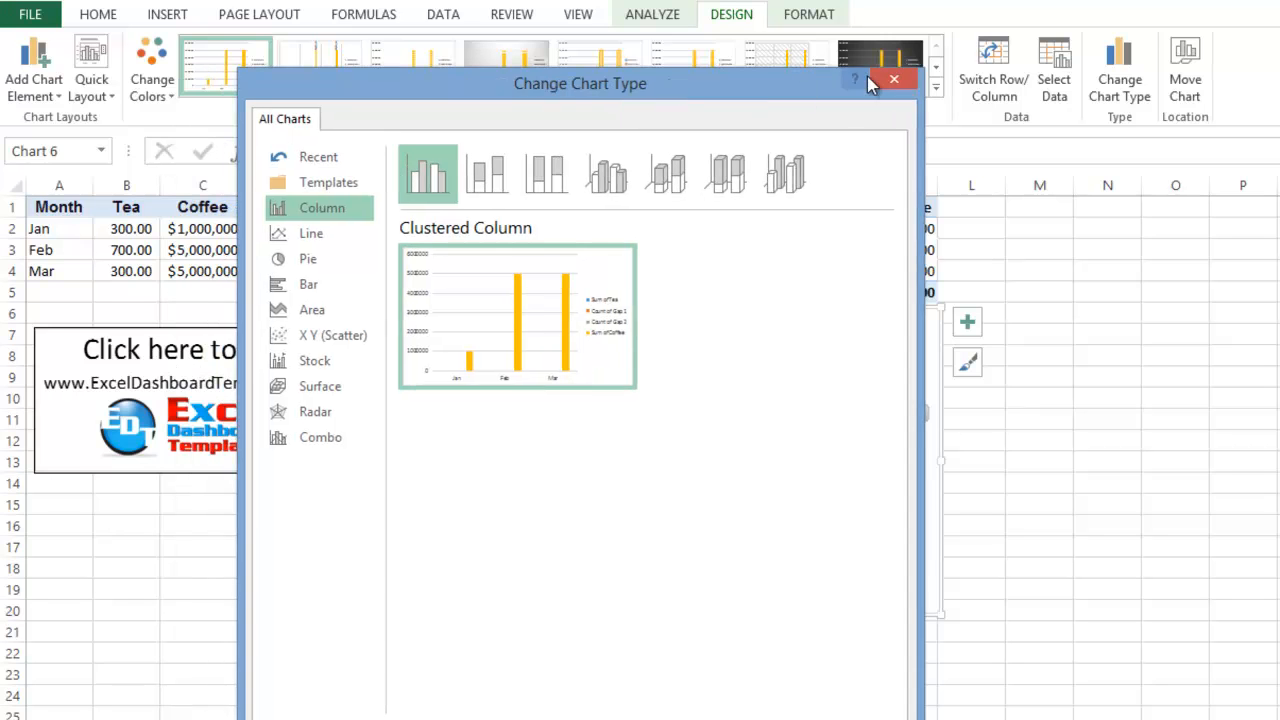
left_click(893, 79)
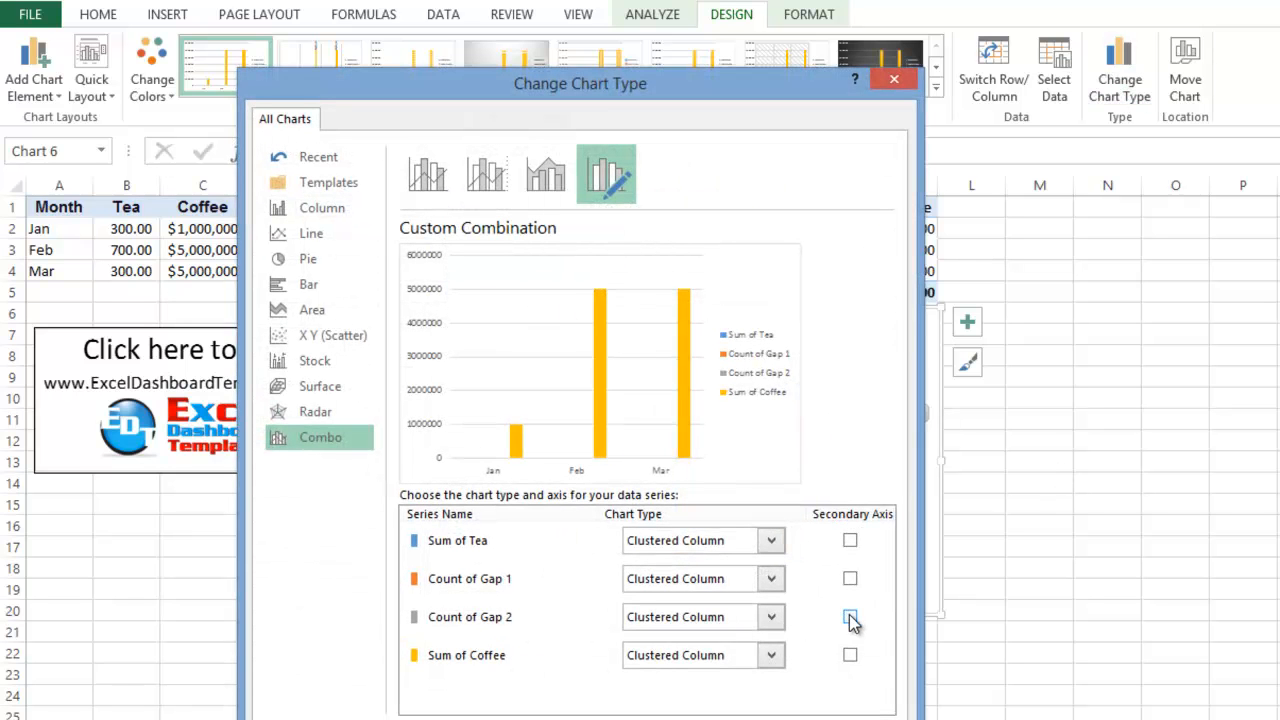
left_click(850, 617)
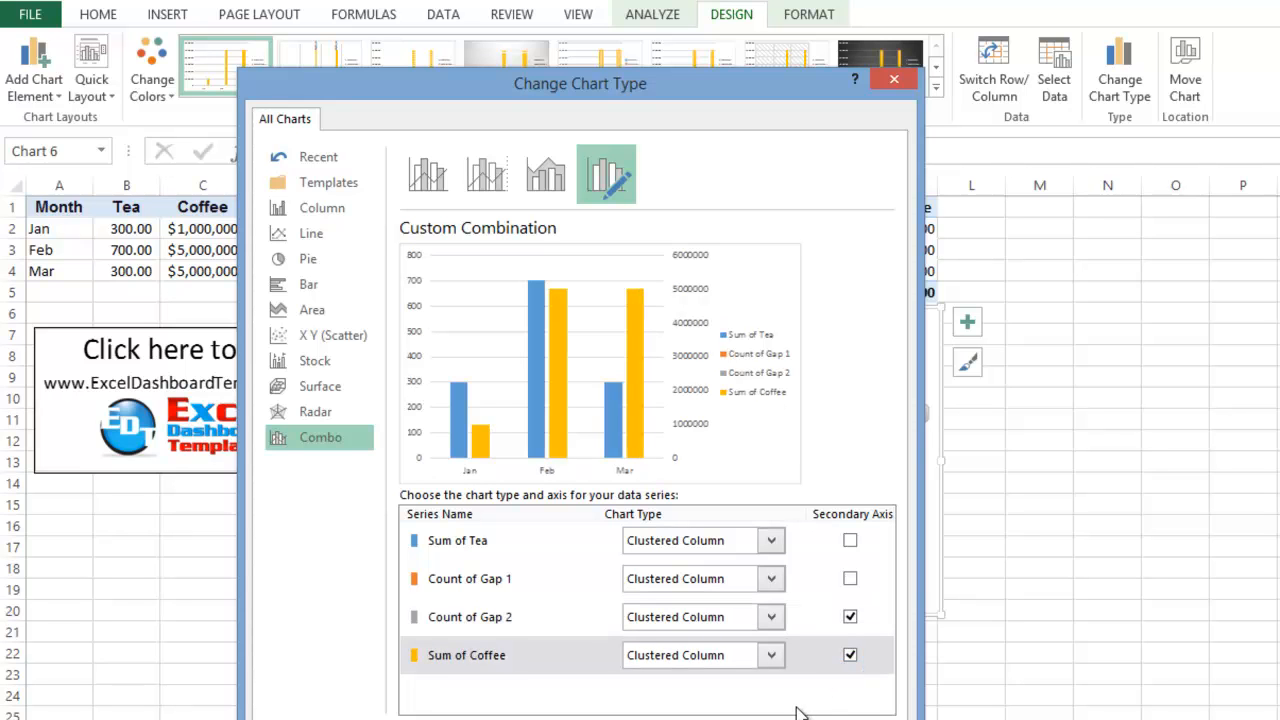
mouse_move(565, 657)
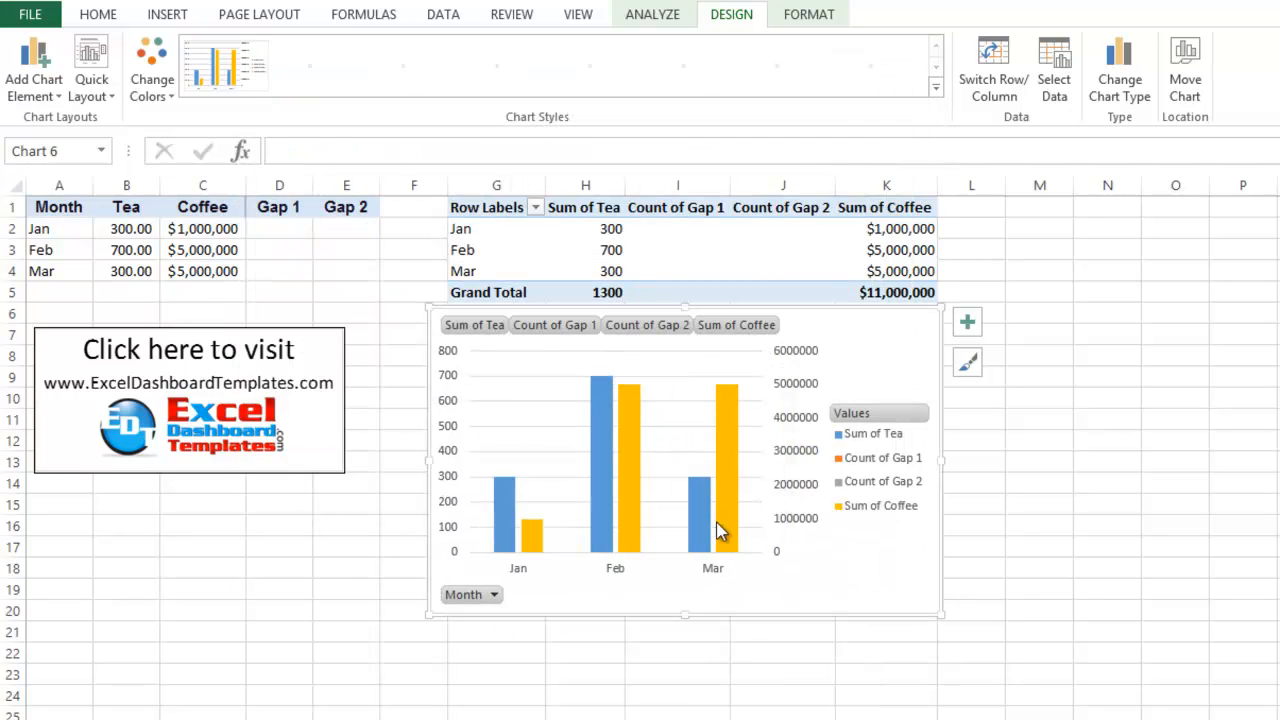
mouse_move(658, 548)
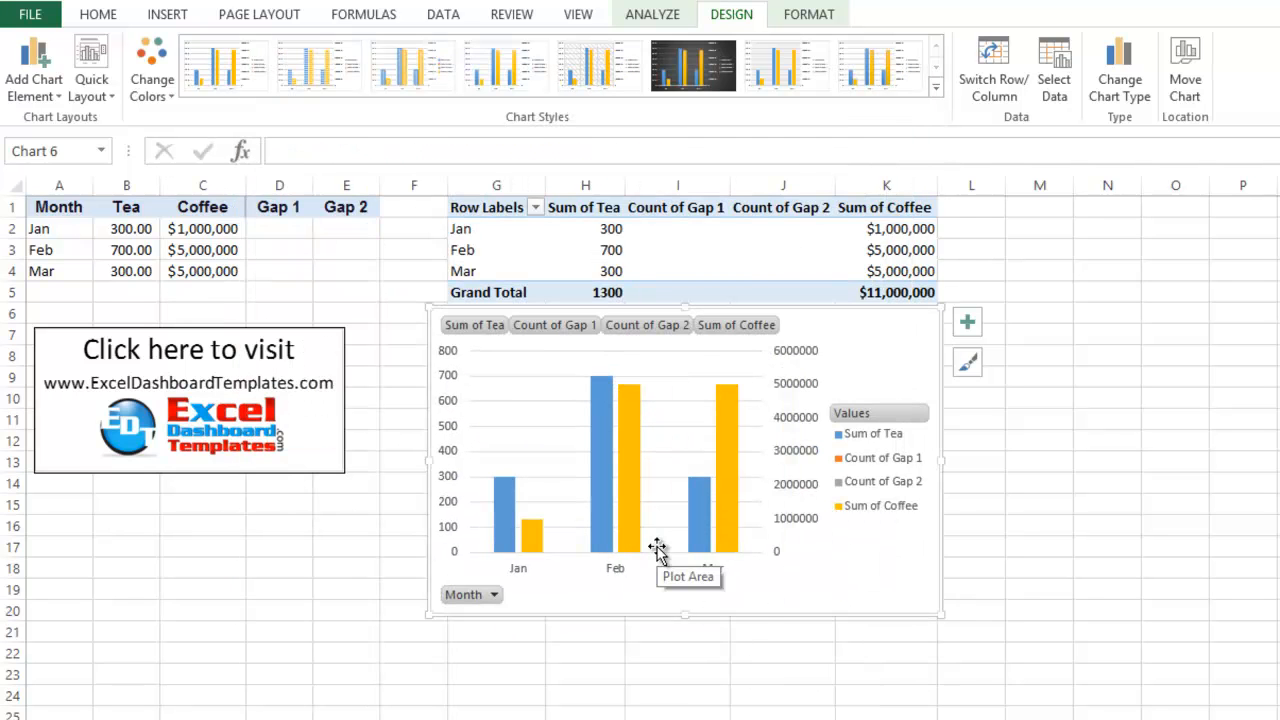
mouse_move(715, 495)
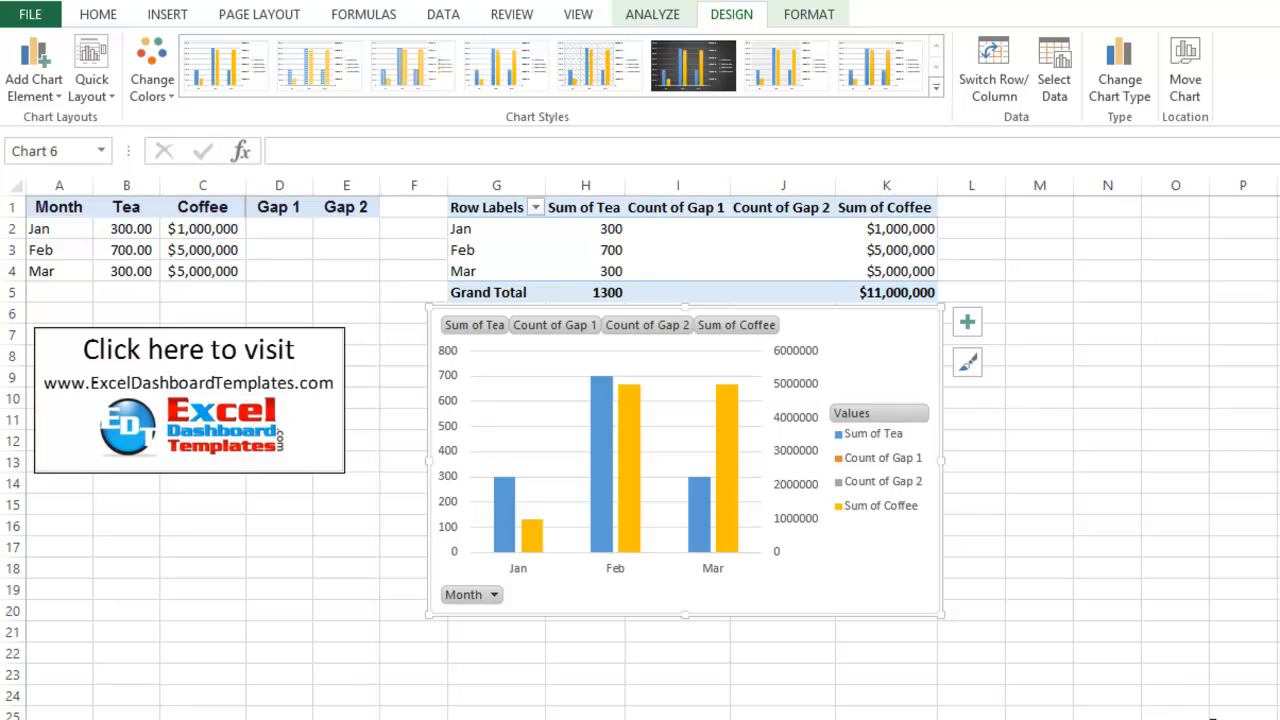
left_click(97, 14)
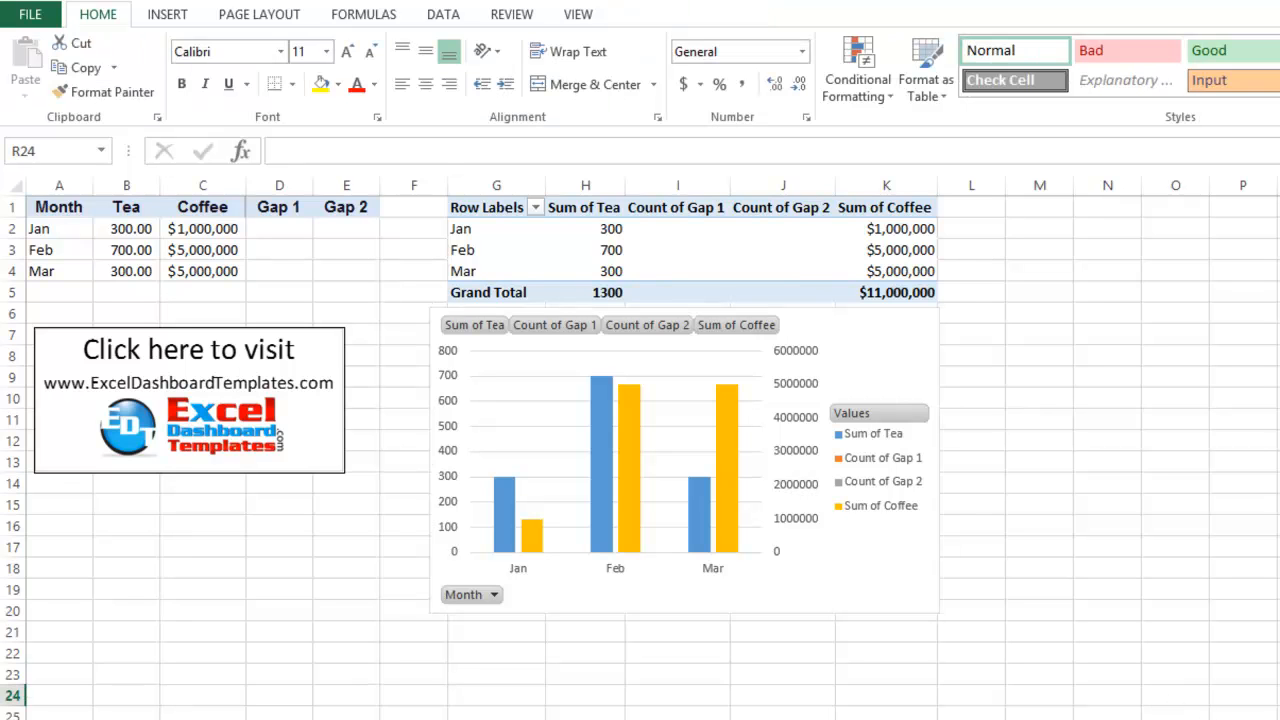
mouse_move(845, 488)
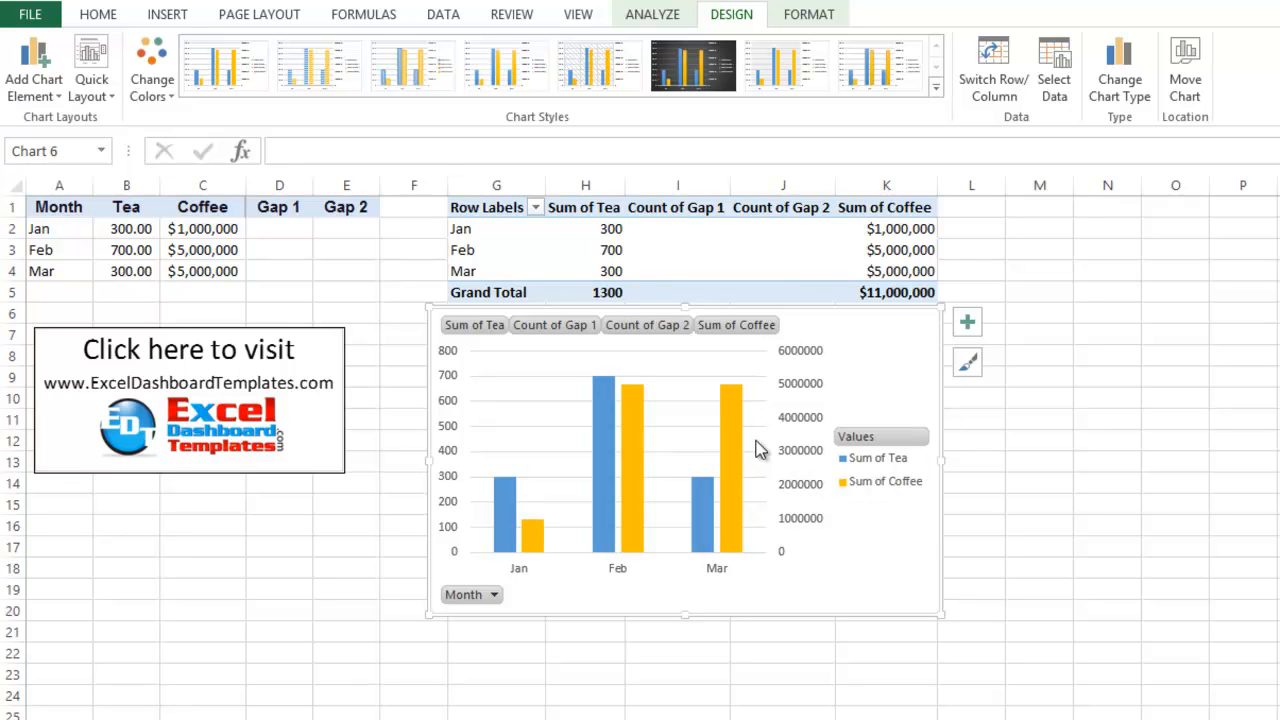
mouse_move(647, 325)
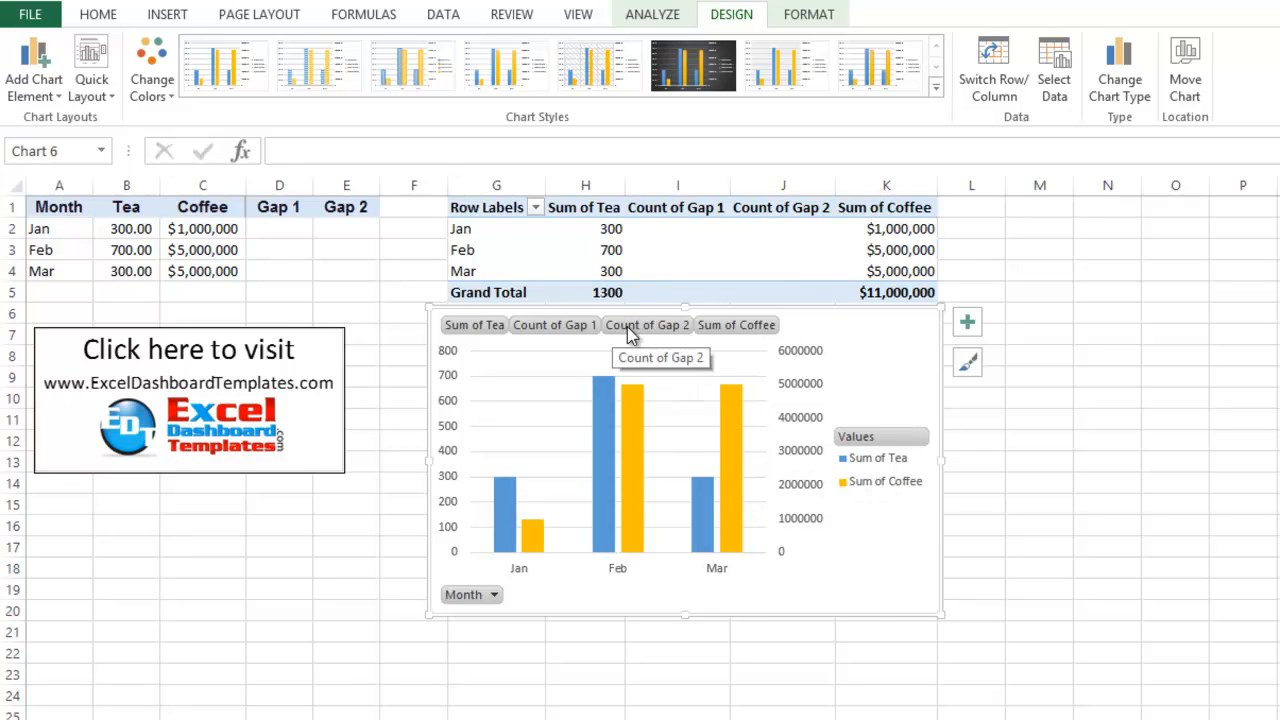
right_click(647, 324)
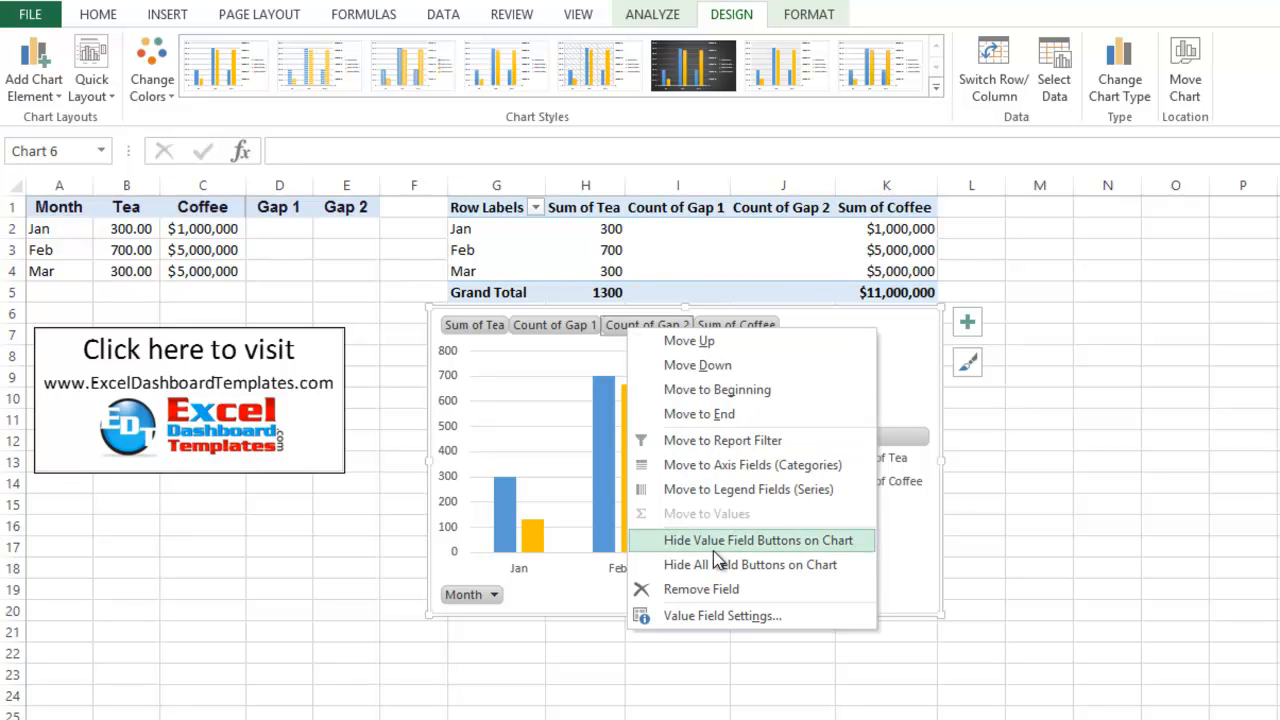
mouse_move(750, 555)
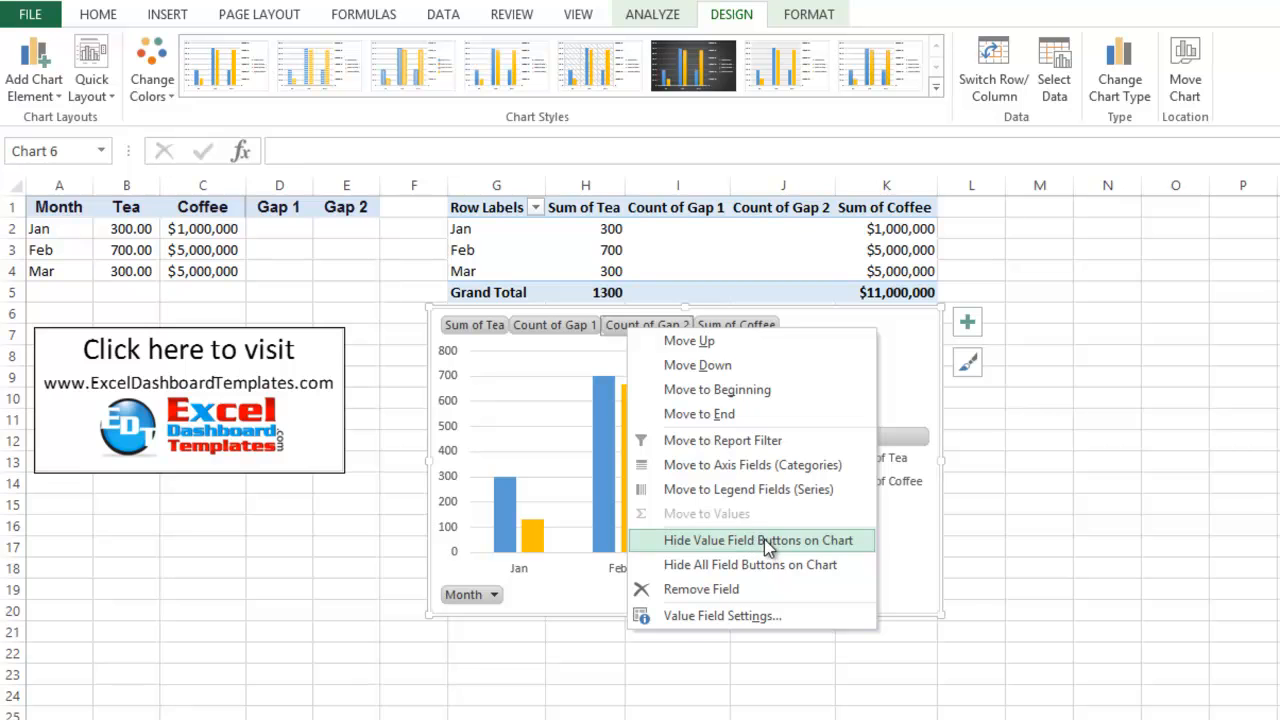
left_click(760, 540)
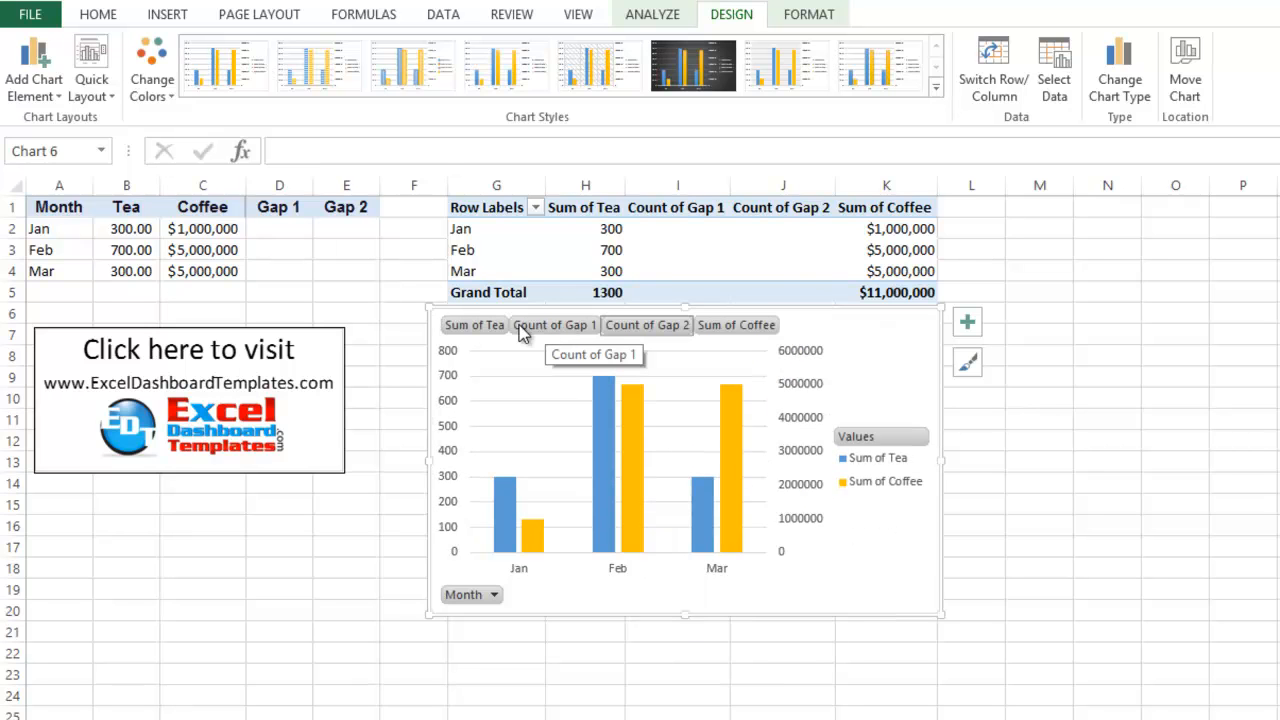
mouse_move(593, 338)
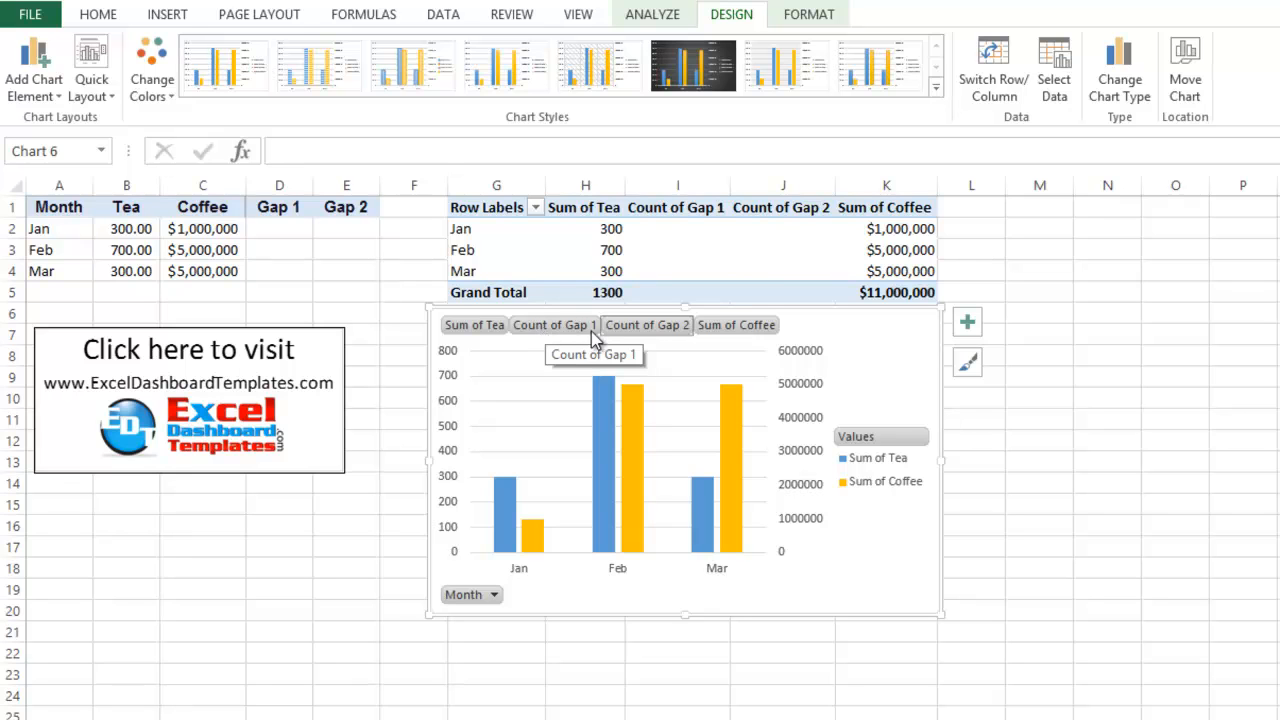
left_click(677, 228)
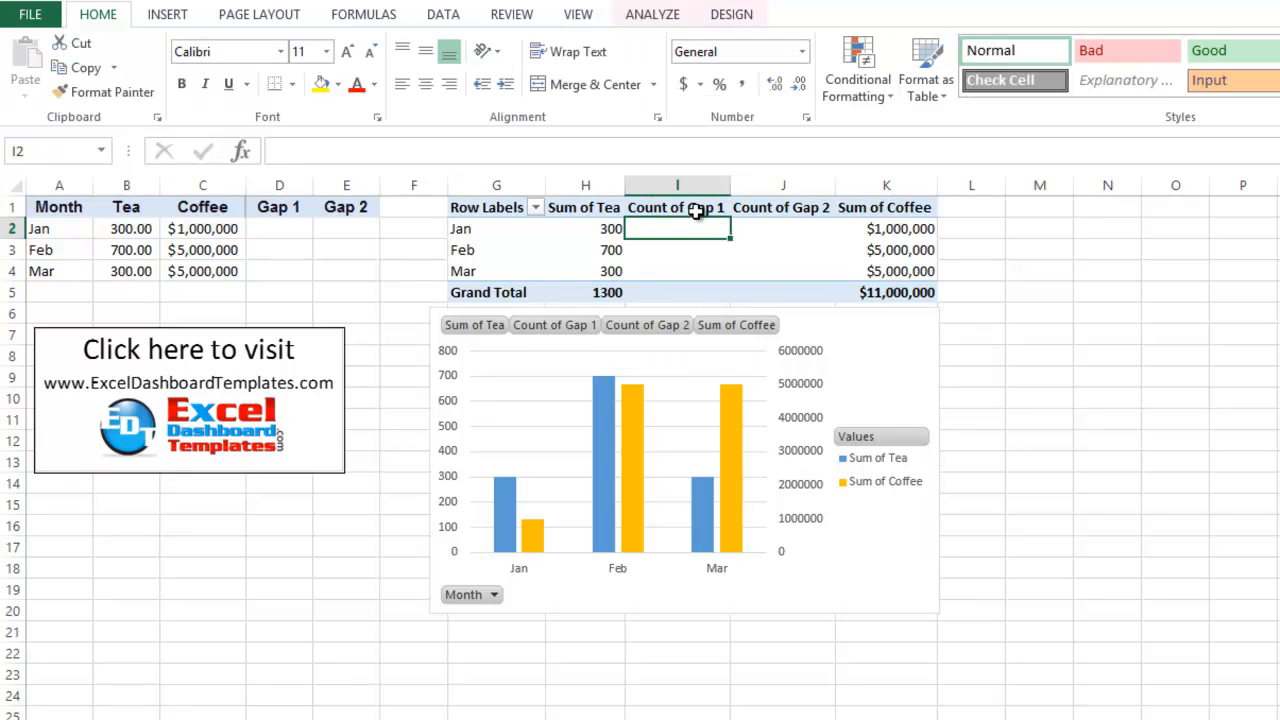
- Replace the Count of Gap 1 and Count of Gap 2 header names with blanks
left_click(677, 207)
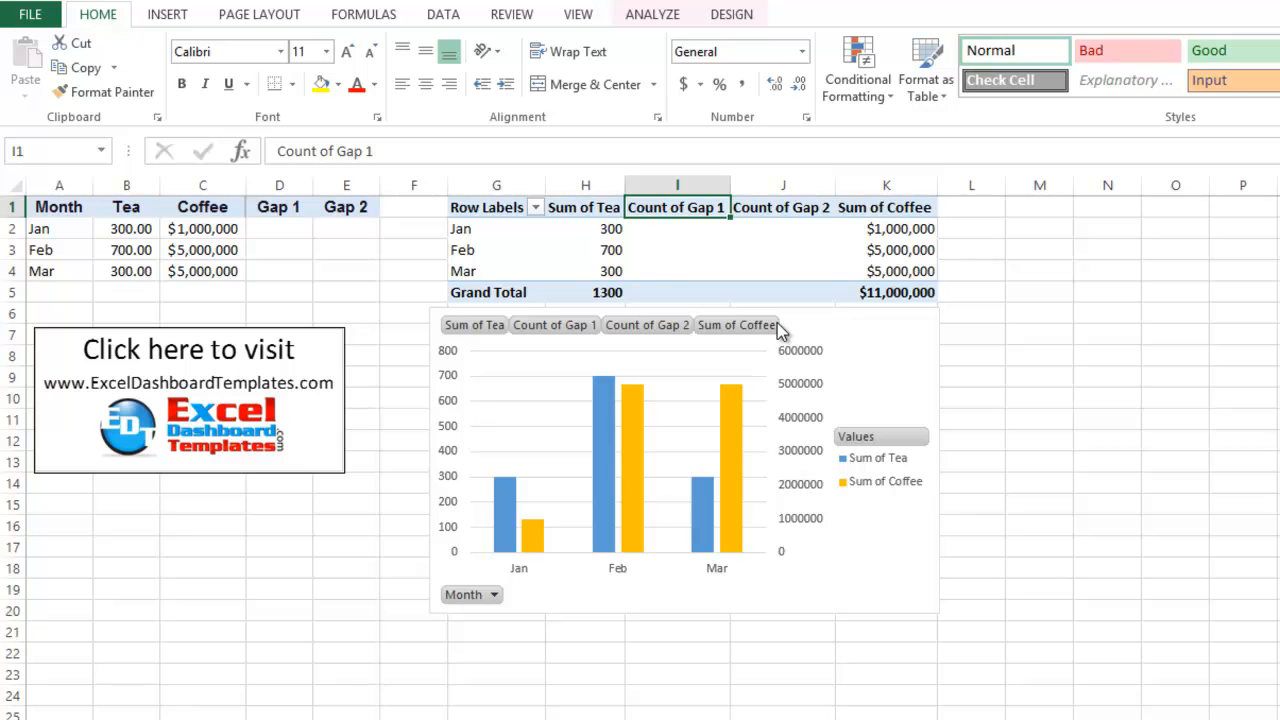
mouse_move(740, 324)
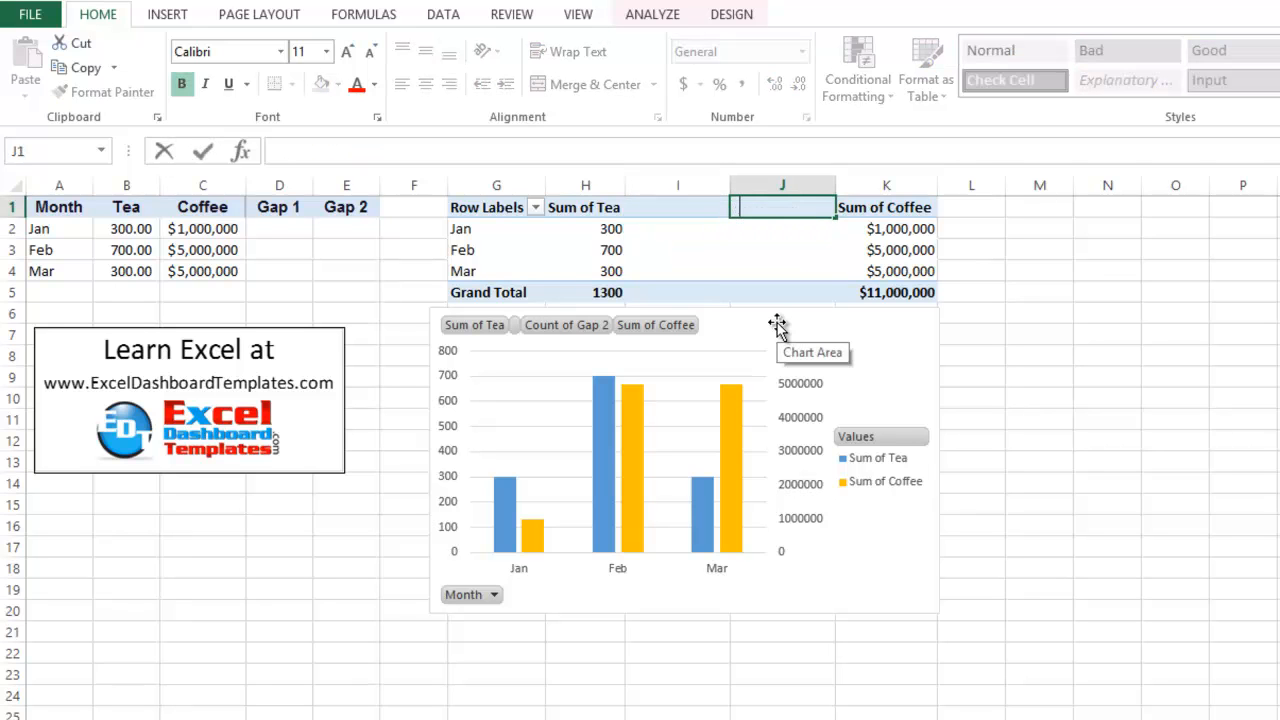
left_click(782, 228)
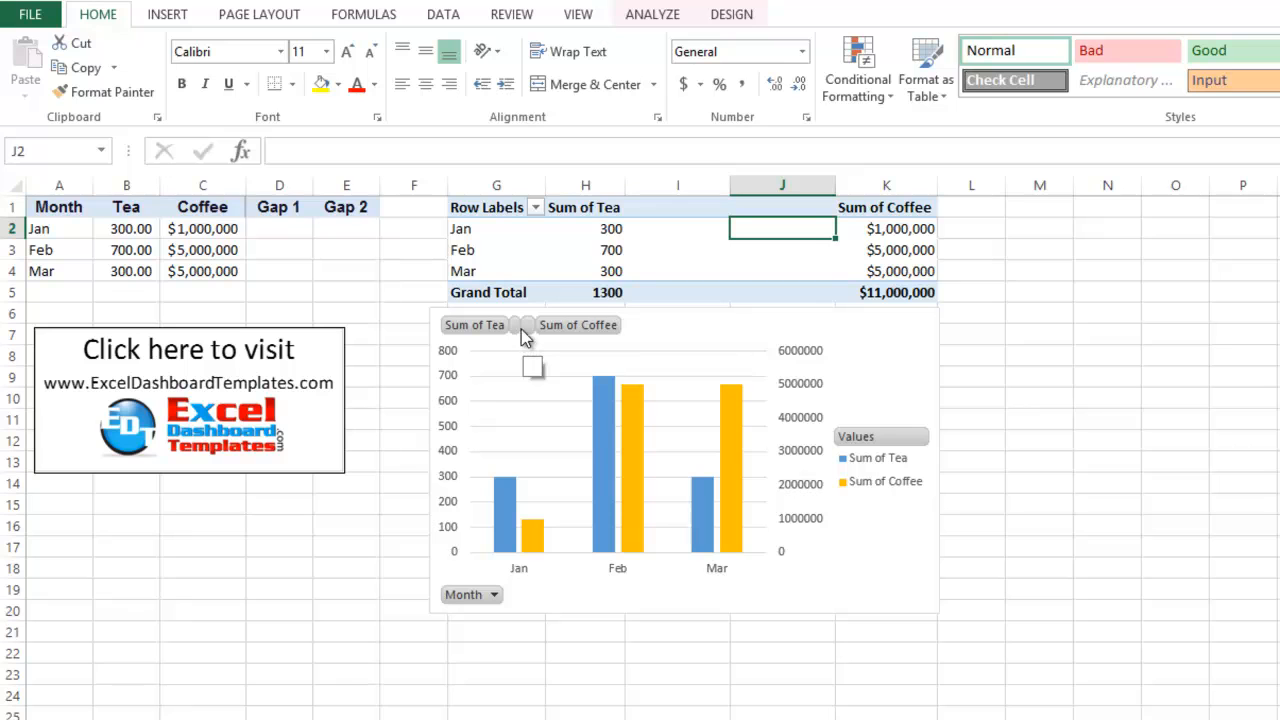
mouse_move(460, 338)
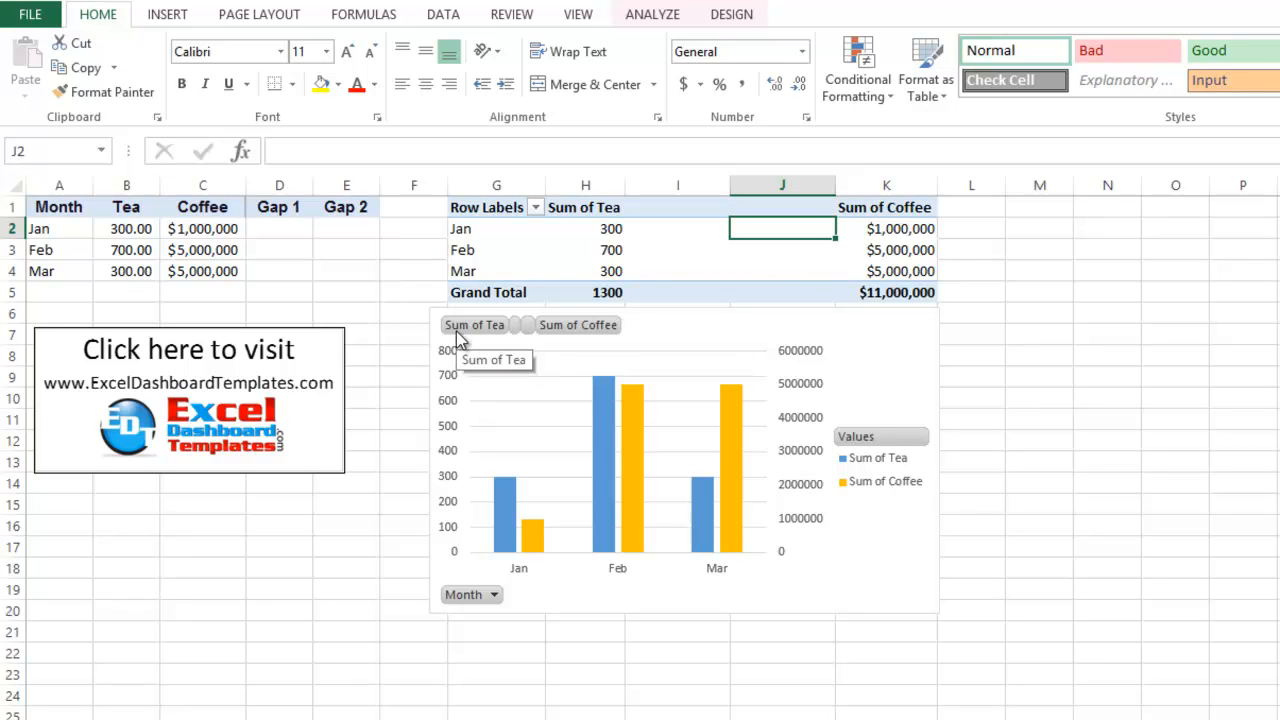
mouse_move(698, 386)
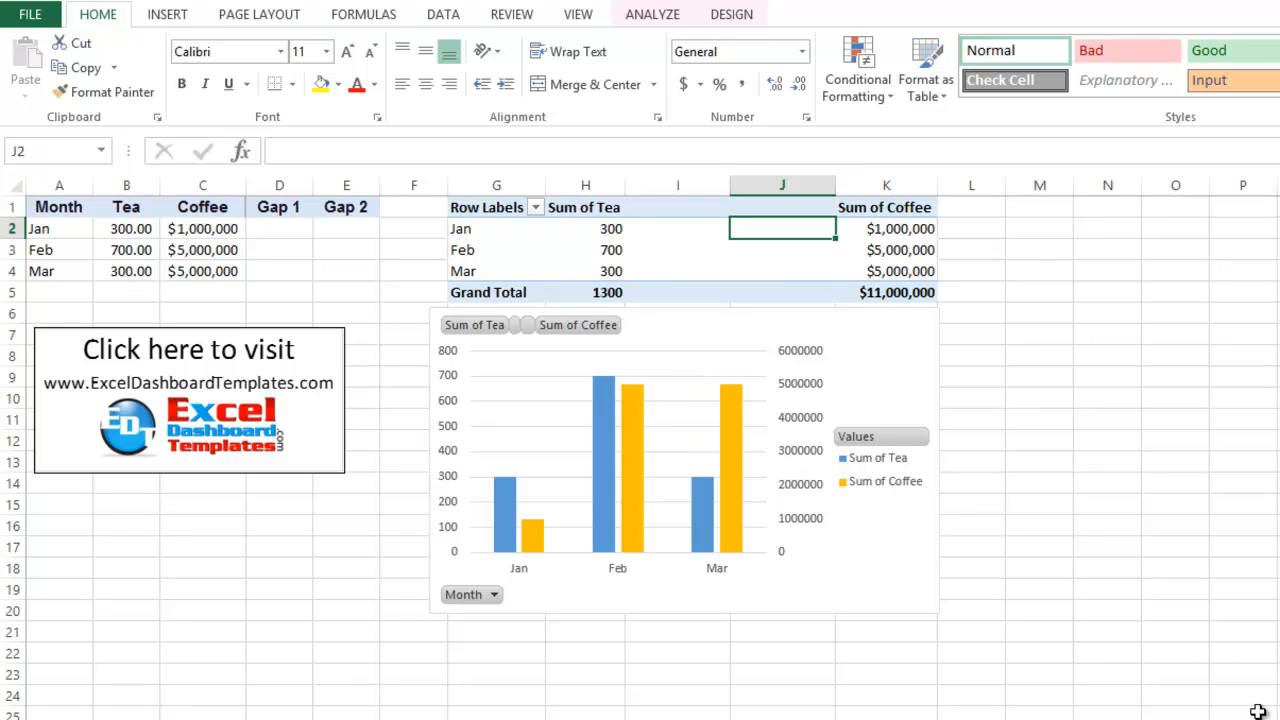
mouse_move(855, 598)
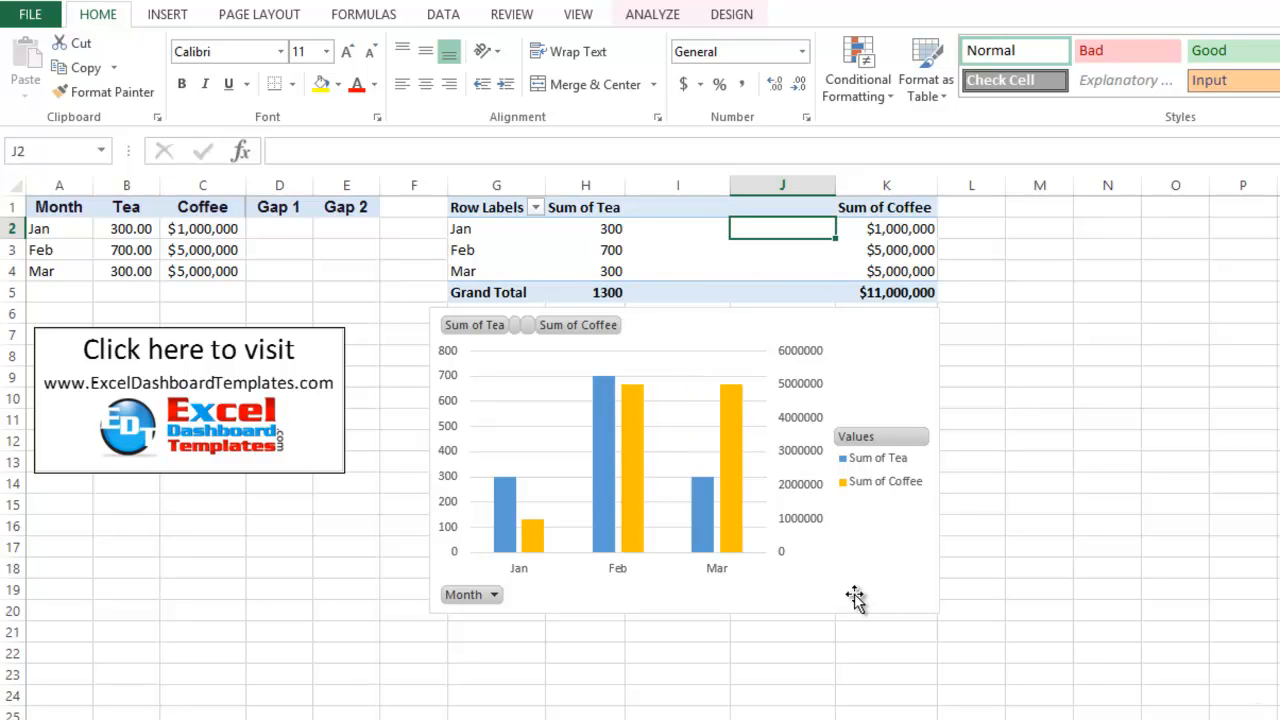
mouse_move(534, 413)
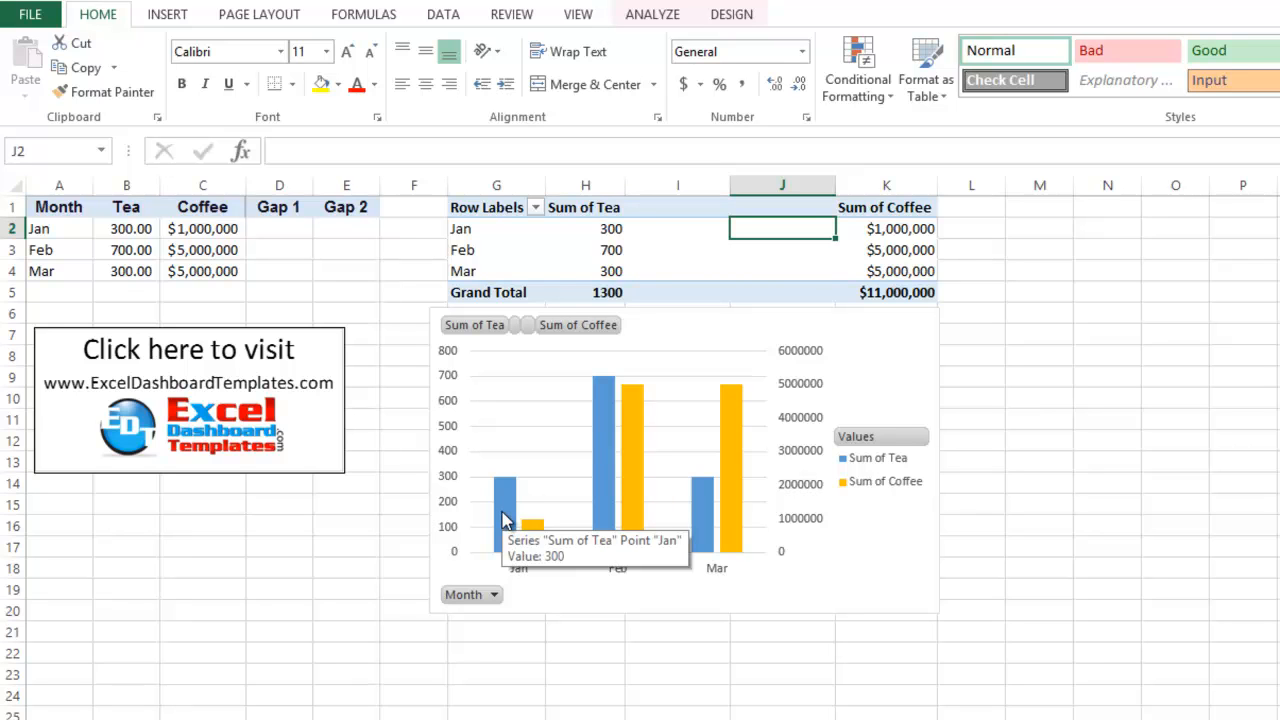
mouse_move(800, 457)
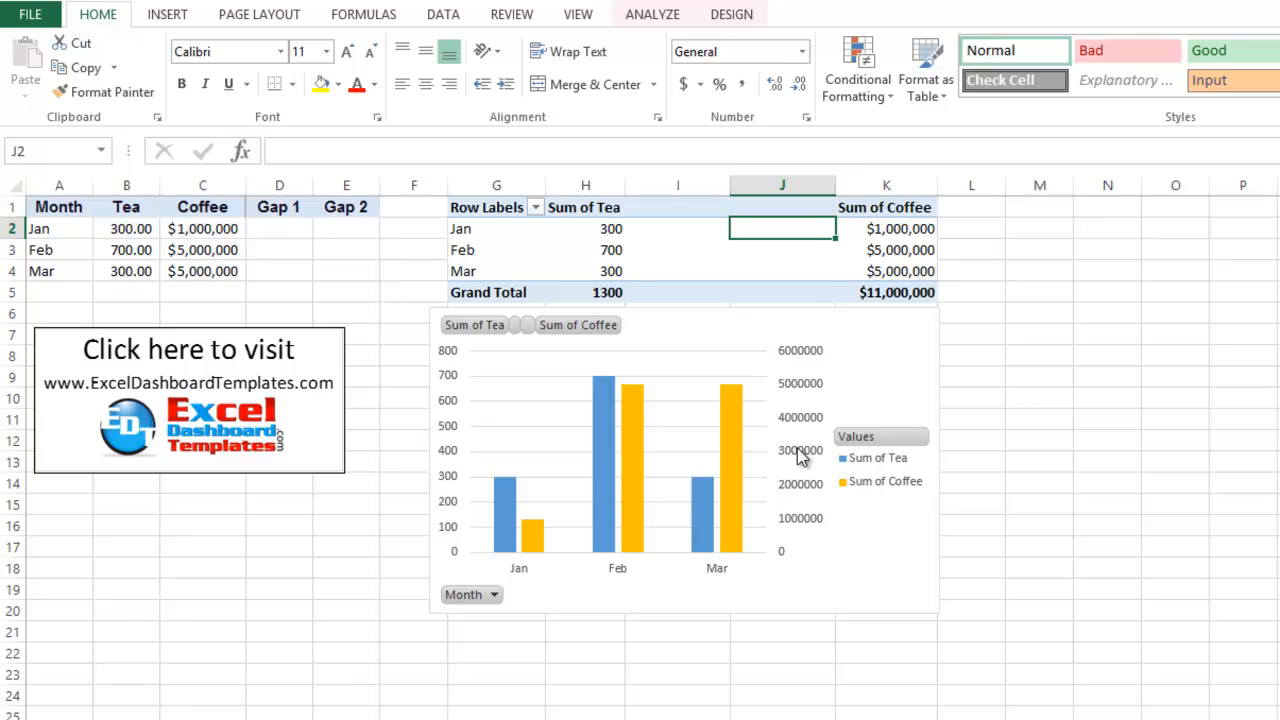
mouse_move(830, 567)
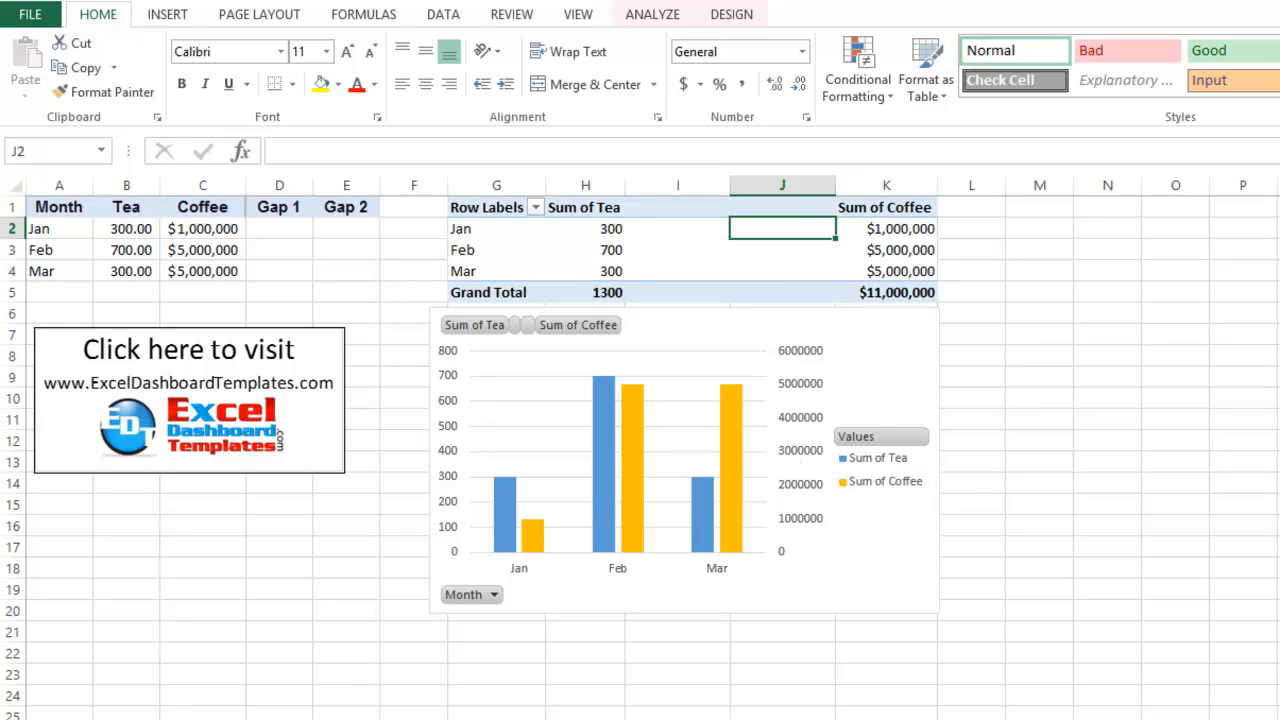
left_click(685, 450)
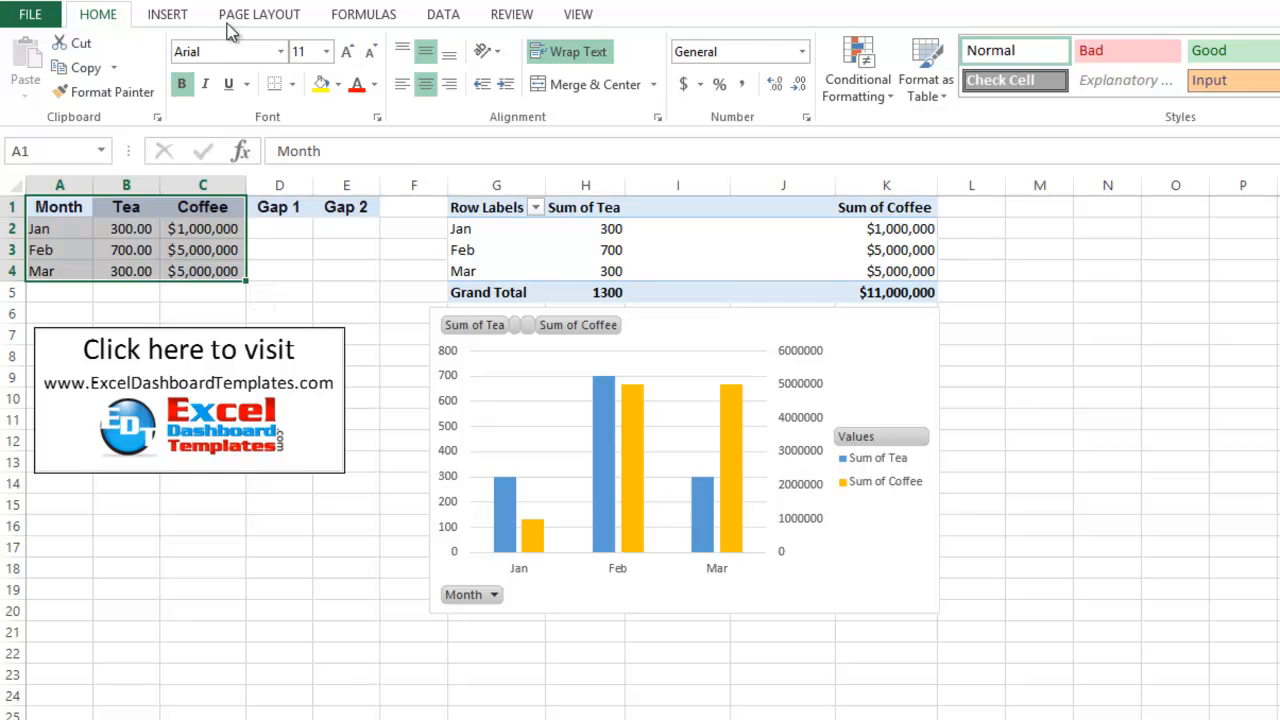
left_click(167, 14)
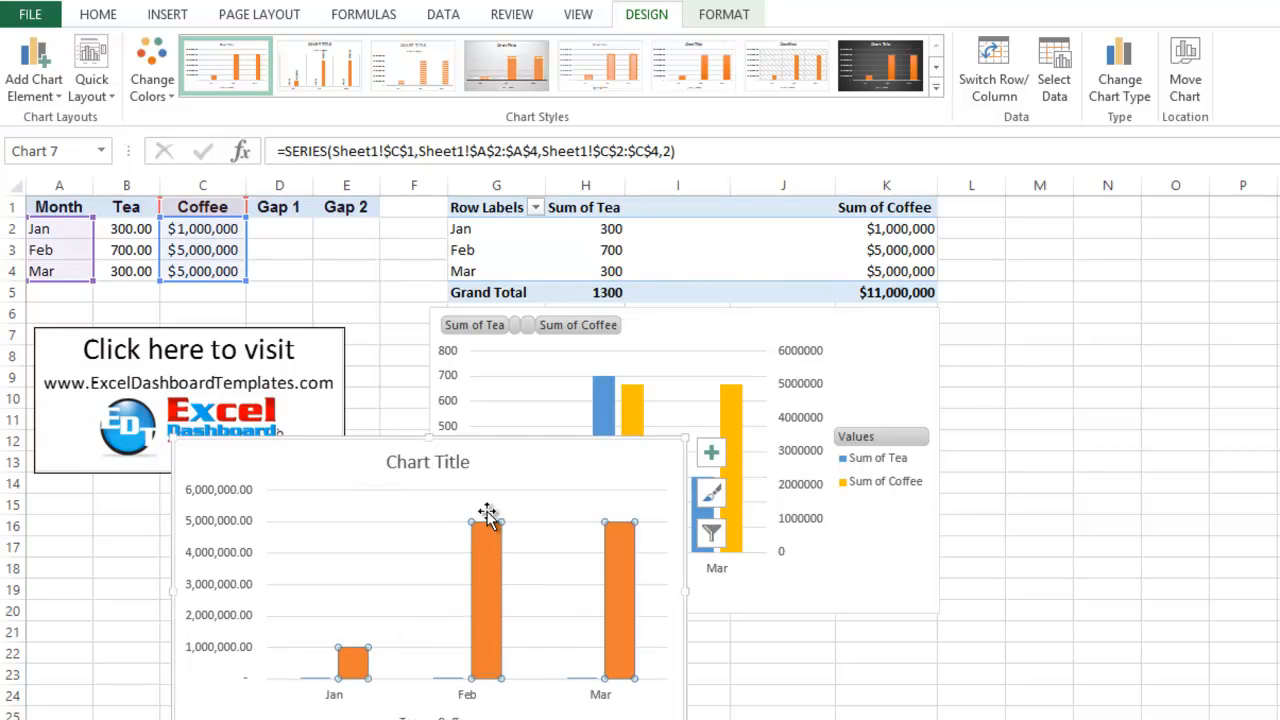
right_click(485, 520)
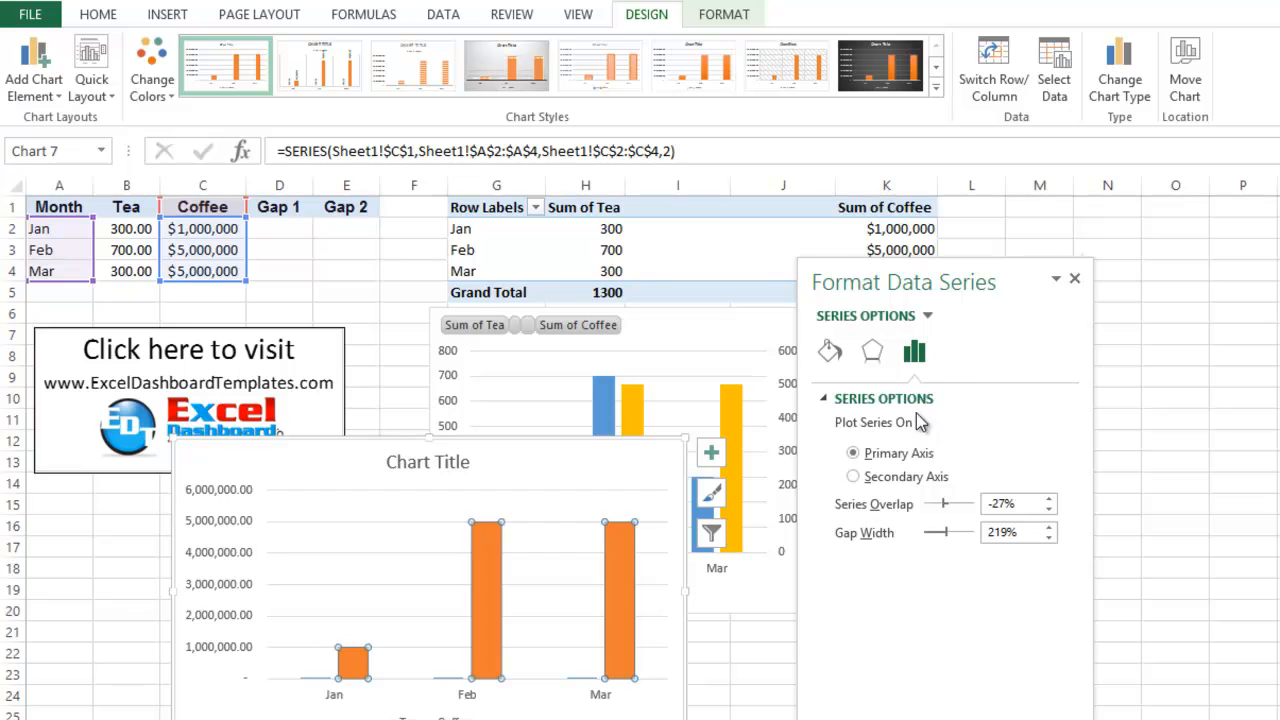
left_click(853, 476)
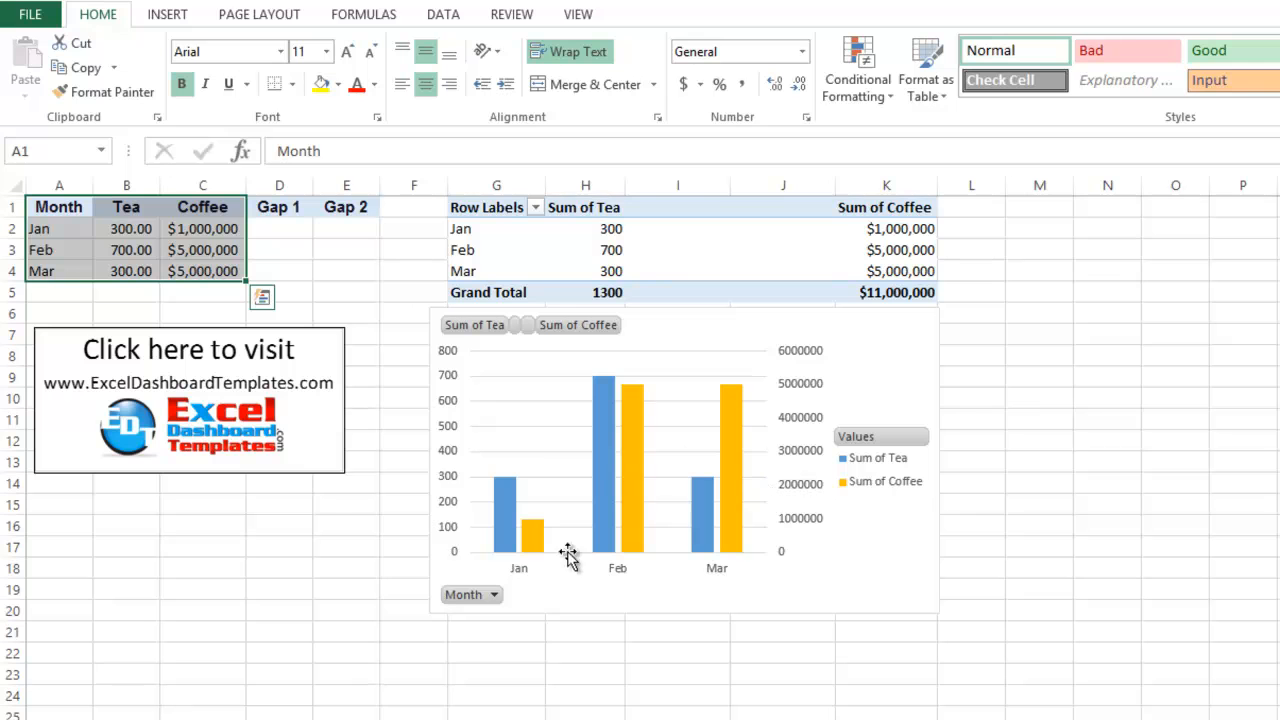
mouse_move(568, 556)
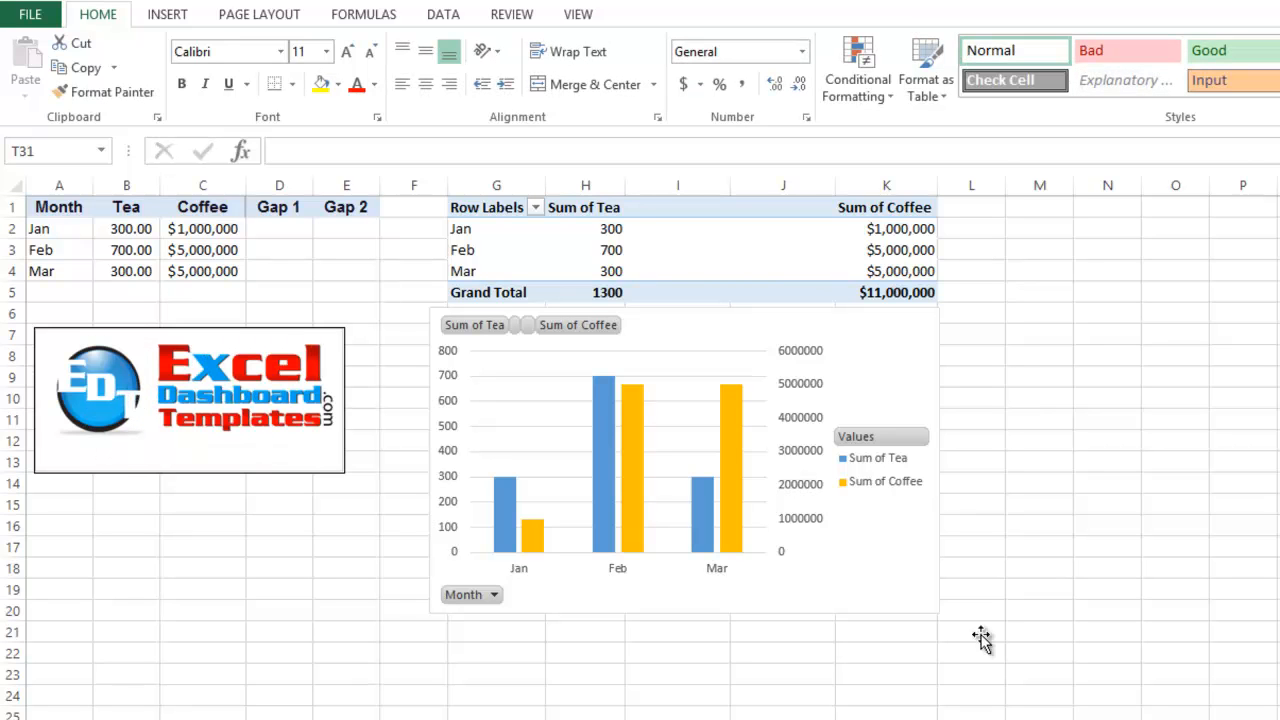
mouse_move(260, 430)
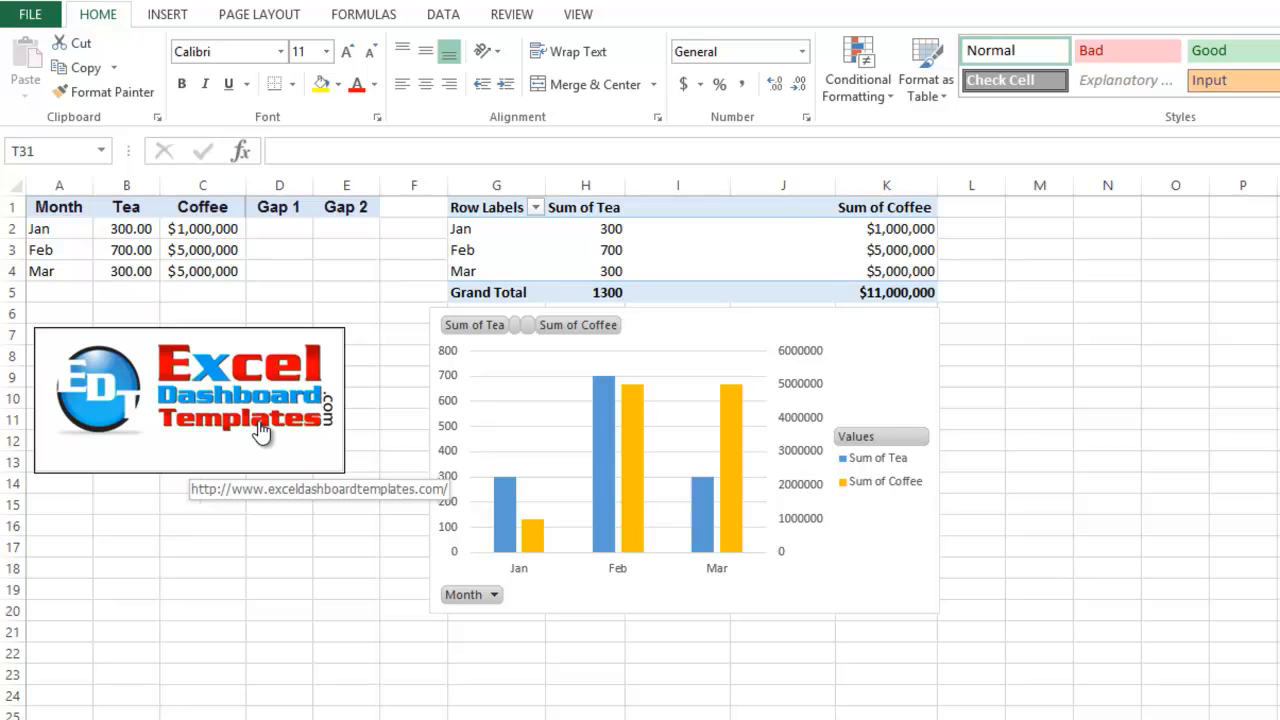
mouse_move(262, 440)
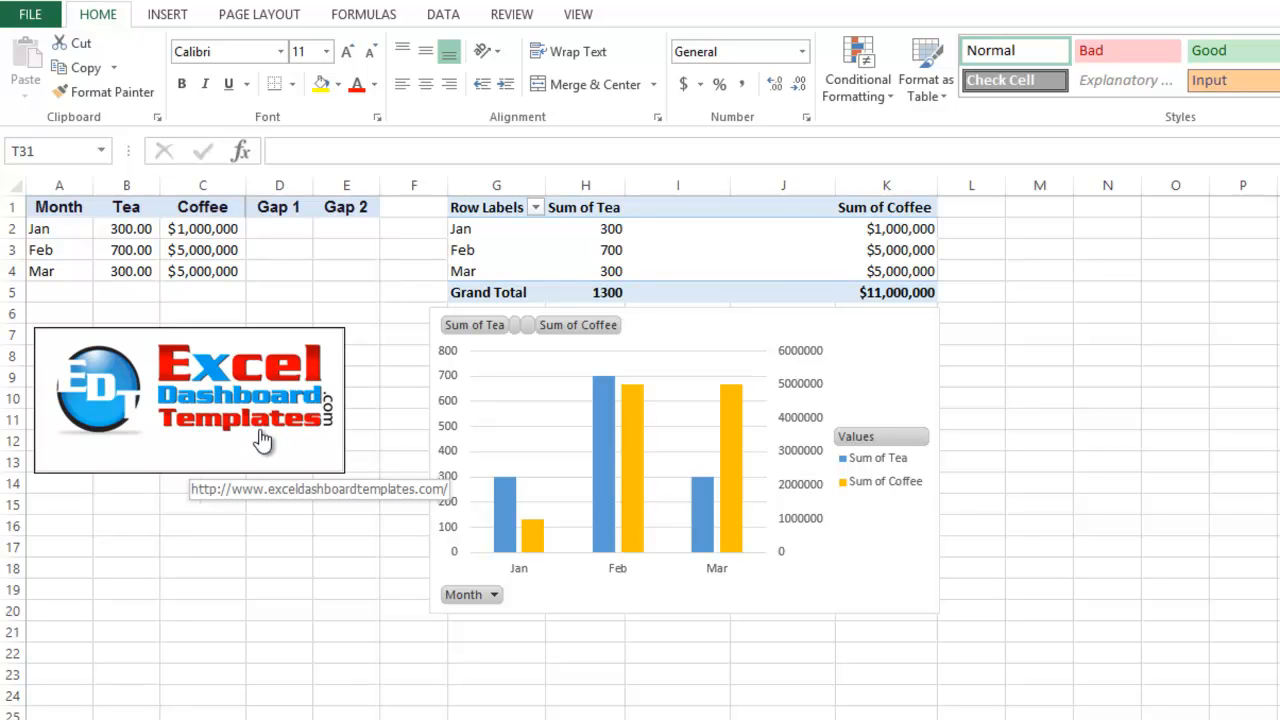
mouse_move(275, 468)
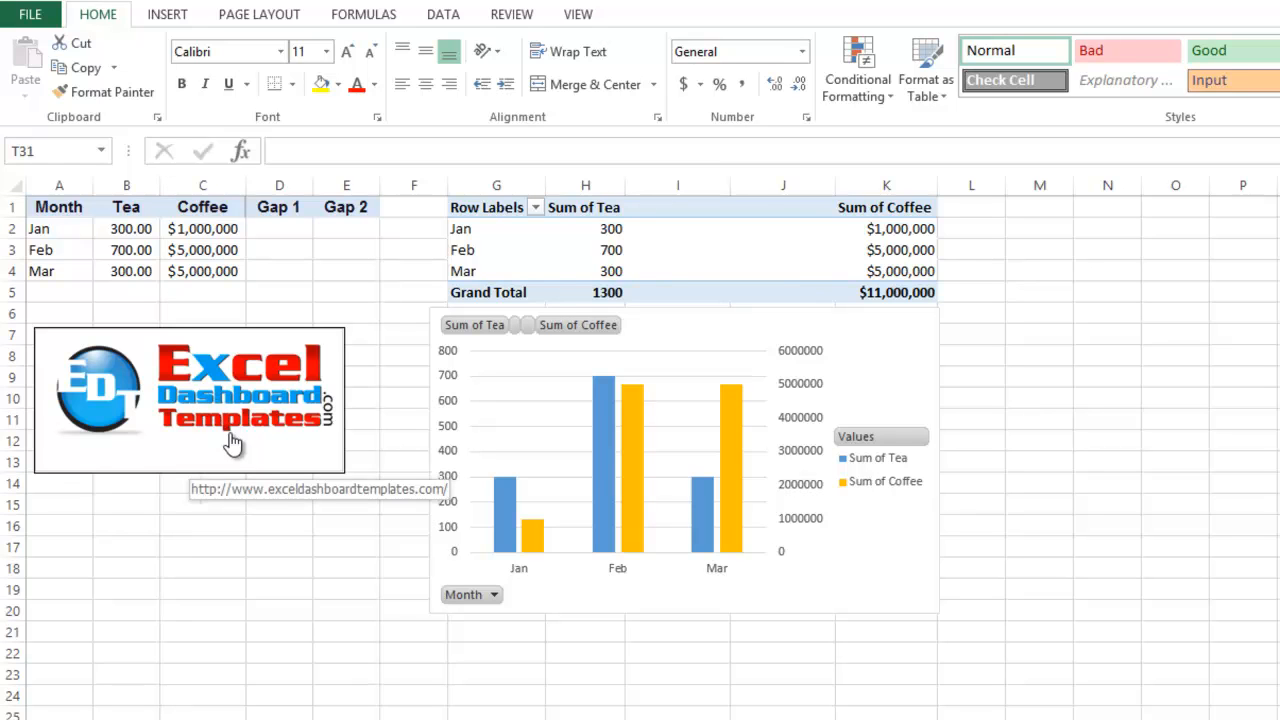
mouse_move(263, 445)
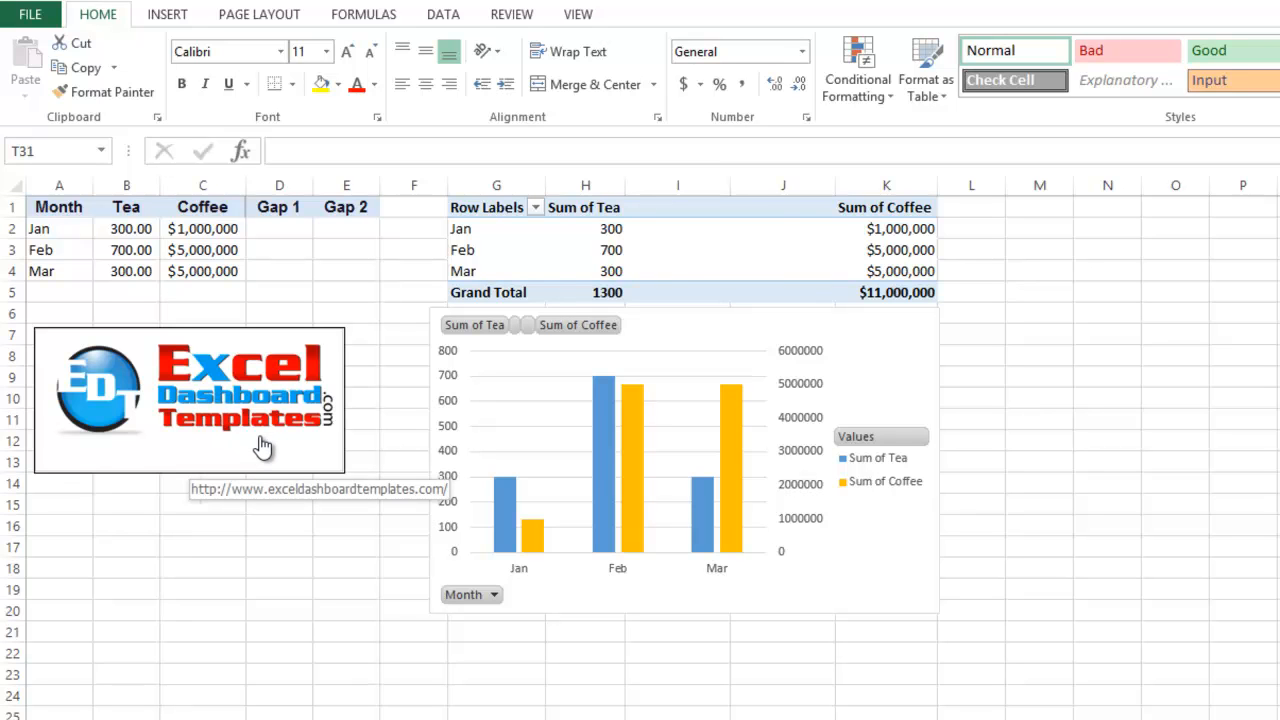
mouse_move(85, 8)
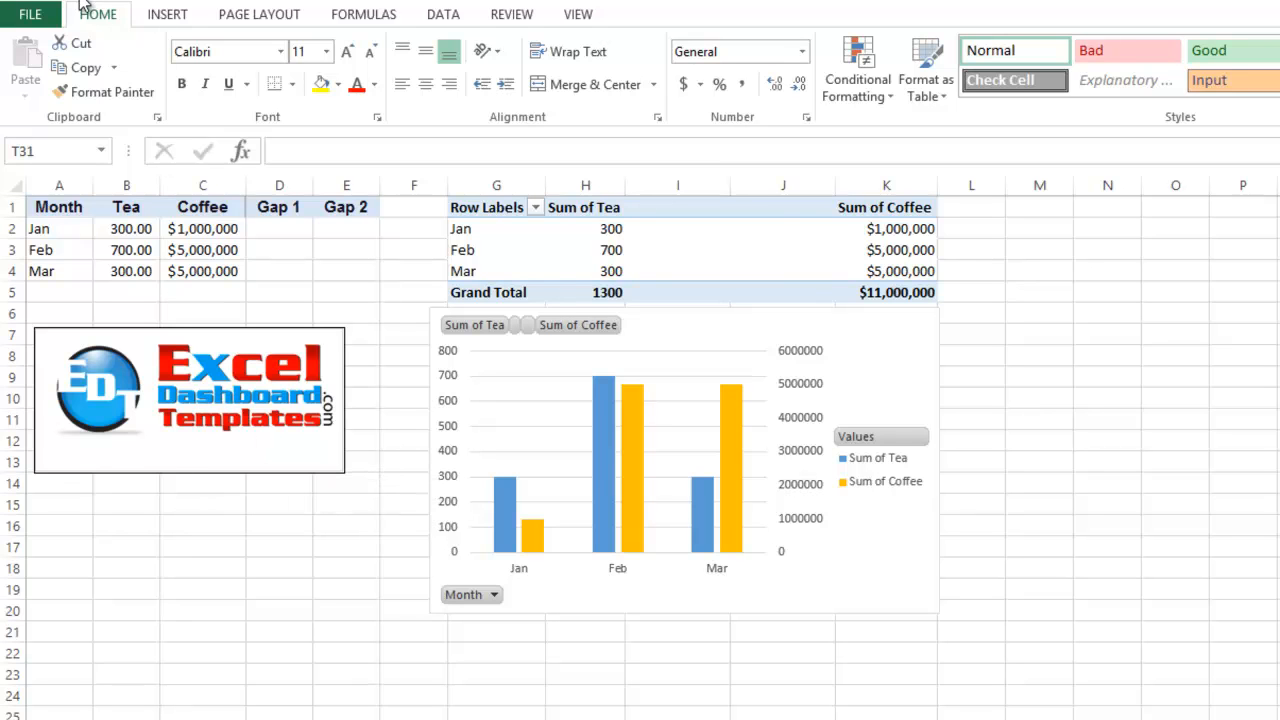